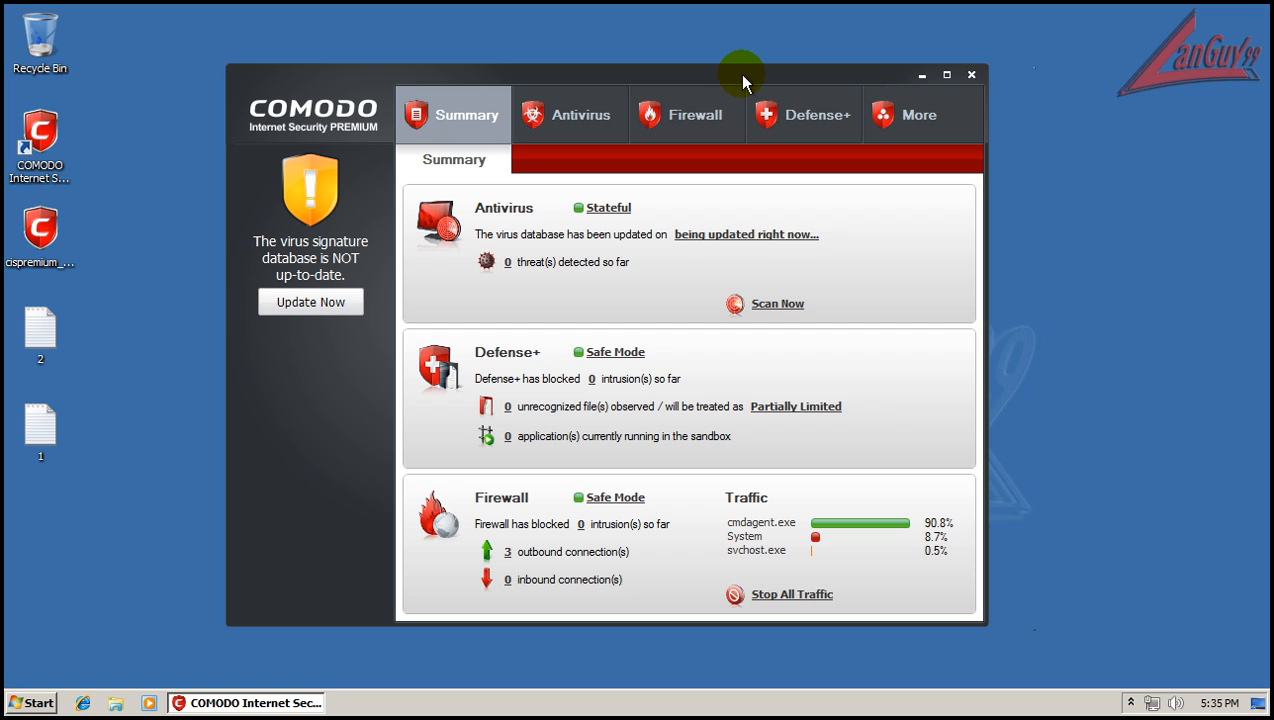
pyautogui.moveTo(694, 114)
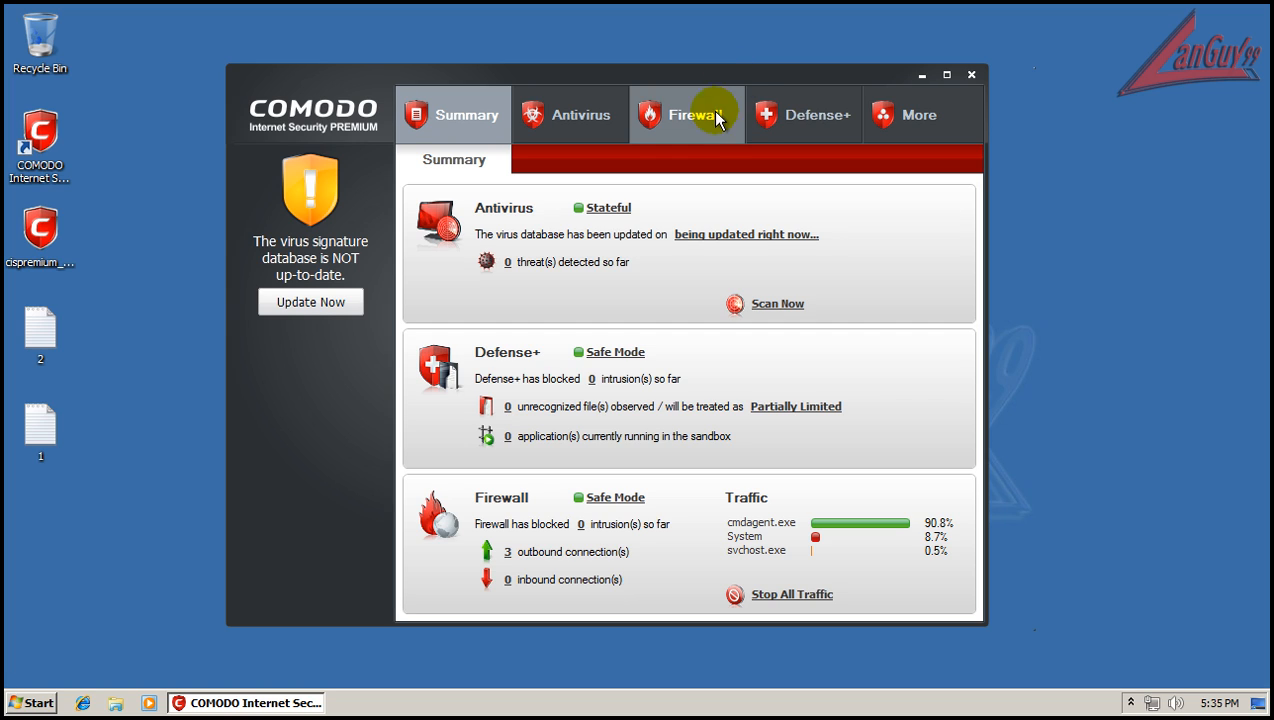
pyautogui.moveTo(729, 77)
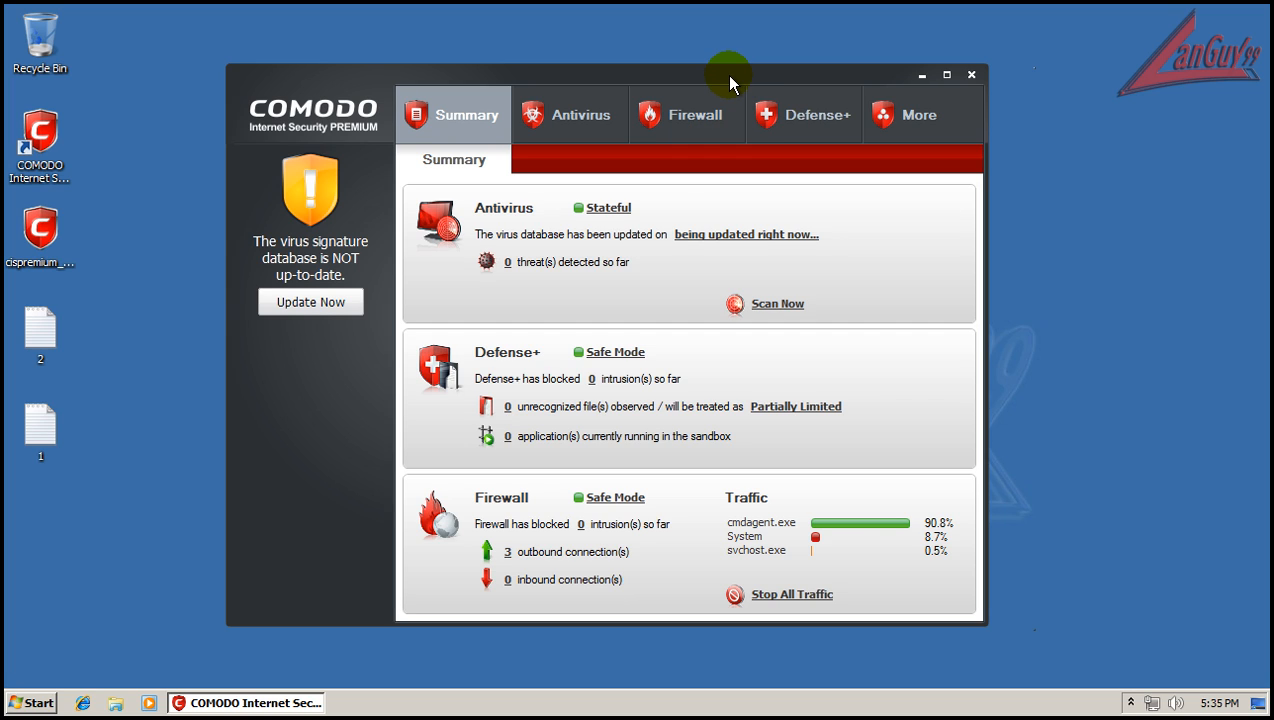
pyautogui.moveTo(728, 234)
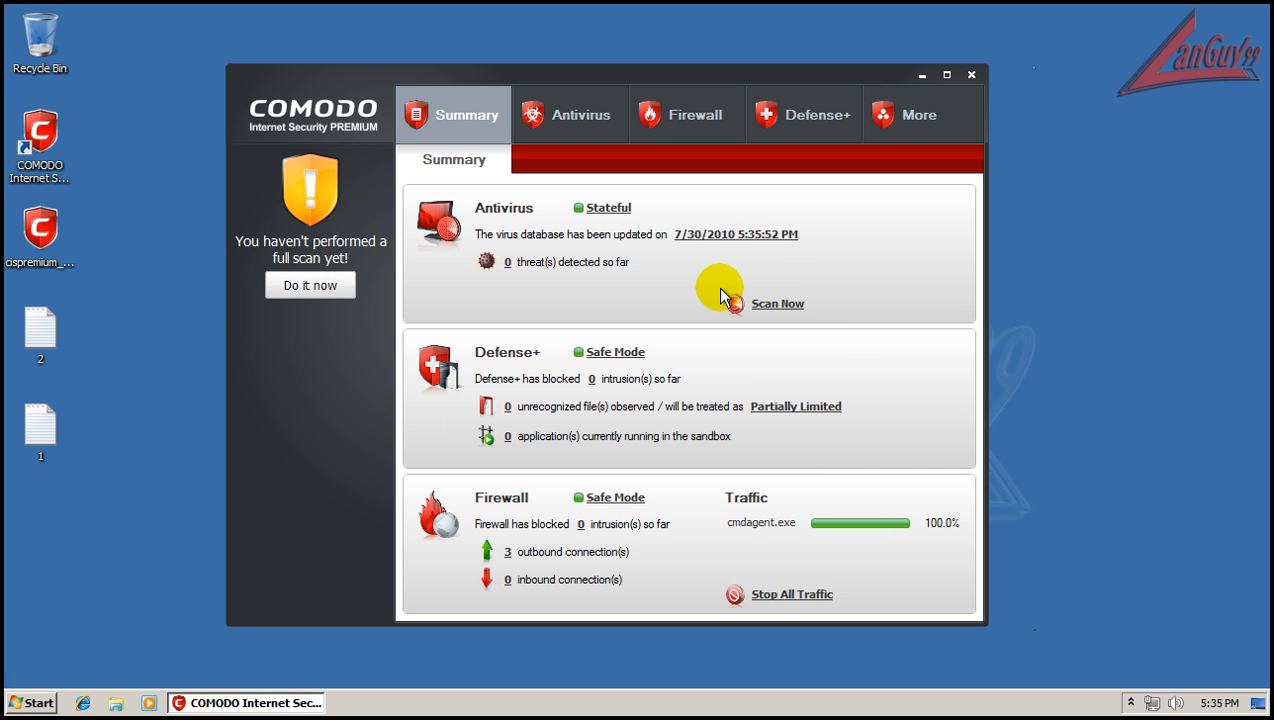
# Browse COMODO's Antivirus, Firewall and More task pages, ending on Preferences, Diagnostics and Help.
pyautogui.click(570, 114)
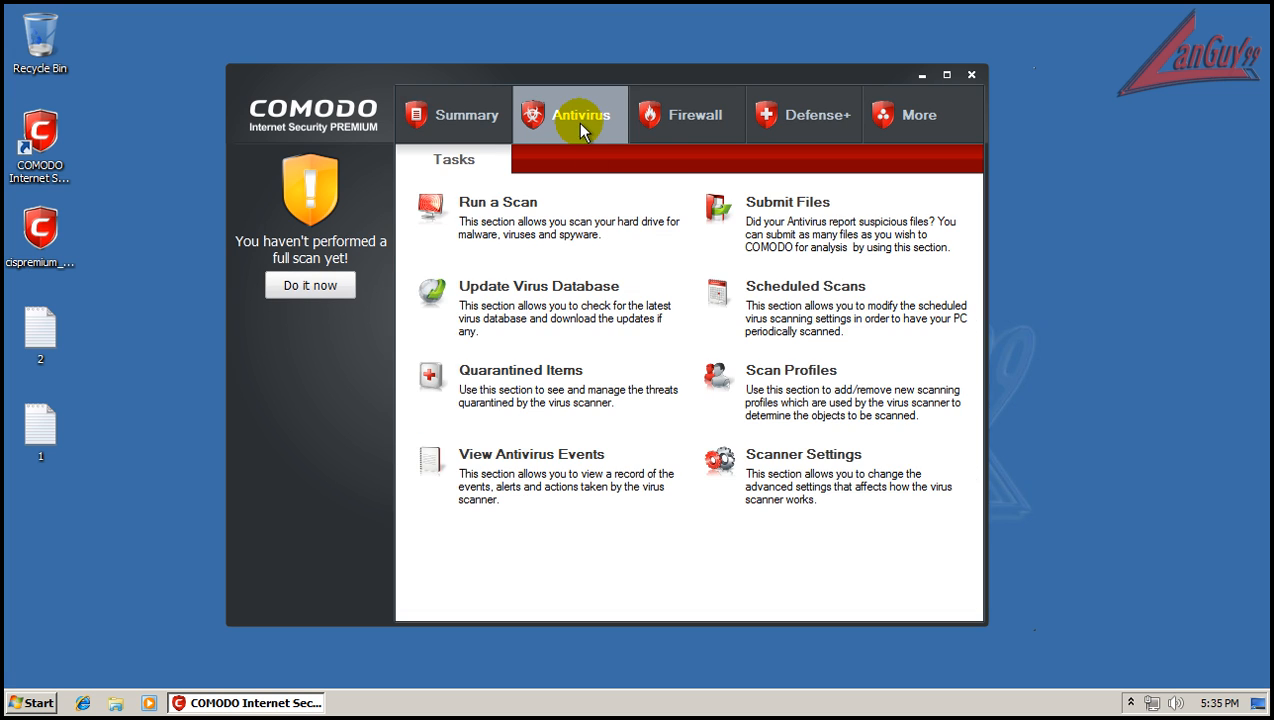
pyautogui.click(803, 114)
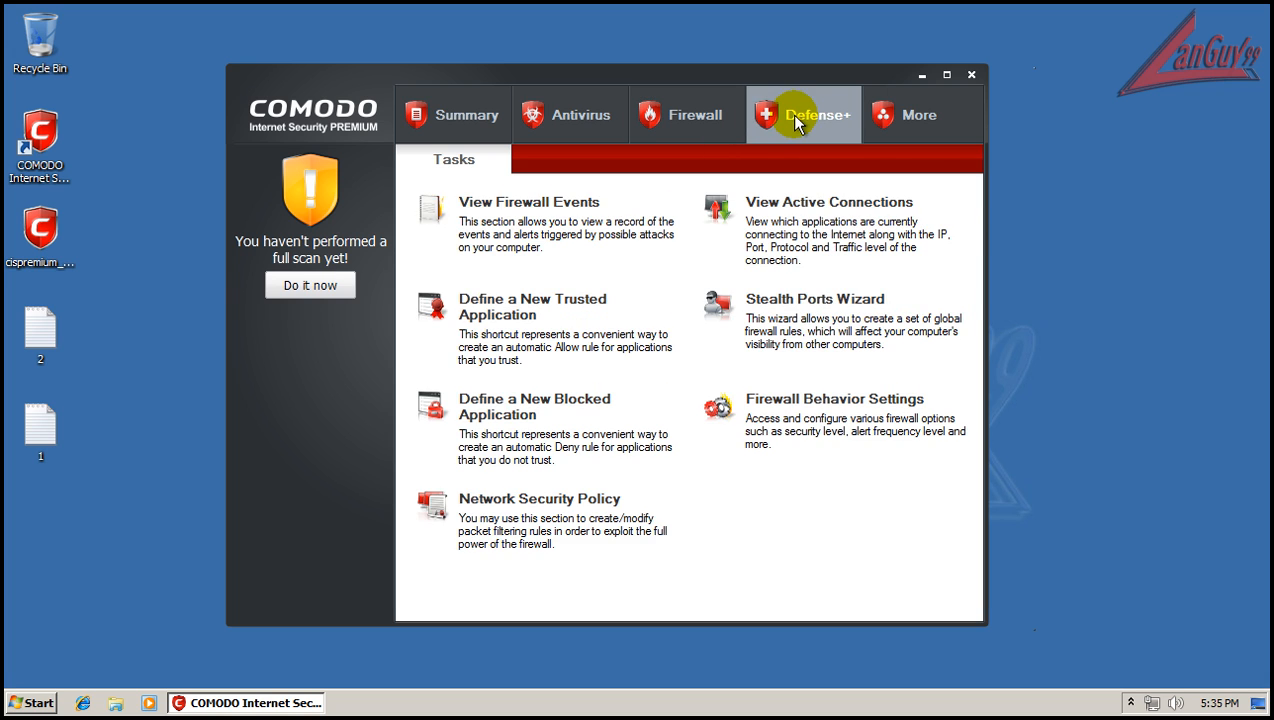
pyautogui.click(918, 114)
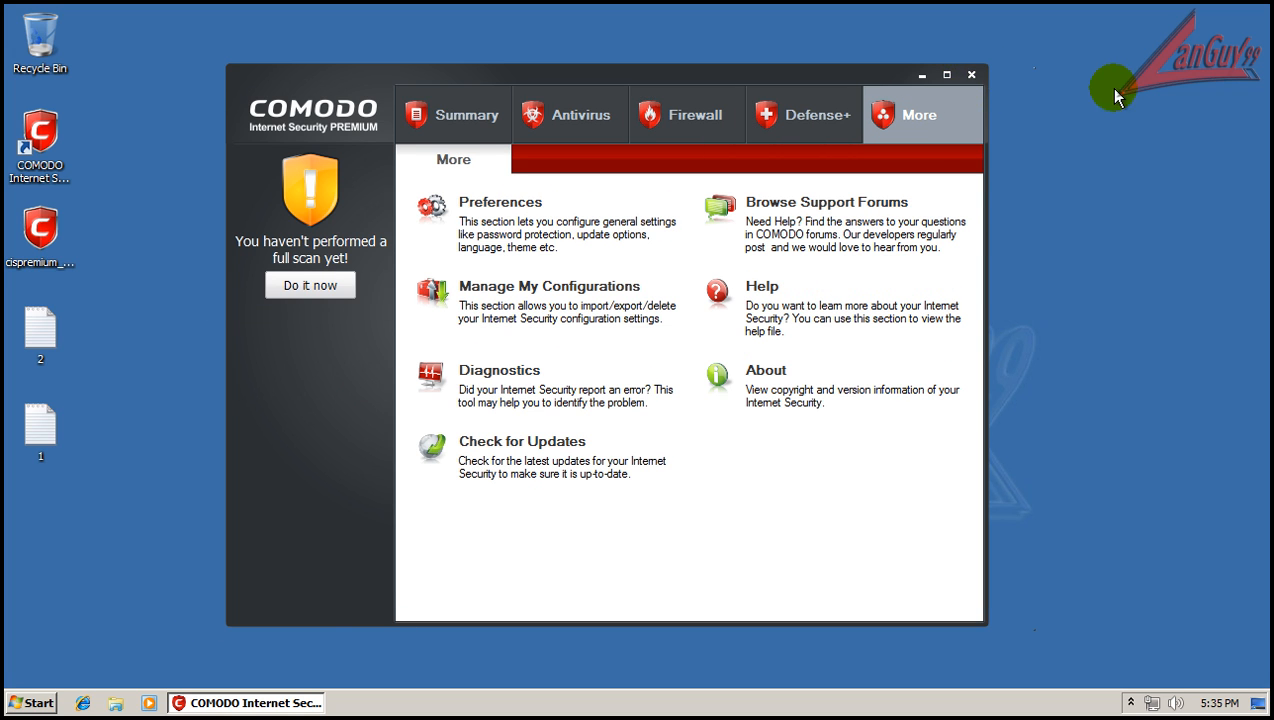
# Close COMODO, refresh the desktop, and open file 2 in Notepad.
pyautogui.click(969, 75)
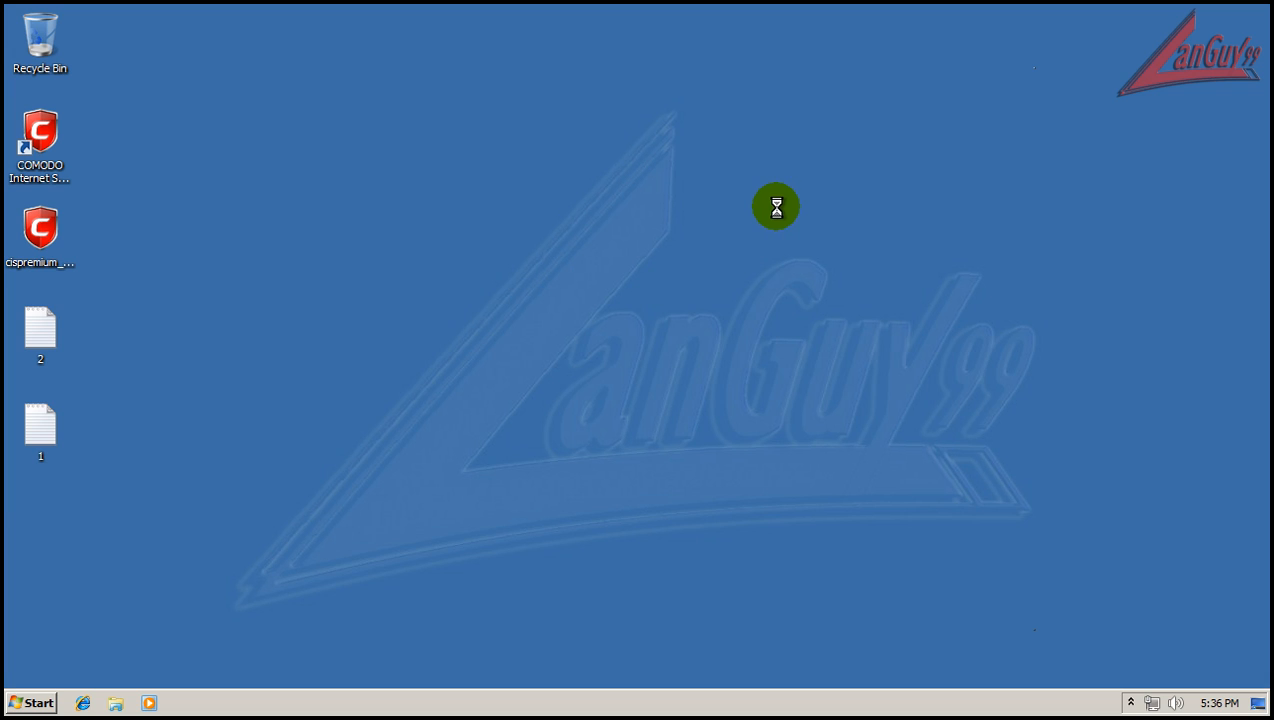
pyautogui.rightClick(776, 207)
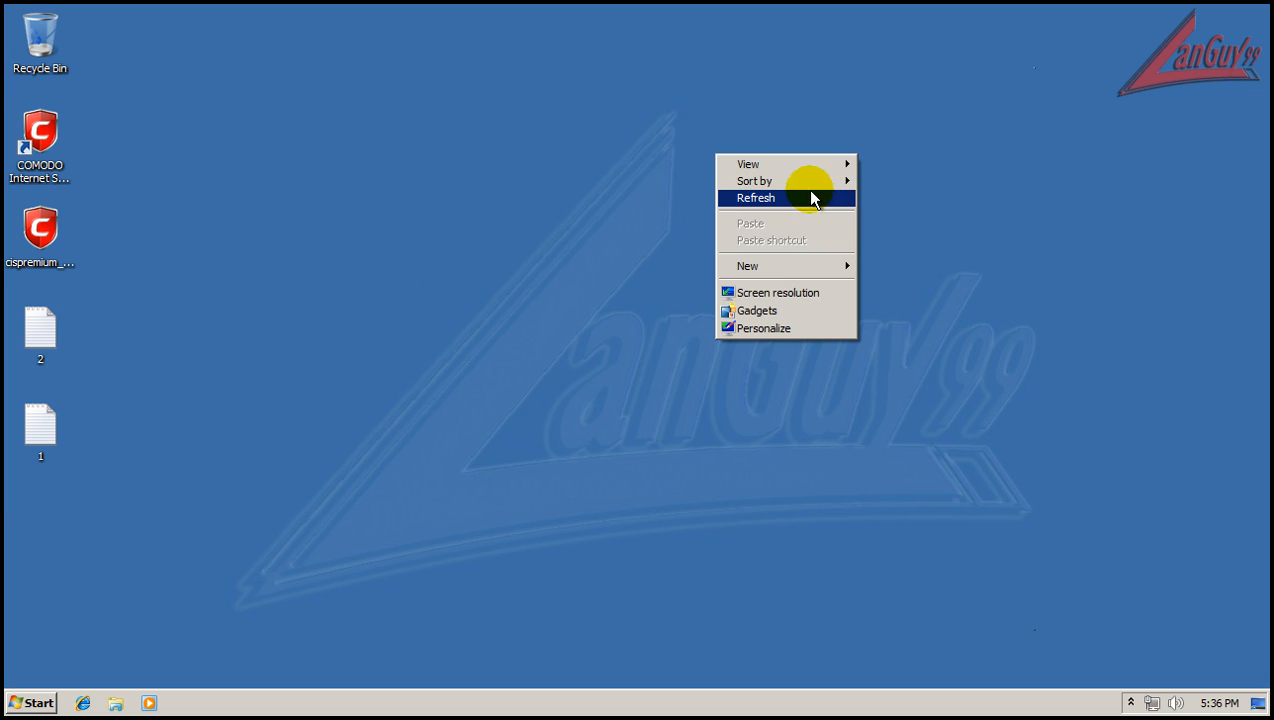
pyautogui.click(756, 197)
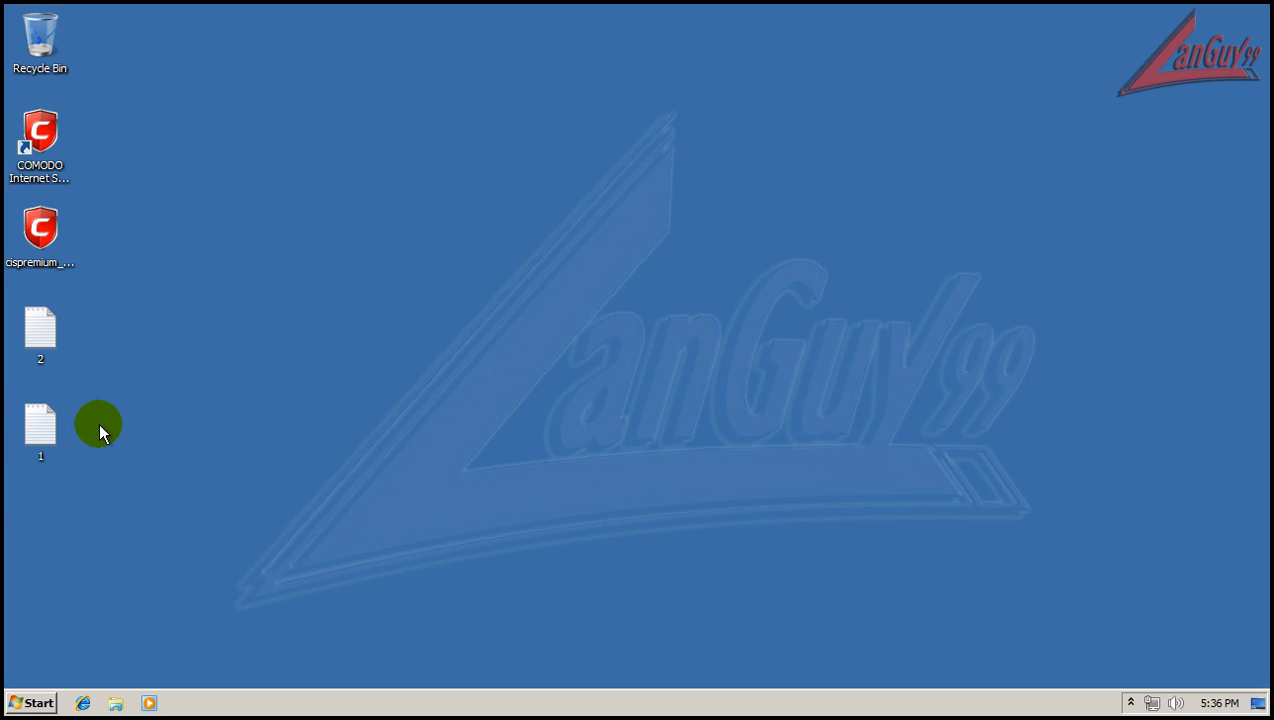
pyautogui.doubleClick(40, 327)
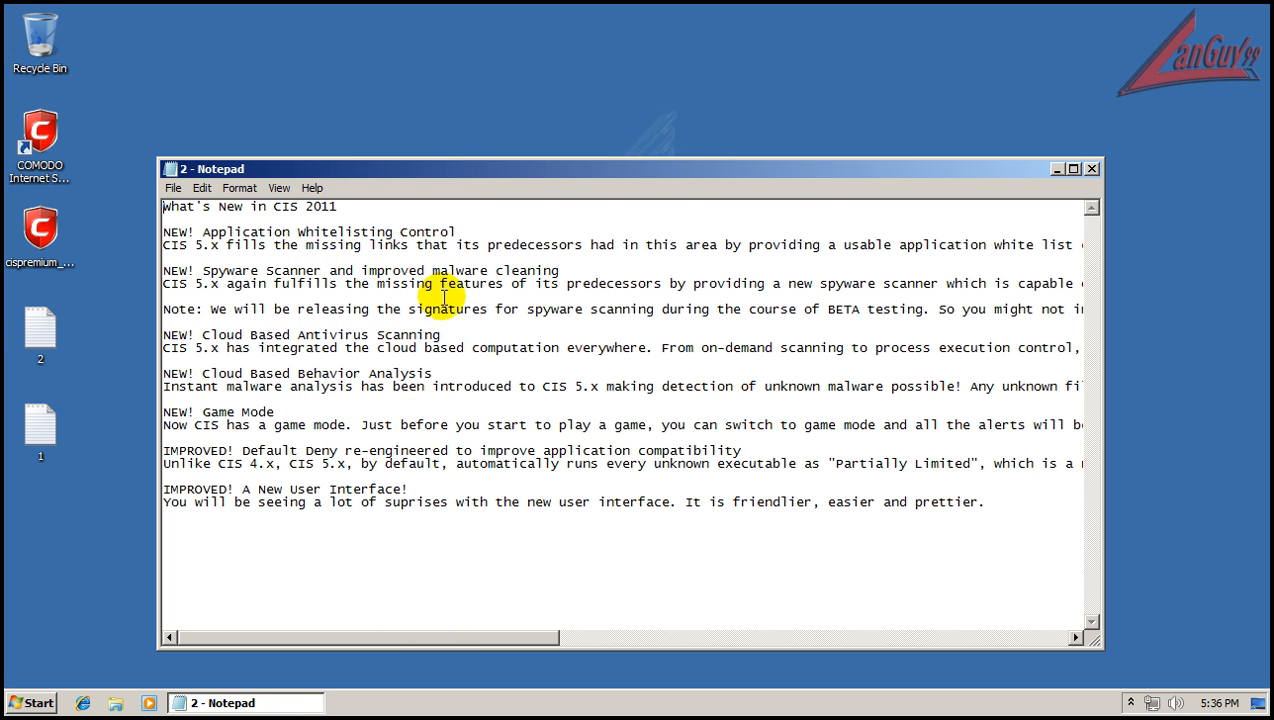
pyautogui.moveTo(393, 228)
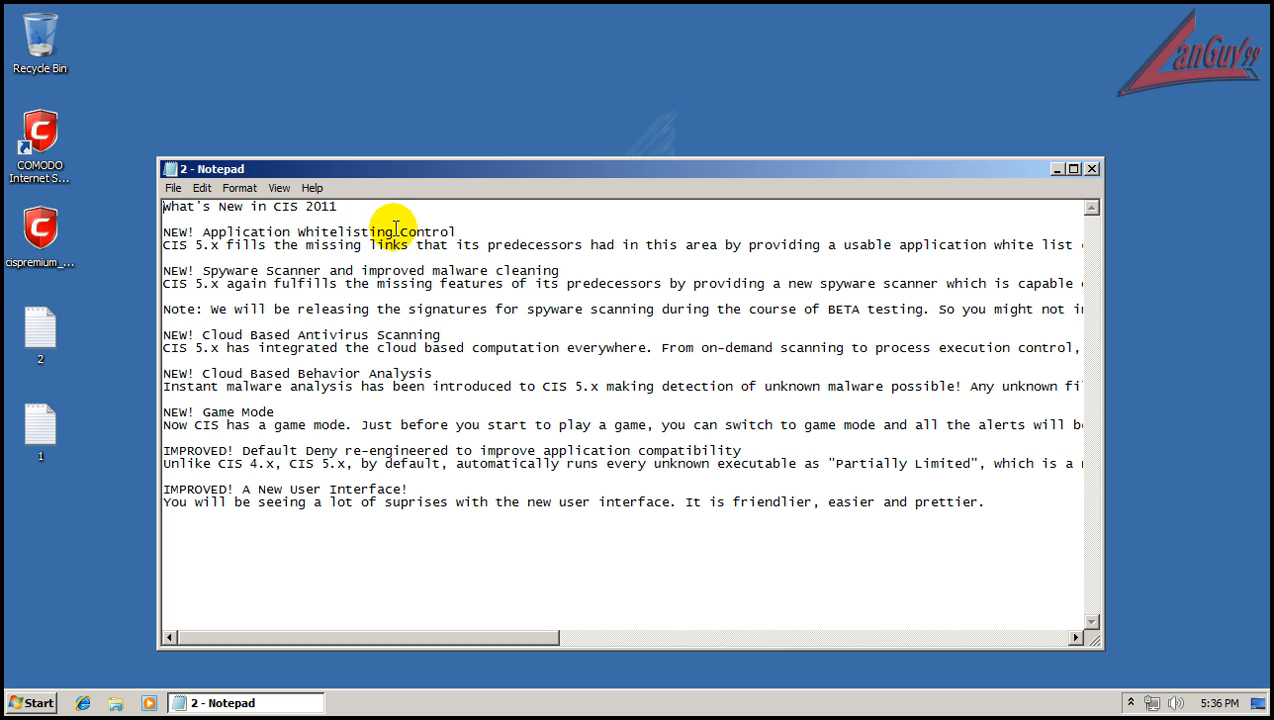
pyautogui.moveTo(545, 640)
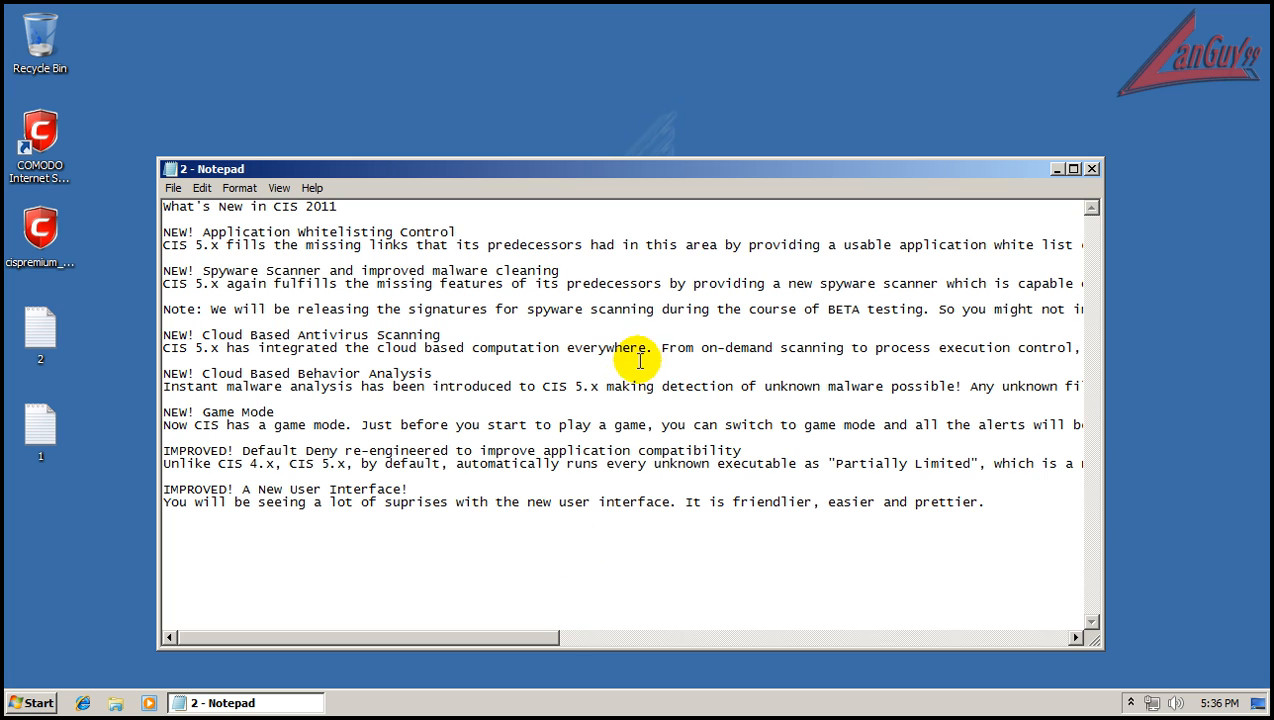
pyautogui.moveTo(370, 637); pyautogui.dragTo(620, 637)
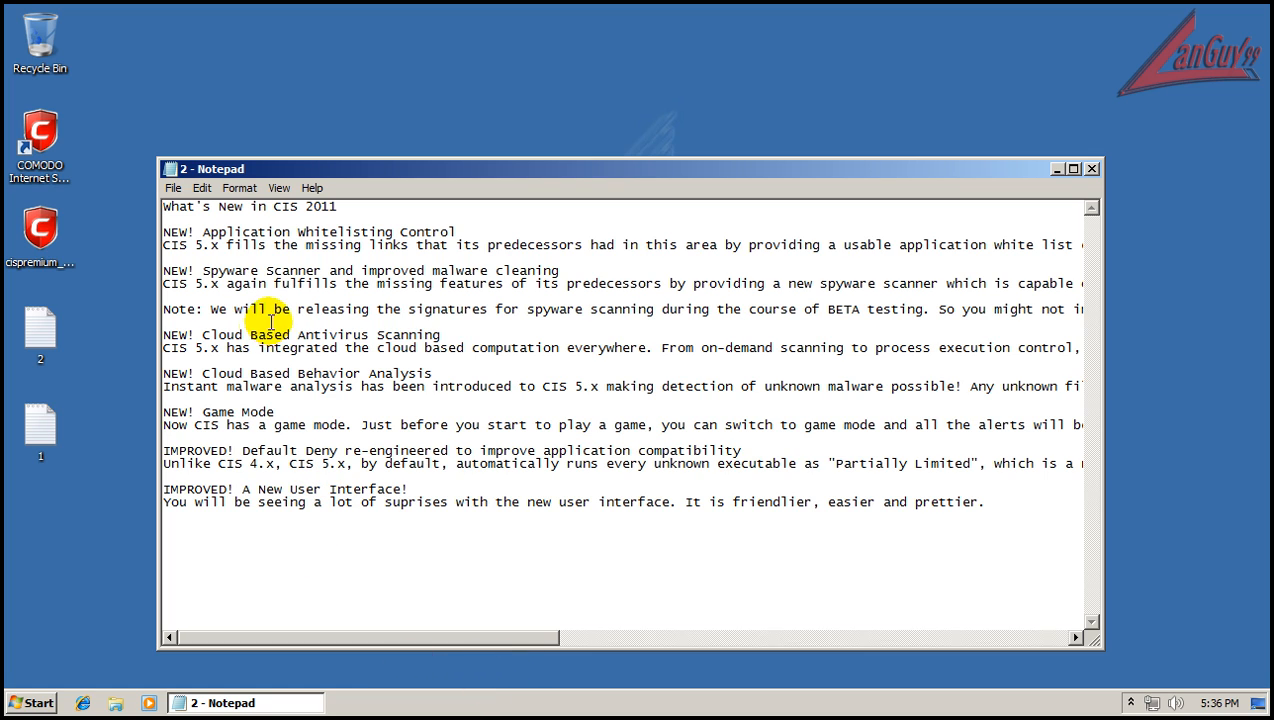
pyautogui.moveTo(632, 362)
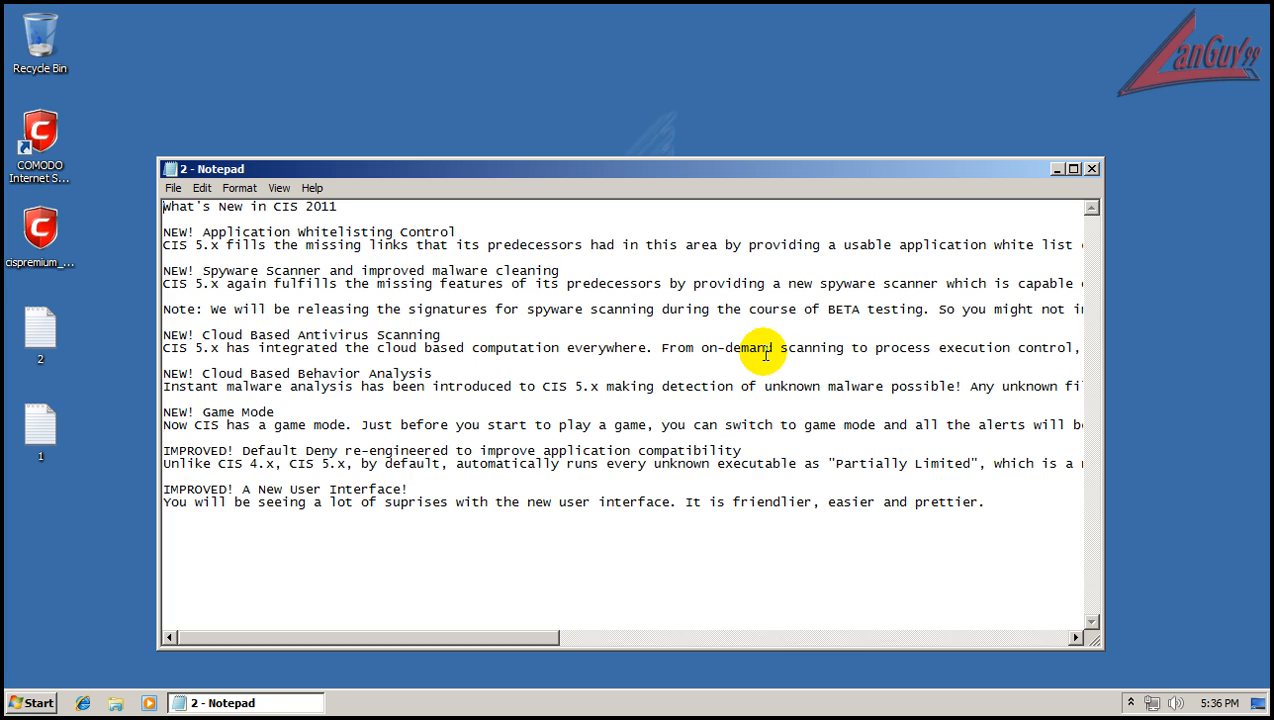
pyautogui.moveTo(731, 366)
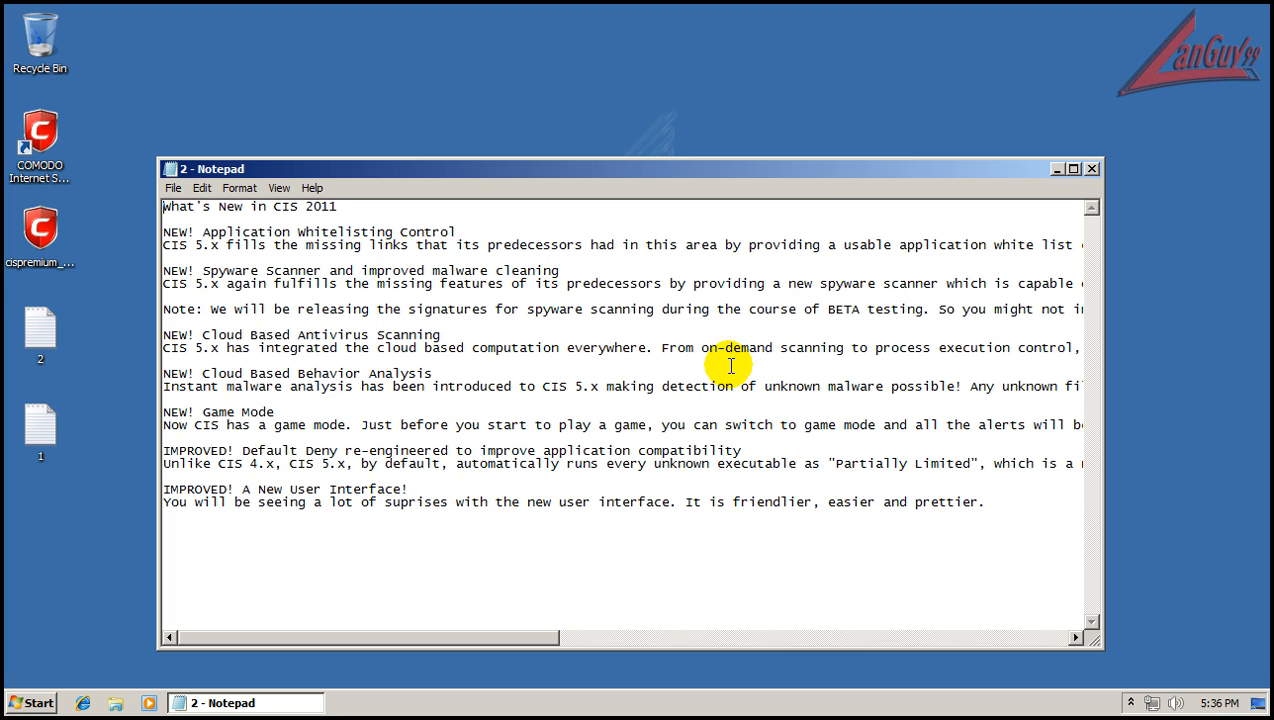
pyautogui.moveTo(690, 349)
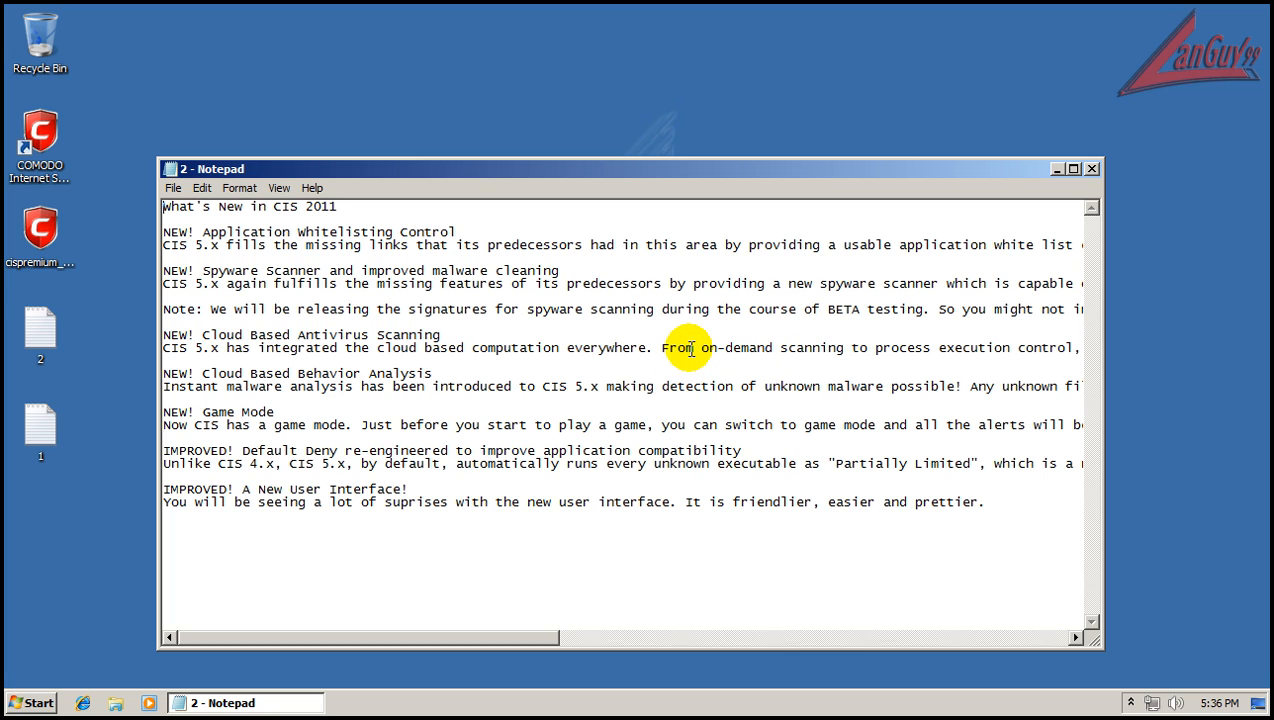
pyautogui.moveTo(792, 357)
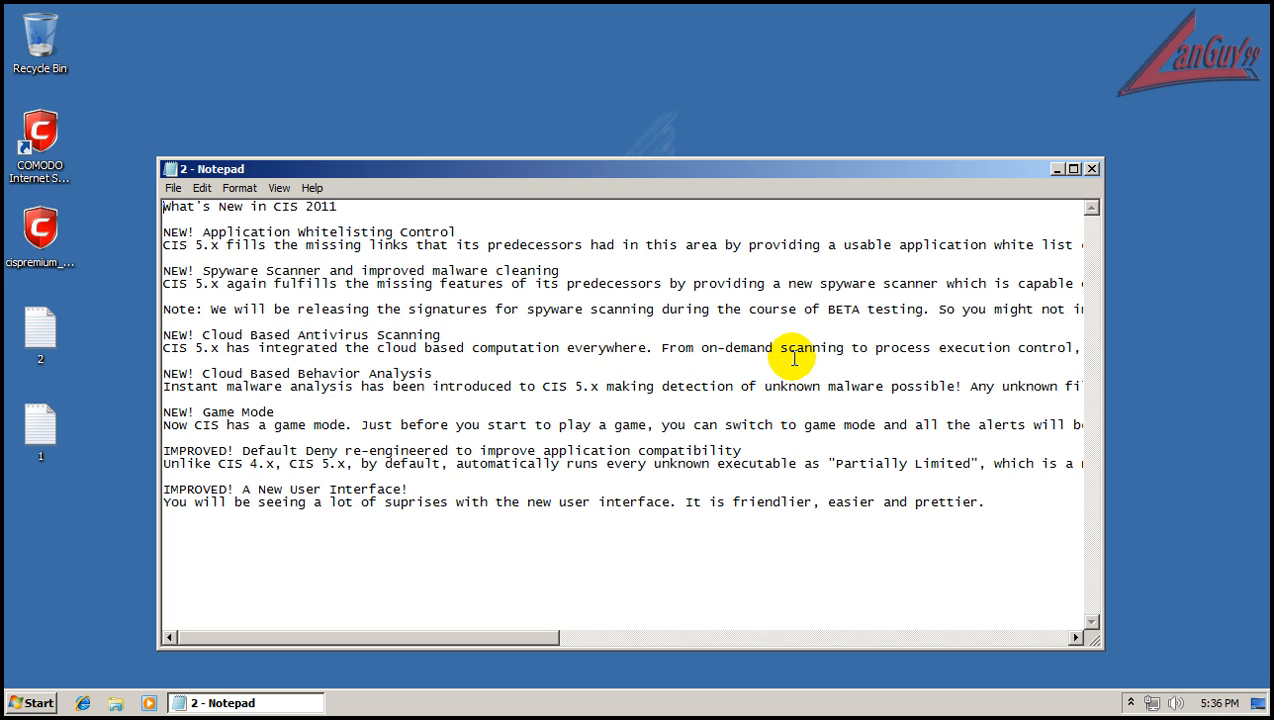
pyautogui.moveTo(274, 401)
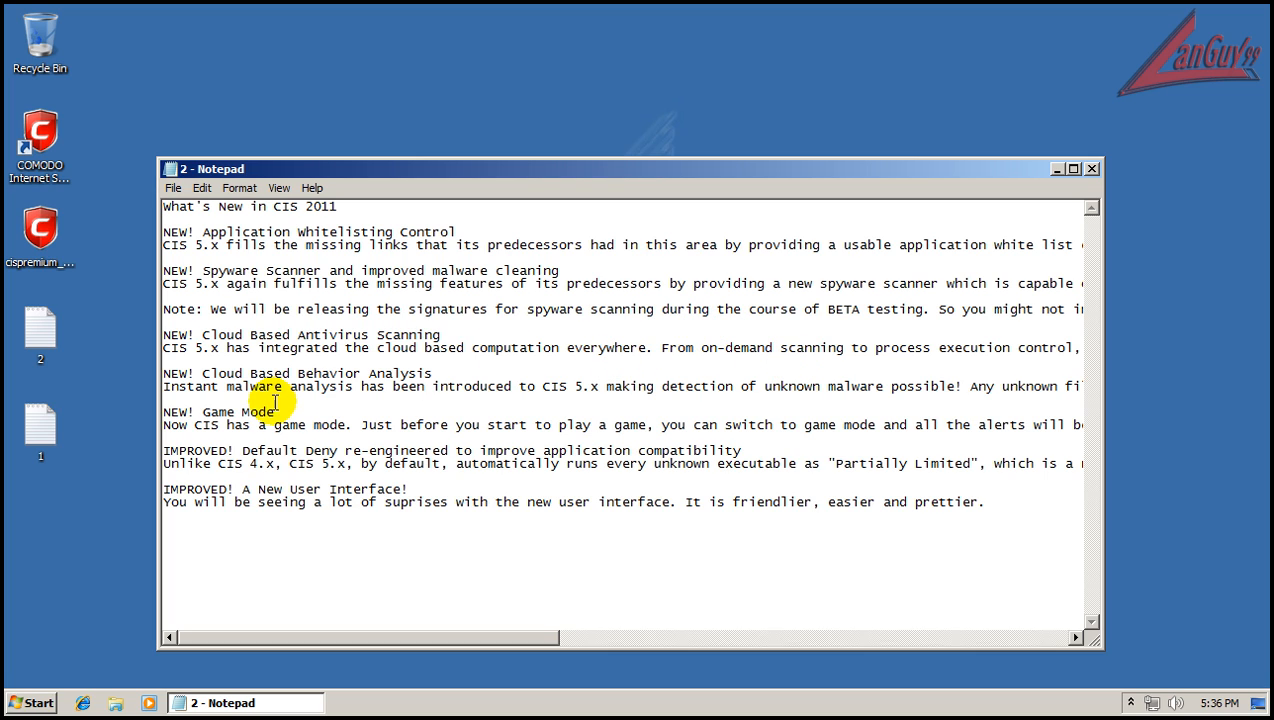
pyautogui.moveTo(385, 471)
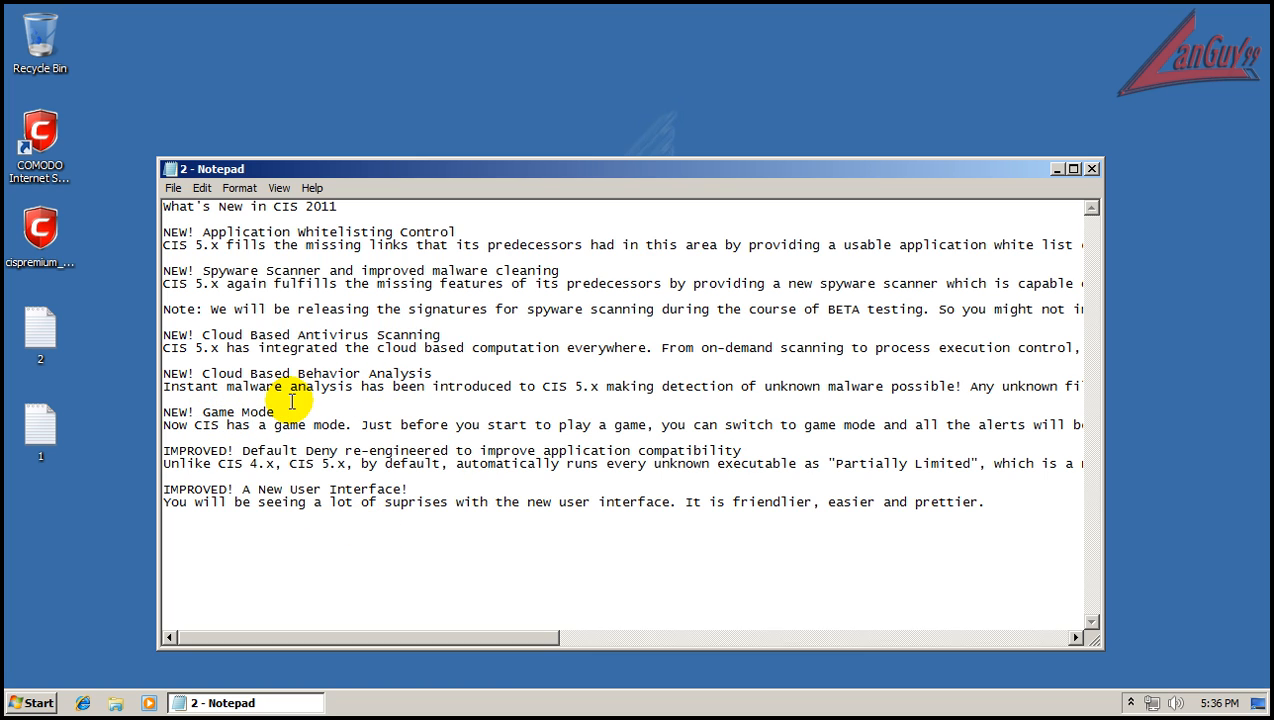
# Scroll sideways through the long CIS 2011 notes, then close Notepad.
pyautogui.moveTo(370, 637); pyautogui.dragTo(550, 637)
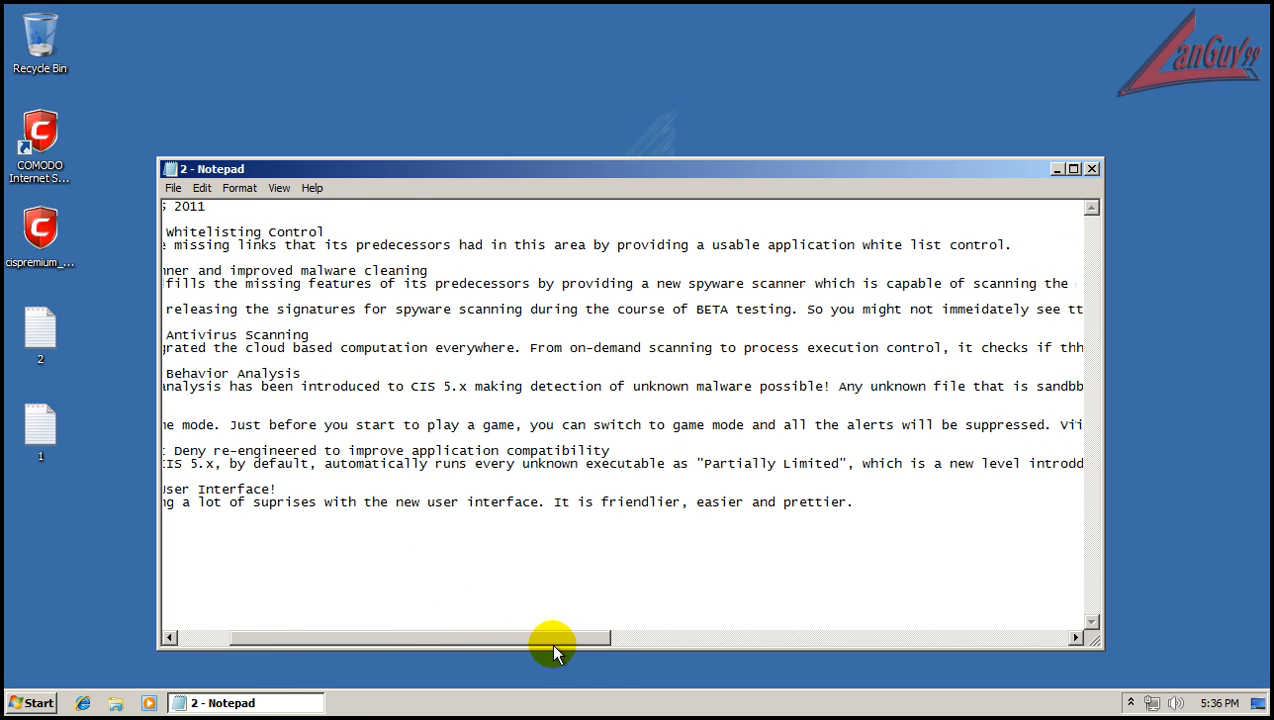
pyautogui.moveTo(553, 637); pyautogui.dragTo(668, 637)
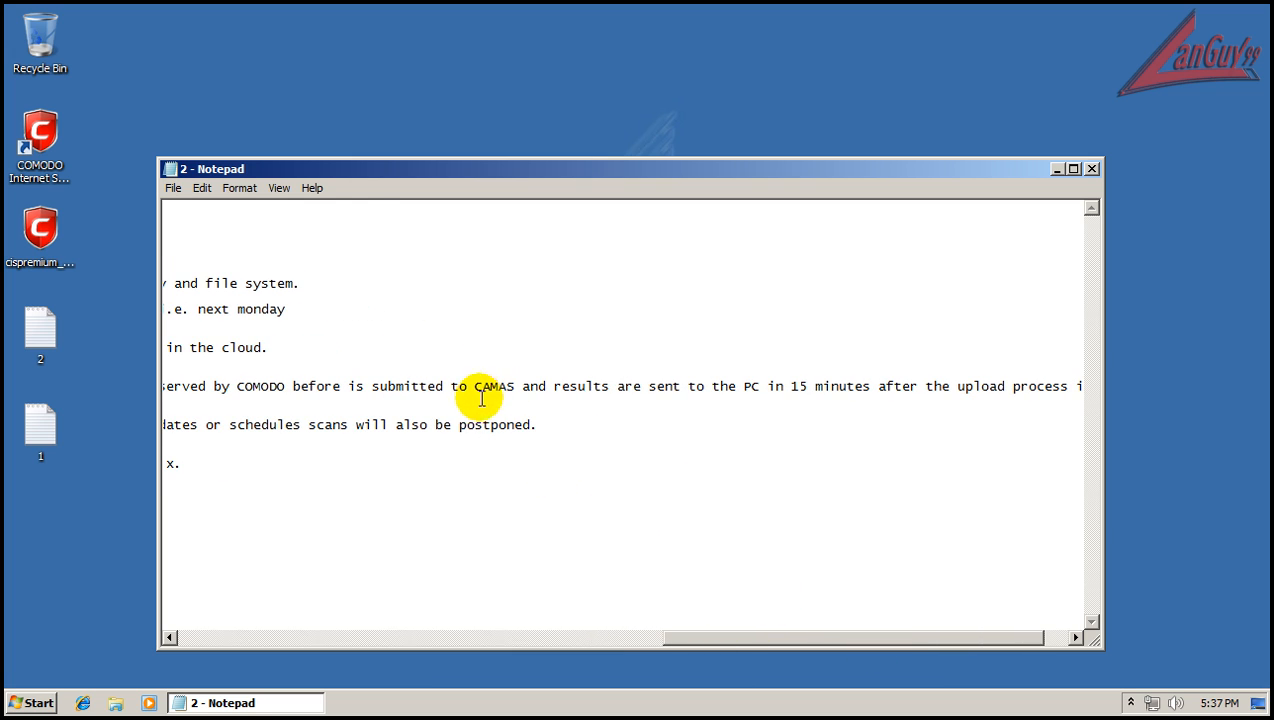
pyautogui.moveTo(607, 440)
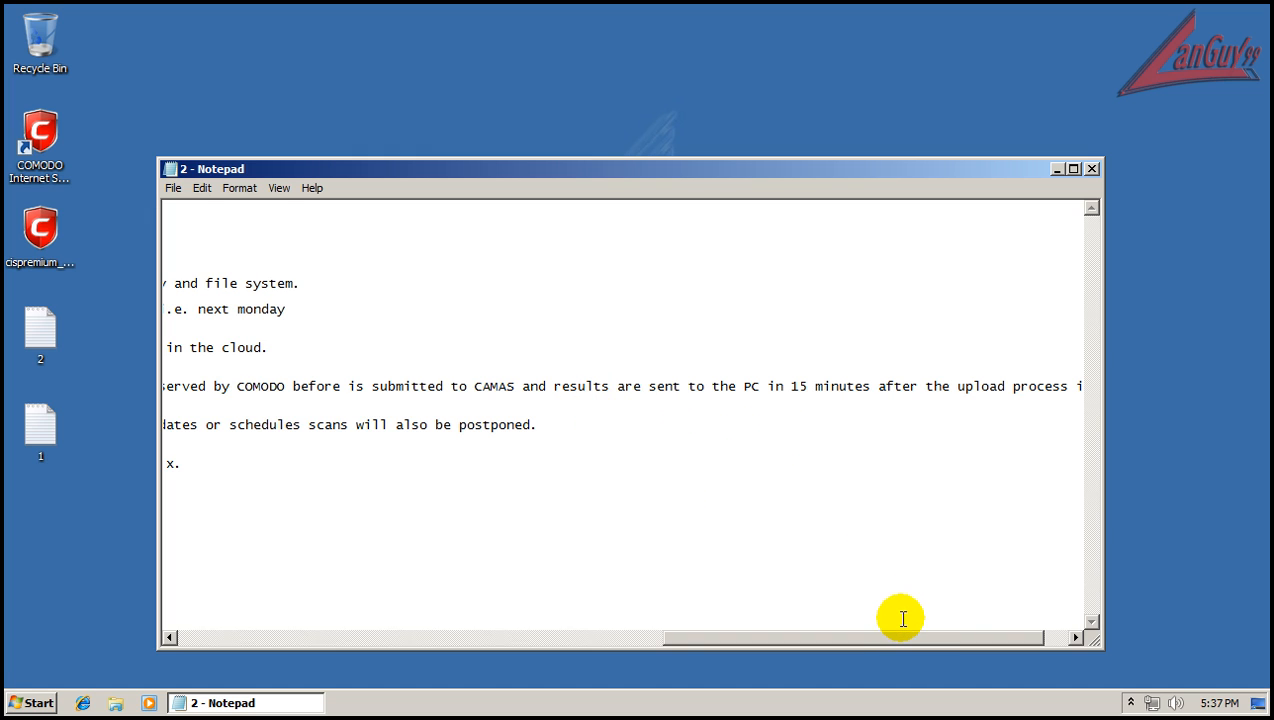
pyautogui.hscroll(-3)
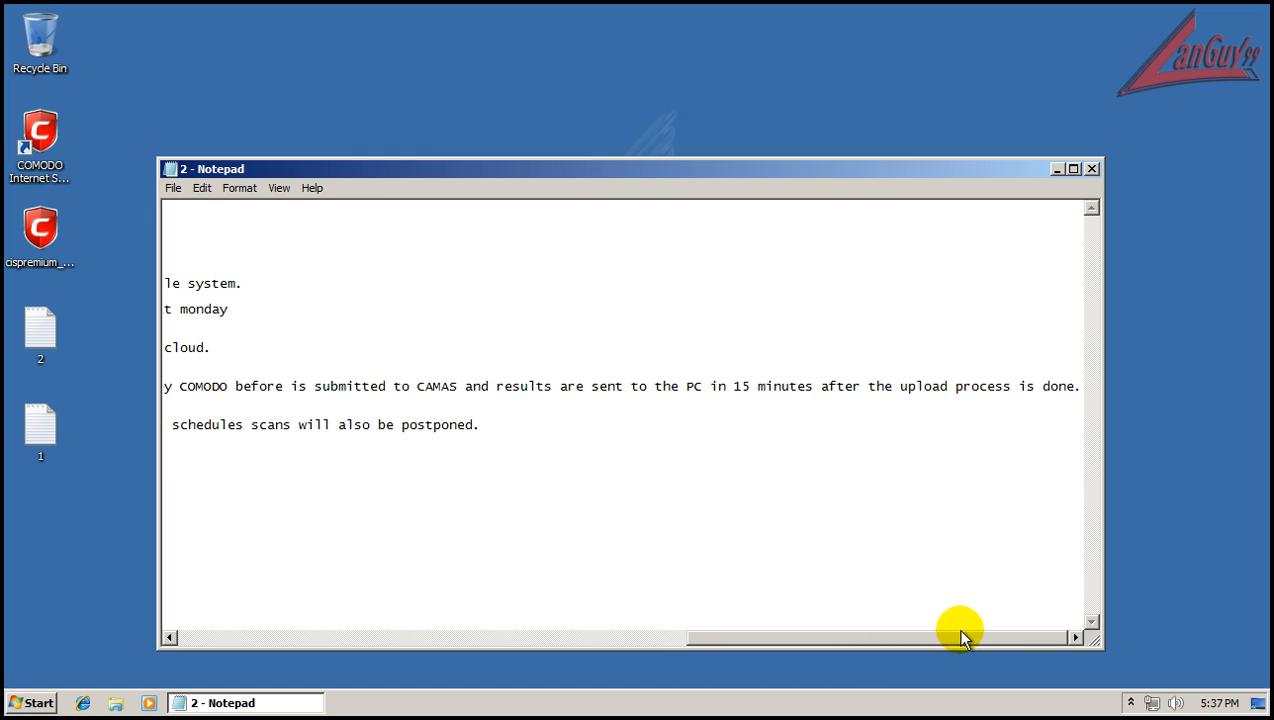
pyautogui.moveTo(960, 645)
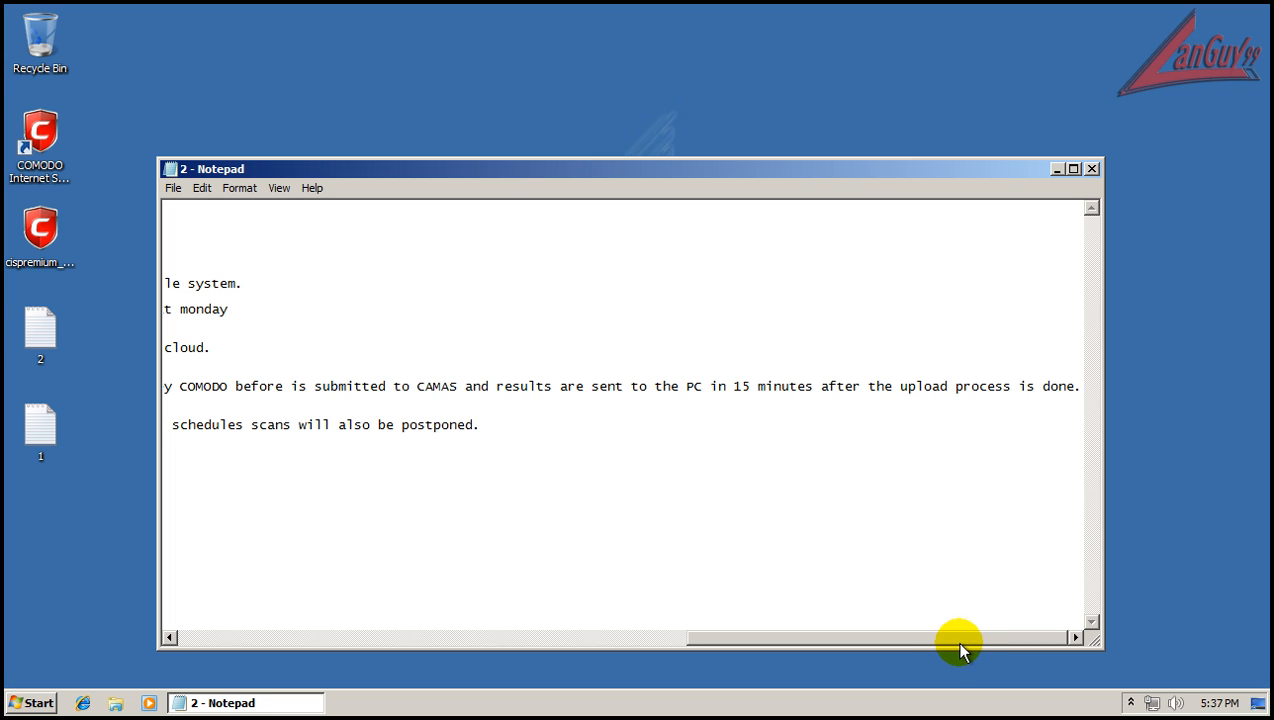
pyautogui.moveTo(958, 637); pyautogui.dragTo(545, 650)
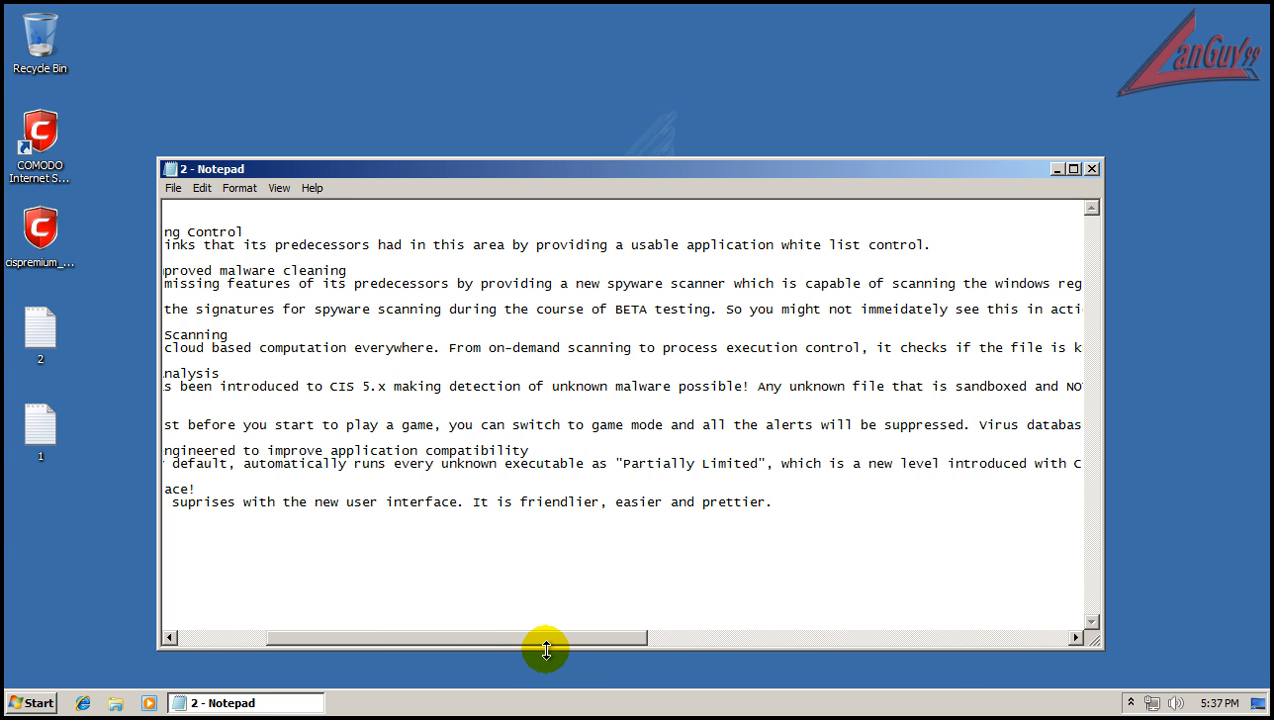
pyautogui.moveTo(545, 637); pyautogui.dragTo(435, 637)
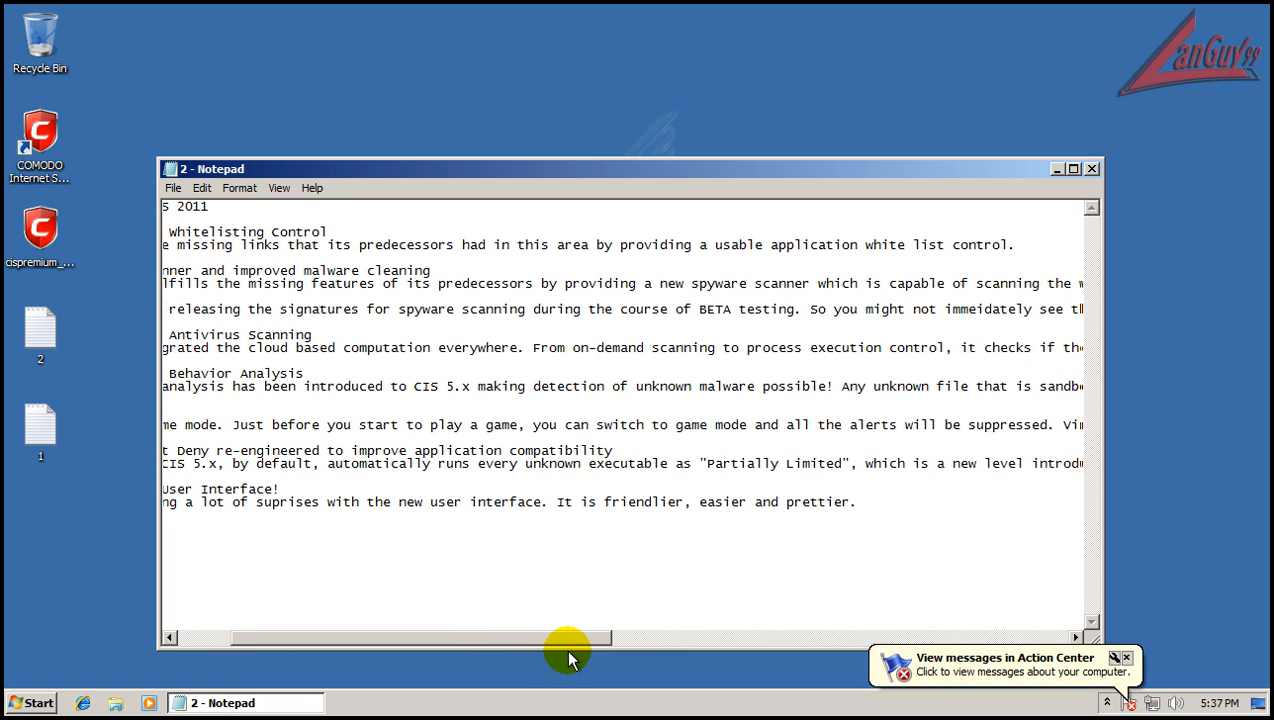
pyautogui.moveTo(568, 637); pyautogui.dragTo(685, 637)
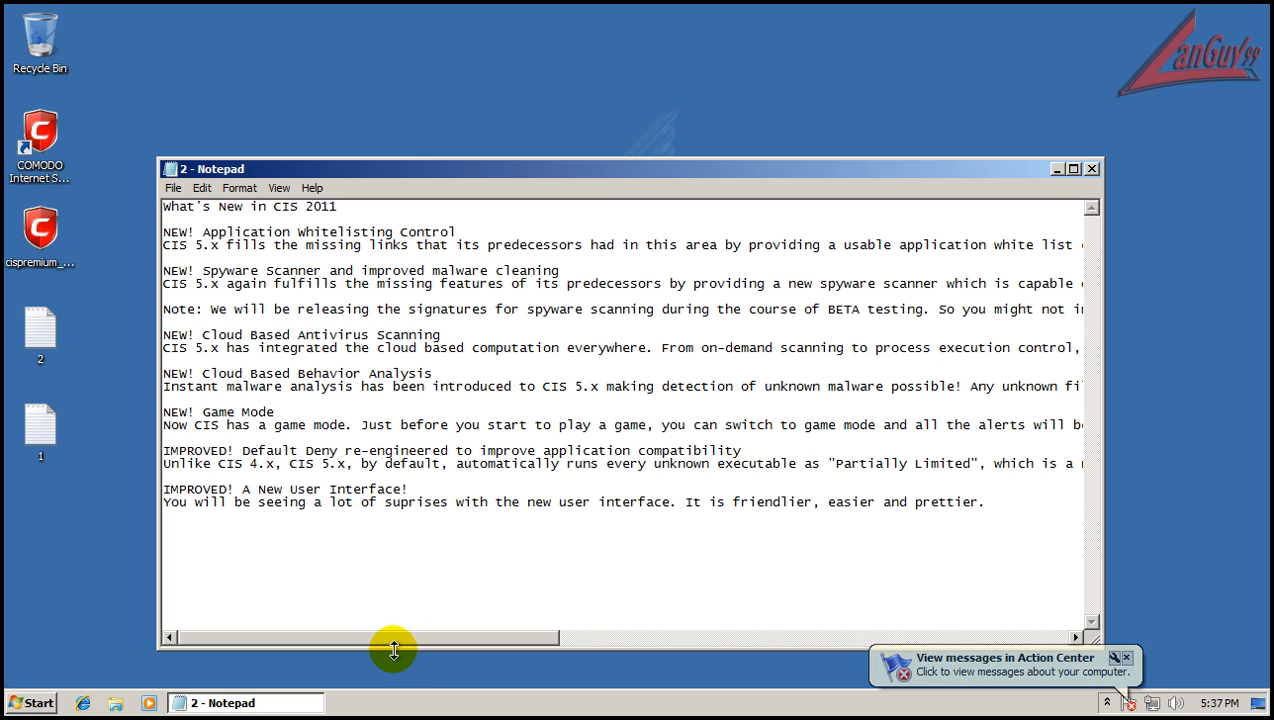
pyautogui.moveTo(415, 450)
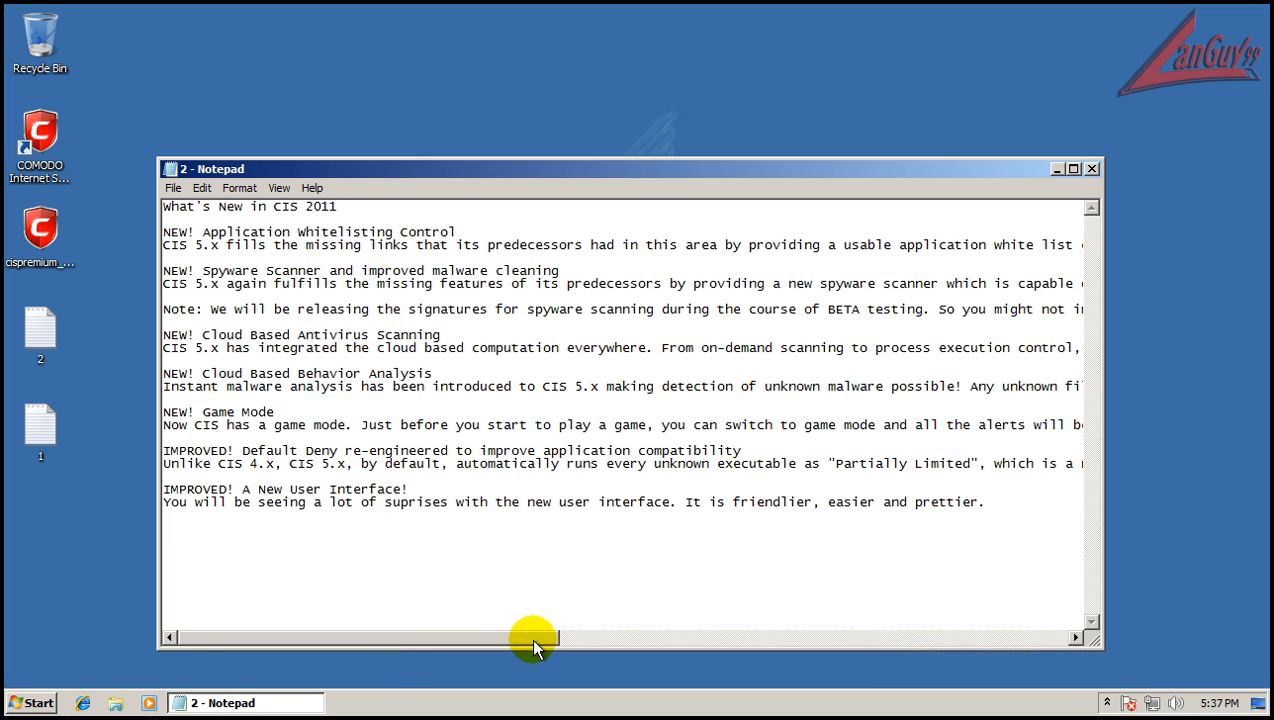
pyautogui.moveTo(530, 637); pyautogui.dragTo(740, 637)
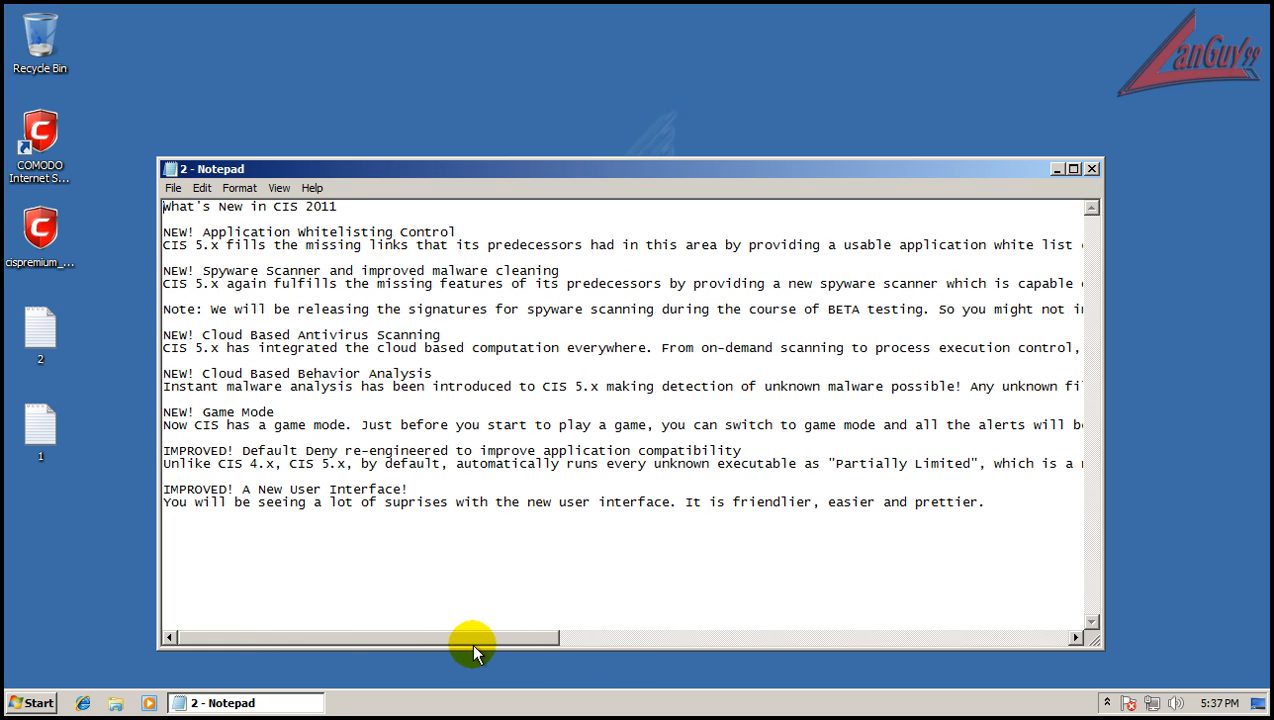
pyautogui.moveTo(425, 566)
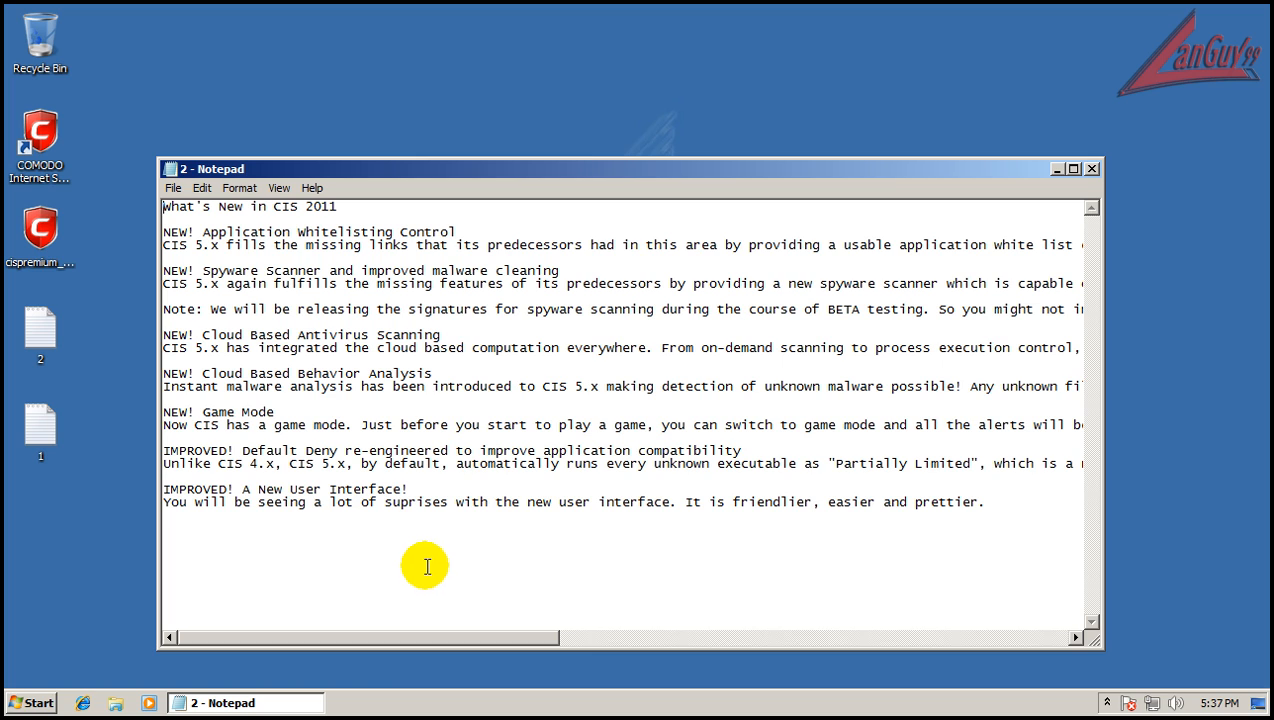
pyautogui.moveTo(1070, 190)
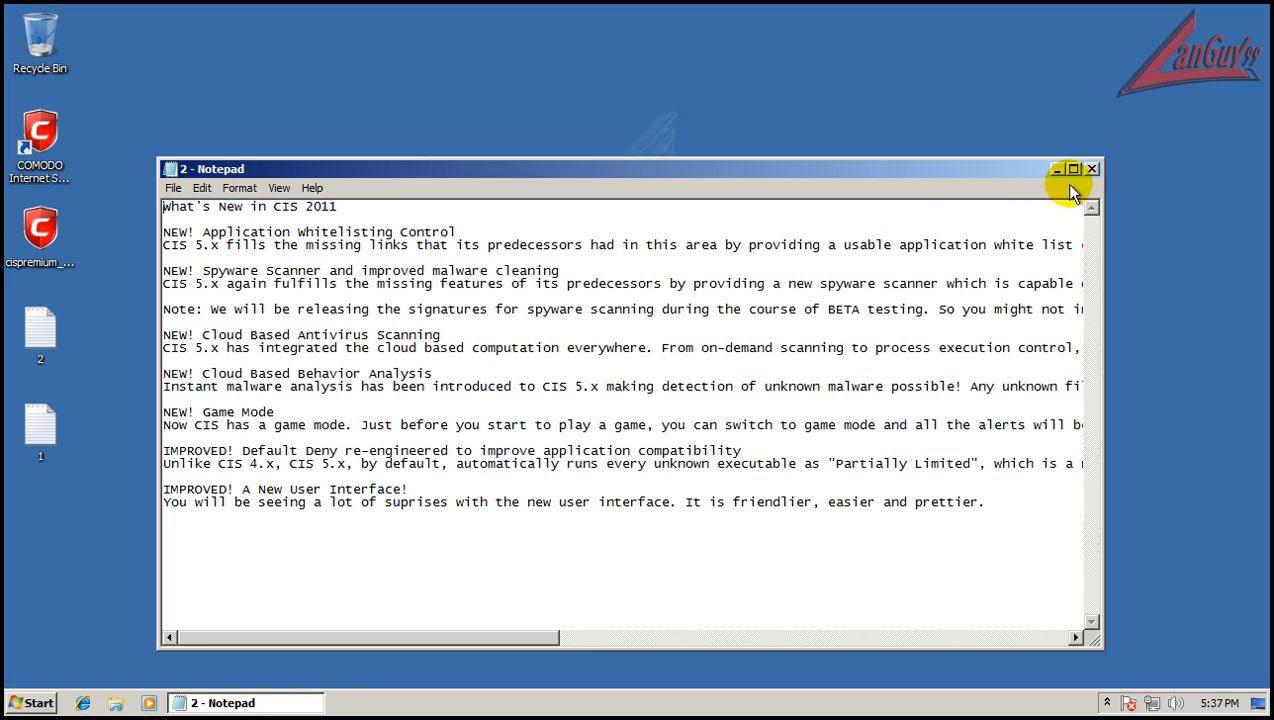
pyautogui.click(1092, 168)
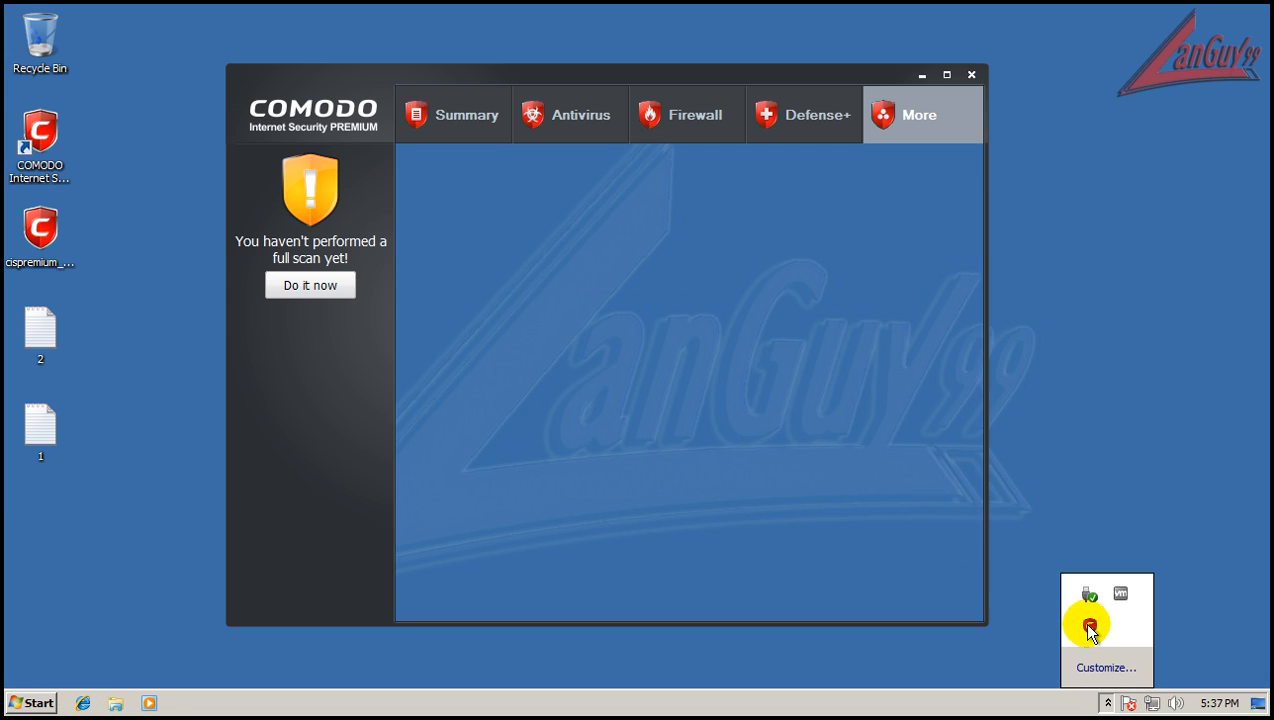
# Check COMODO's summary, close it, and open file 1's malware URL list at lower left.
pyautogui.click(452, 114)
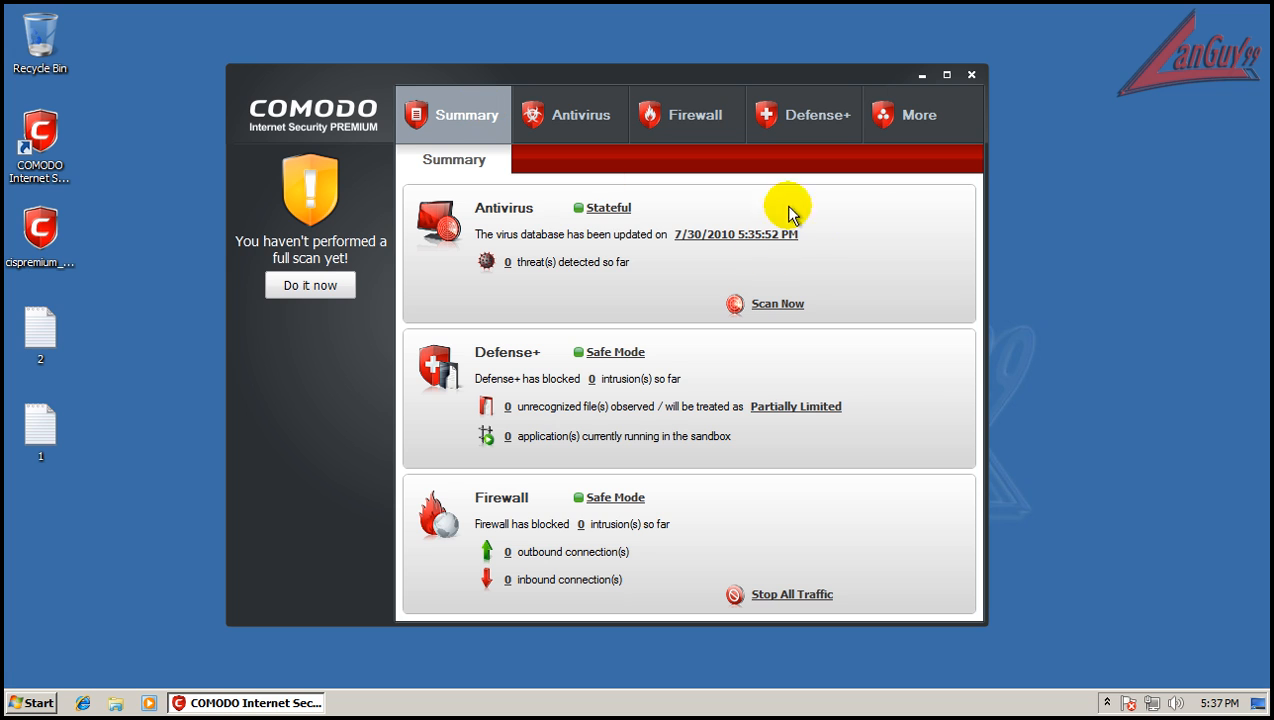
pyautogui.click(968, 74)
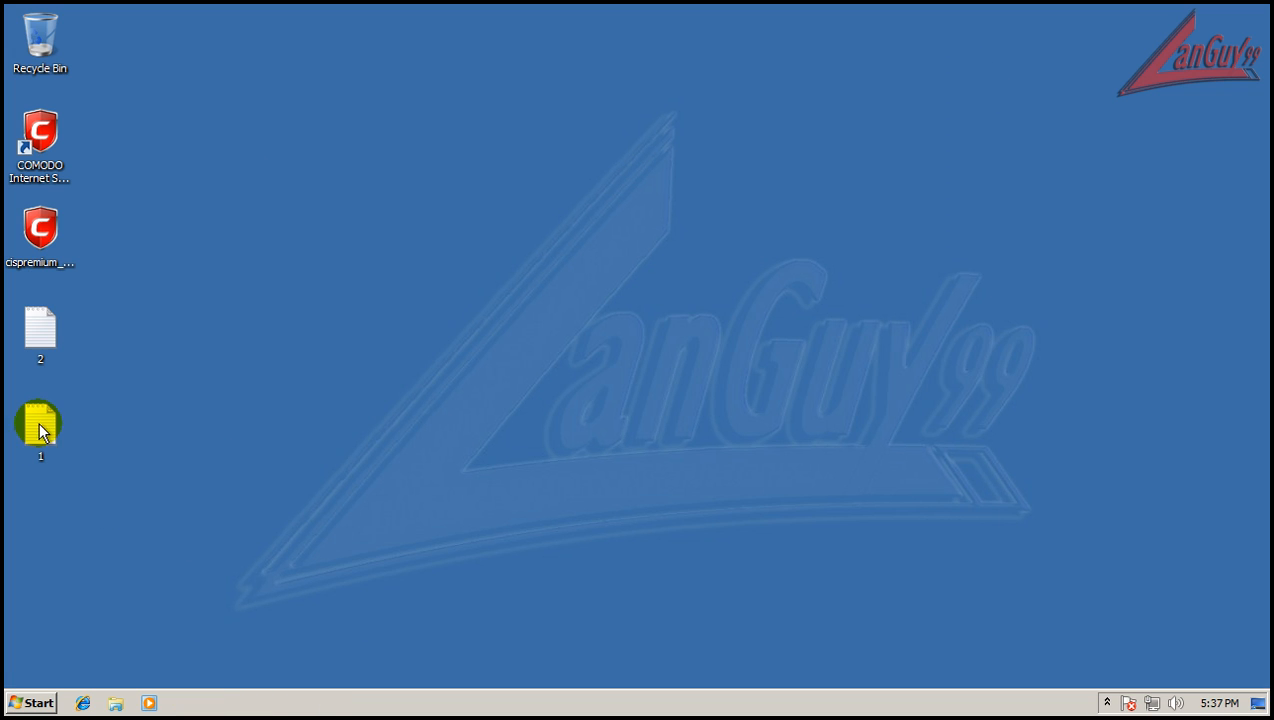
pyautogui.doubleClick(40, 420)
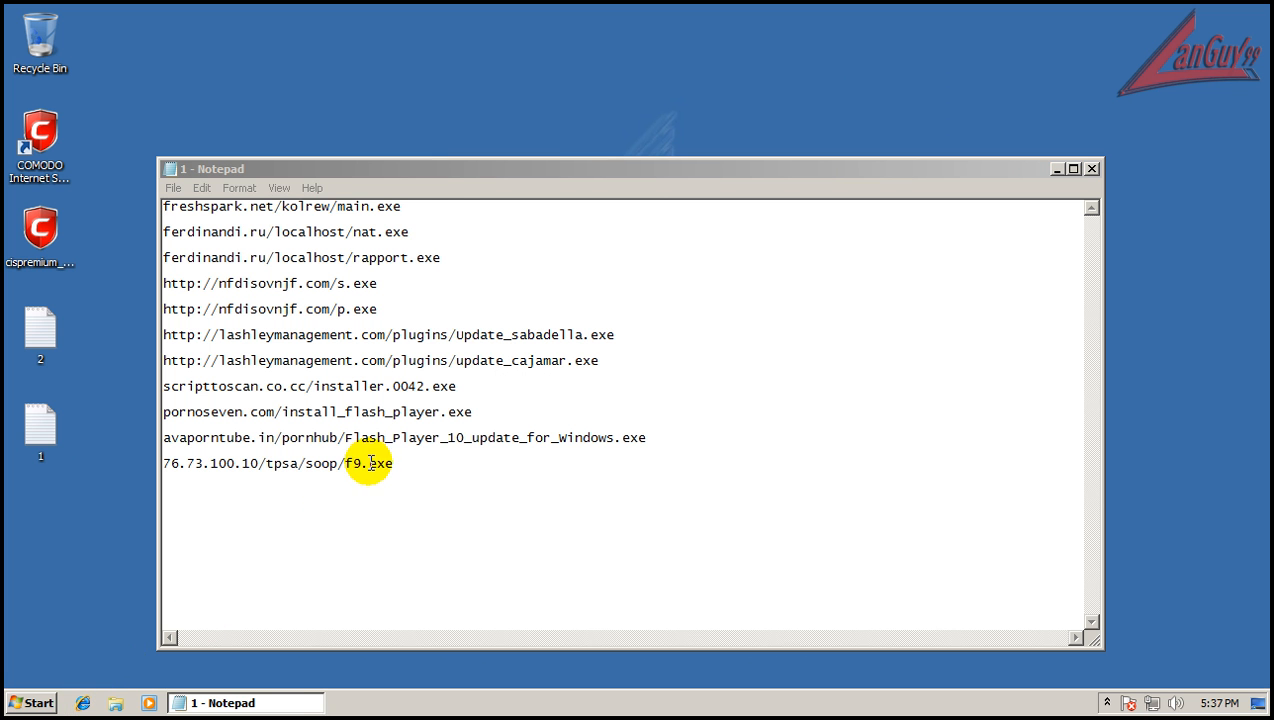
pyautogui.moveTo(628, 168); pyautogui.dragTo(475, 377)
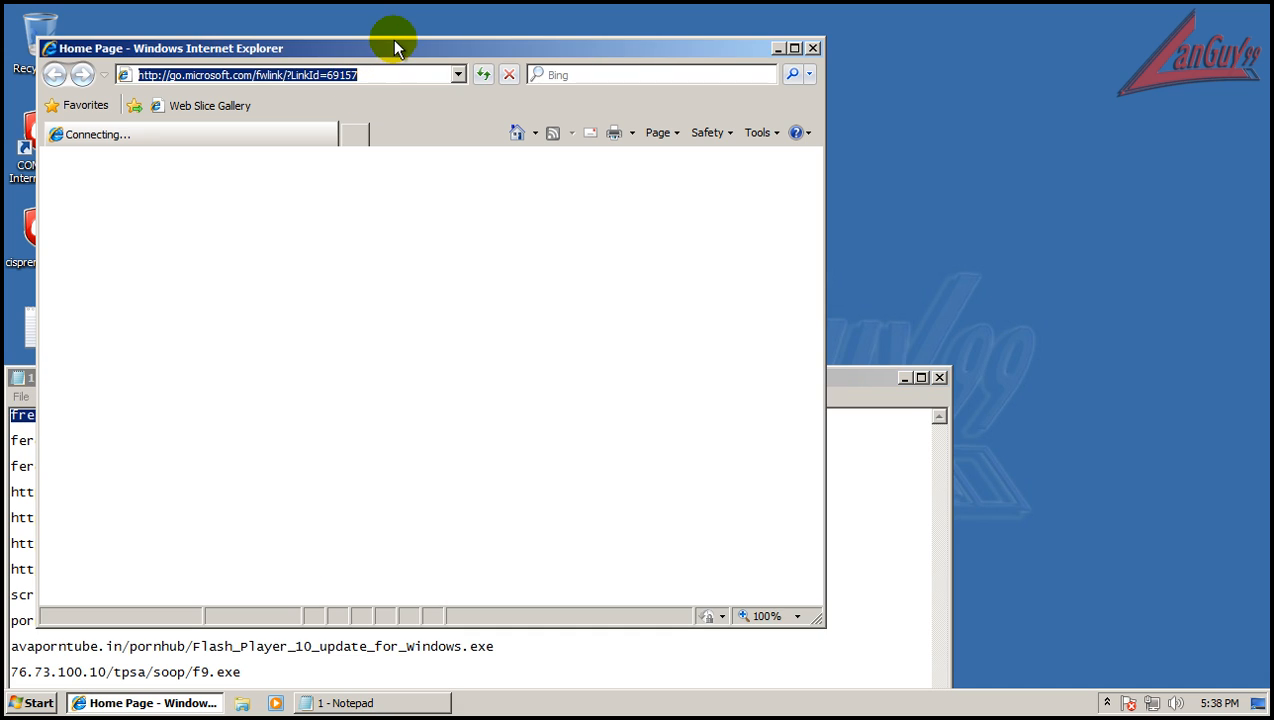
# Close the Internet Explorer 8 Welcome tab.
pyautogui.click(794, 48)
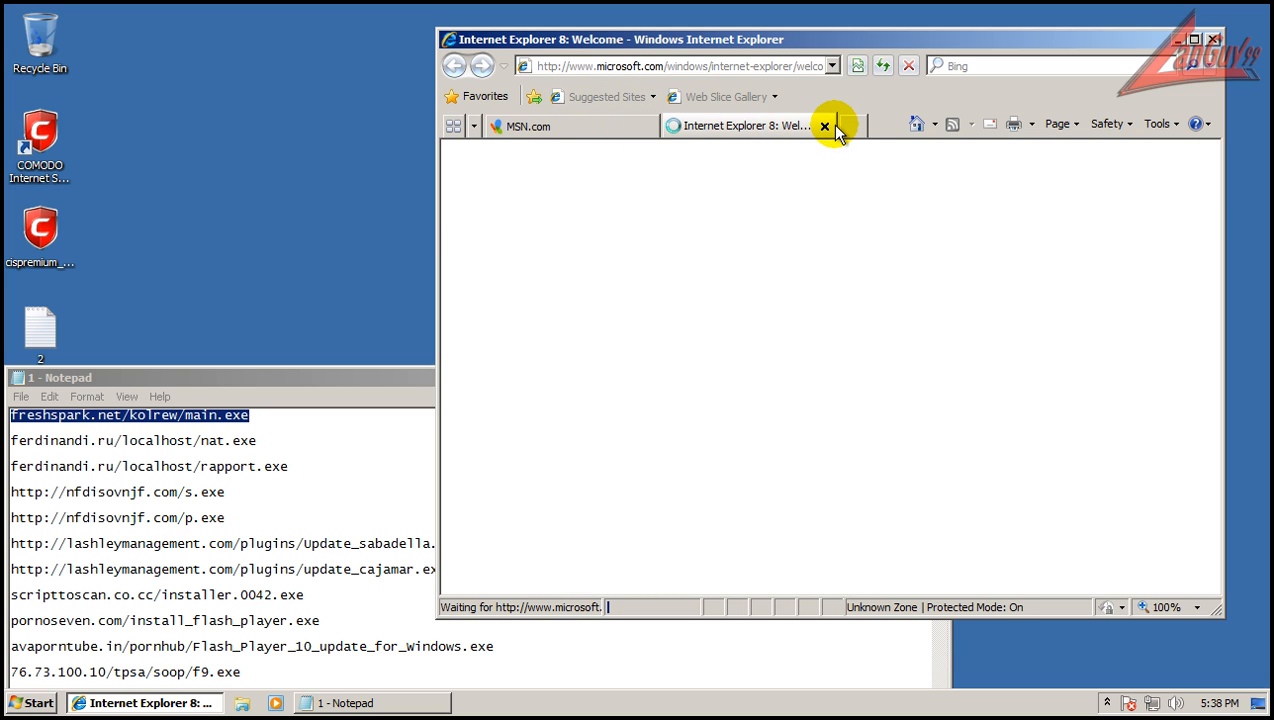
pyautogui.click(824, 126)
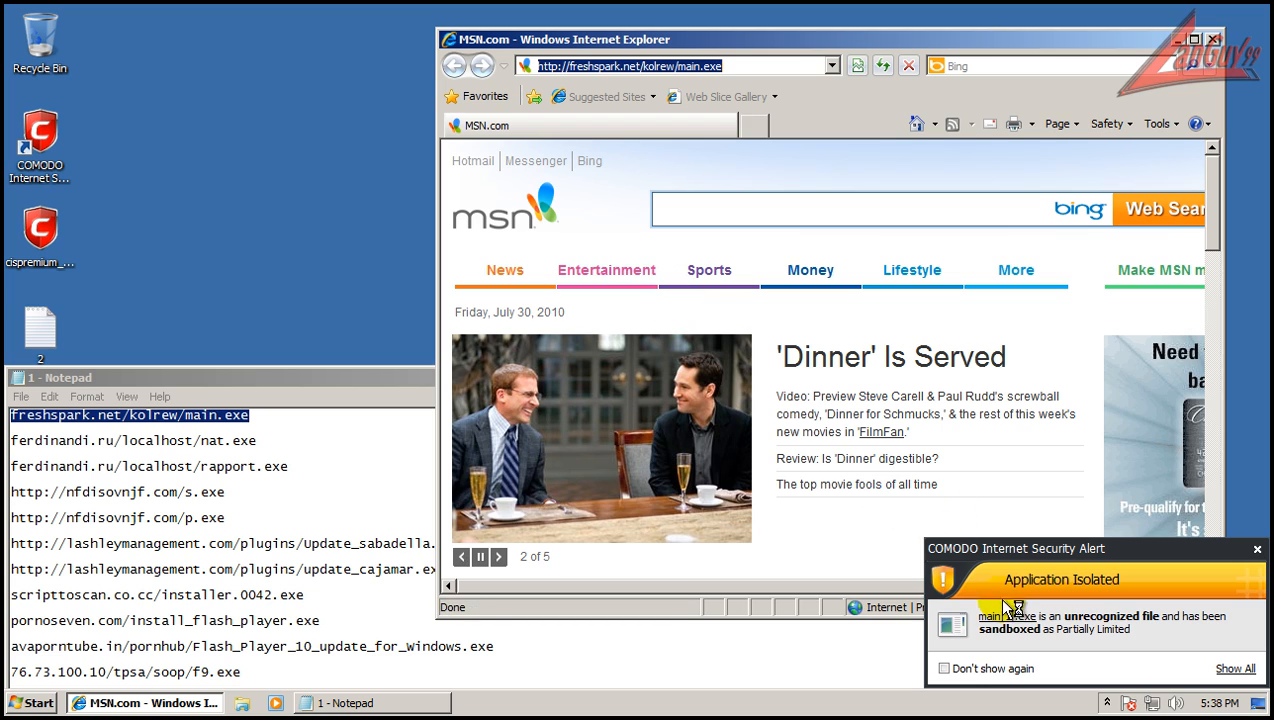
pyautogui.moveTo(1043, 650)
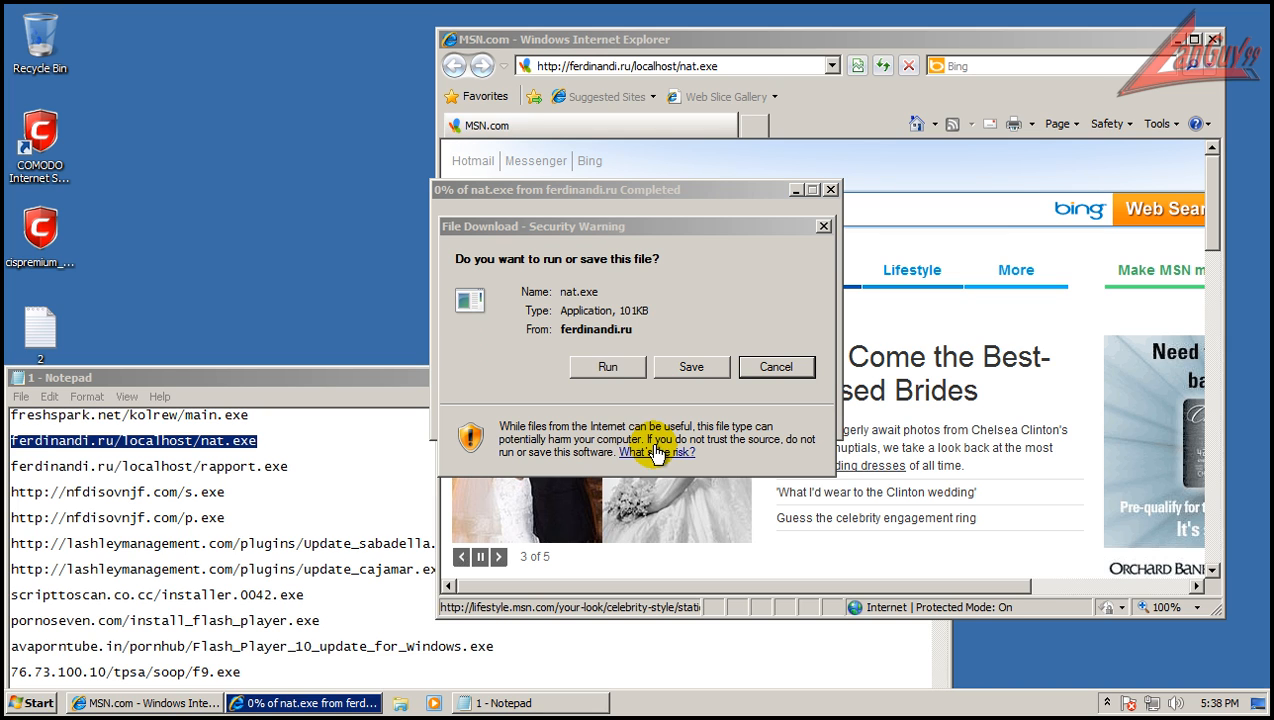
# Run the nat.exe, rapport.exe, s.exe, p.exe and Update_sabadella.exe downloads.
pyautogui.click(607, 366)
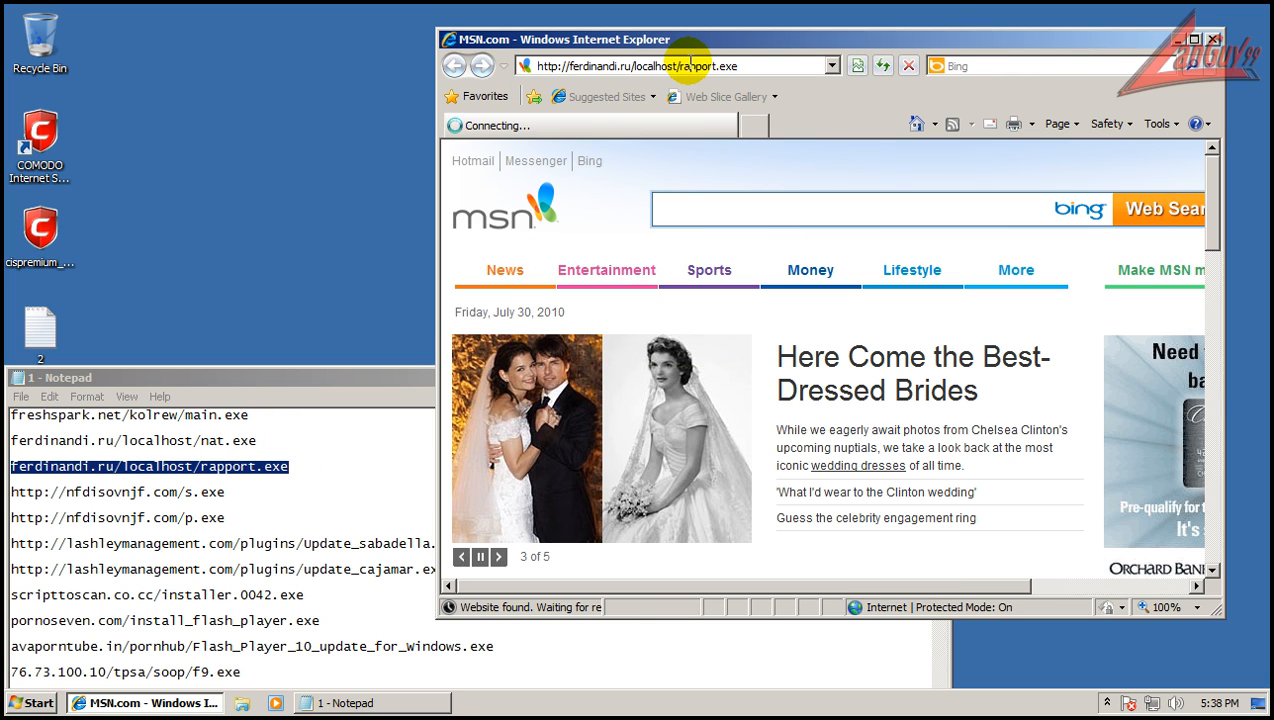
pyautogui.moveTo(640, 324)
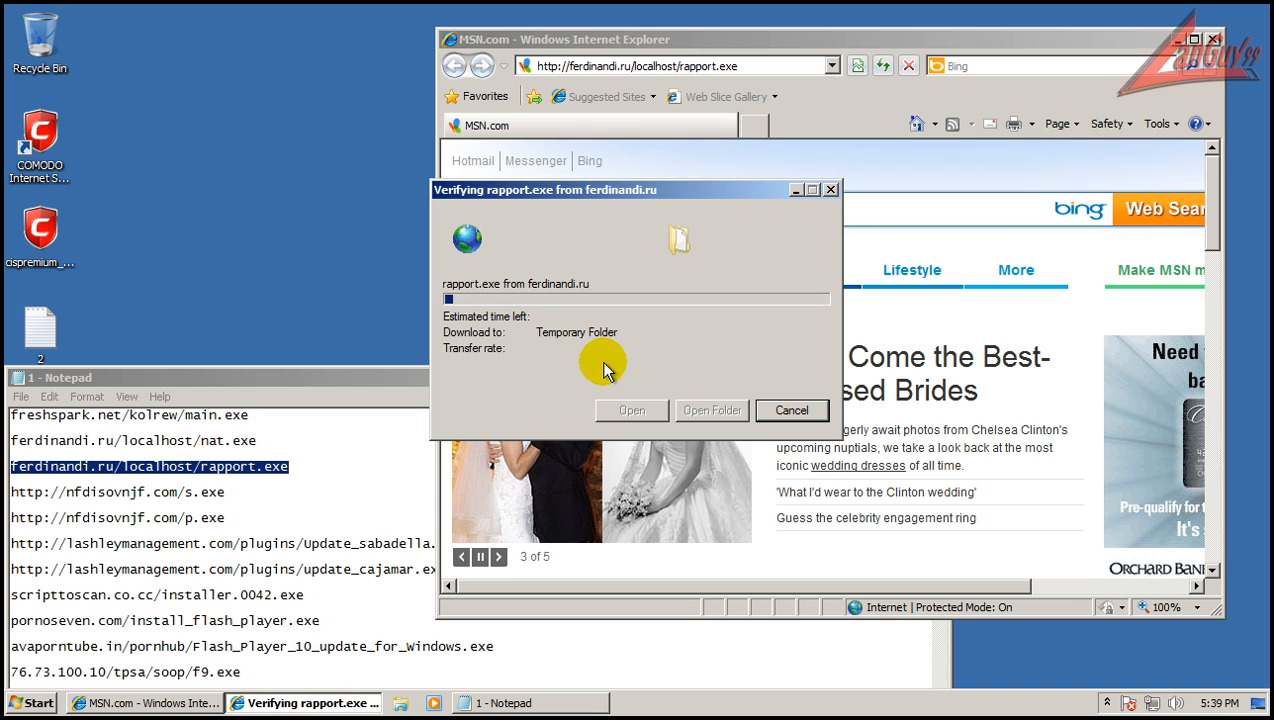
pyautogui.click(791, 410)
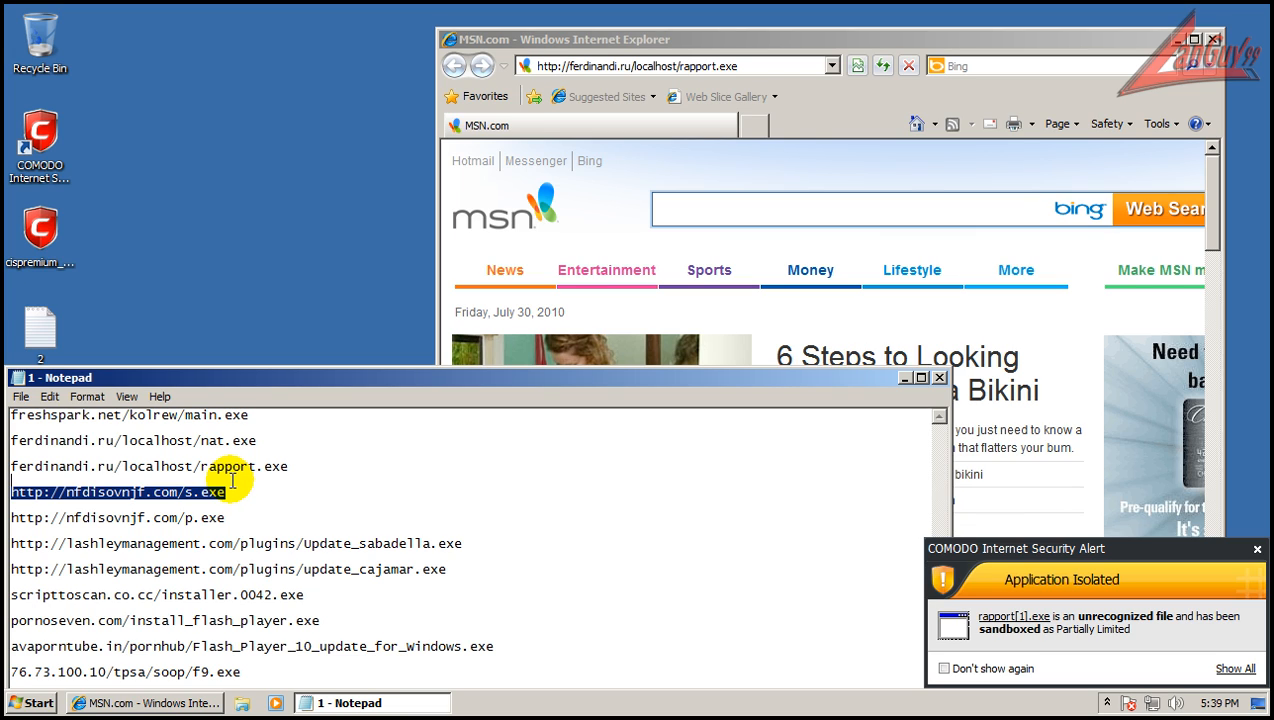
pyautogui.moveTo(707, 83)
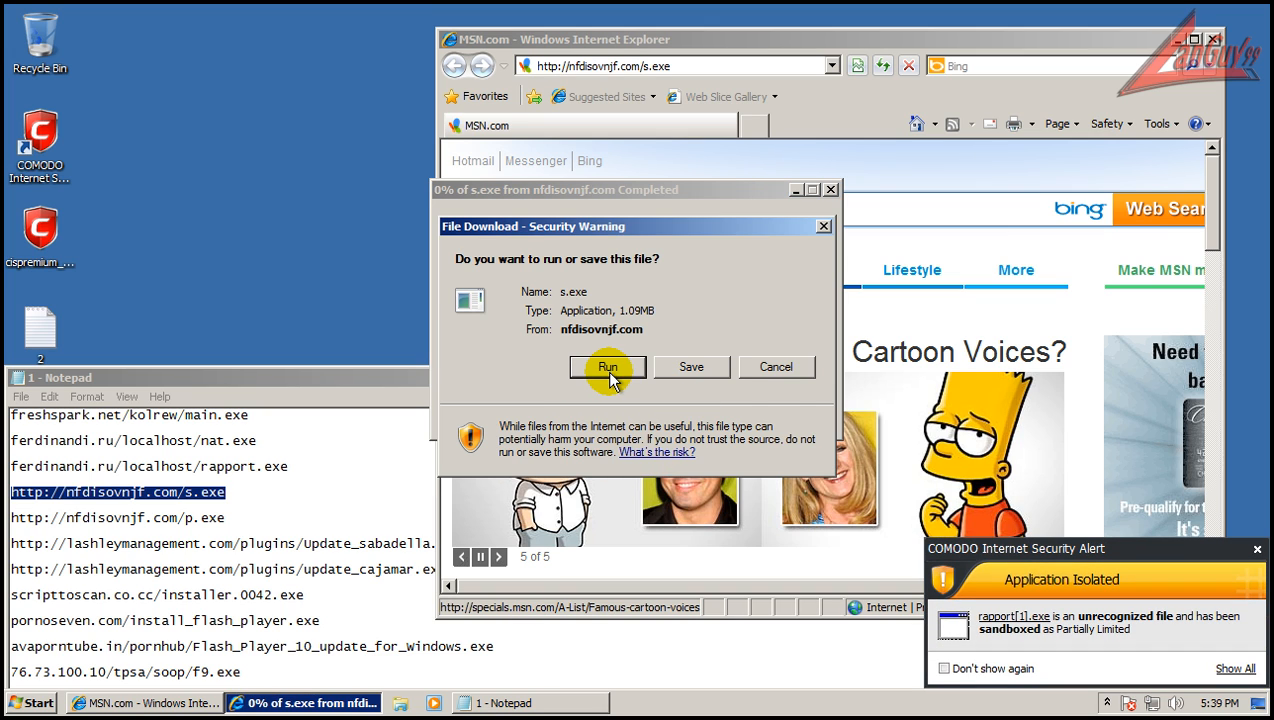
pyautogui.click(608, 367)
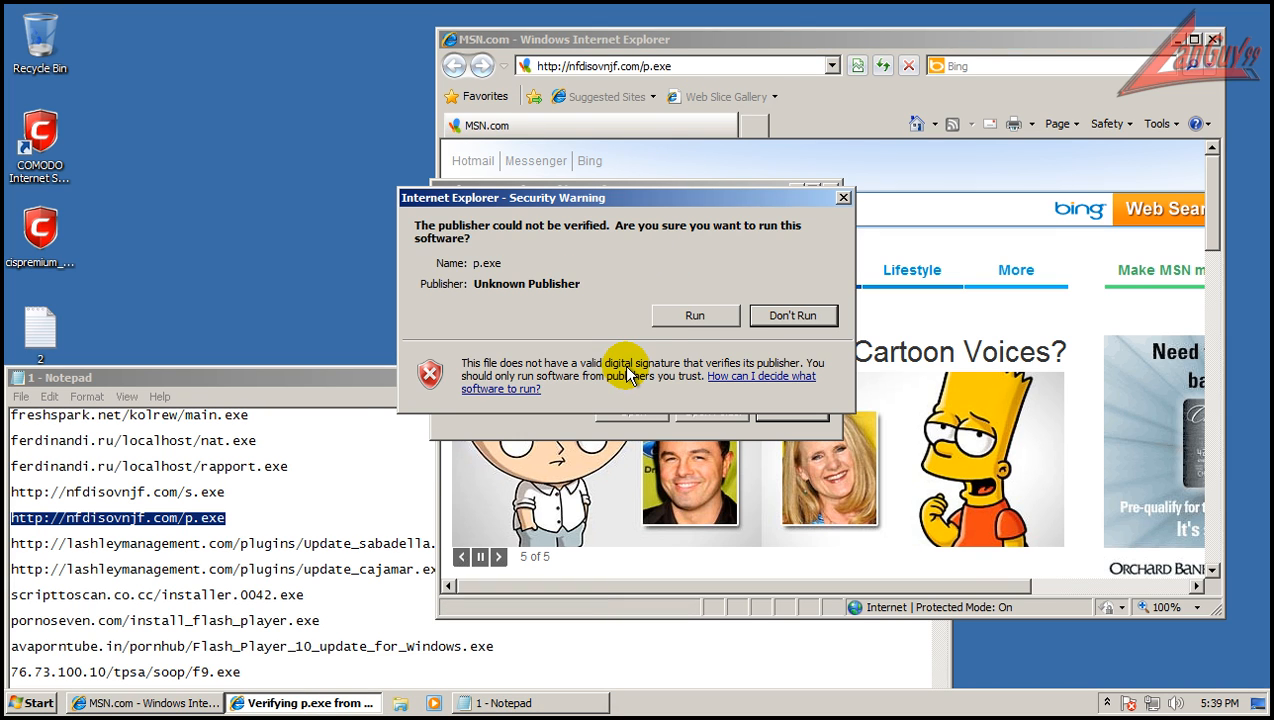
pyautogui.click(793, 315)
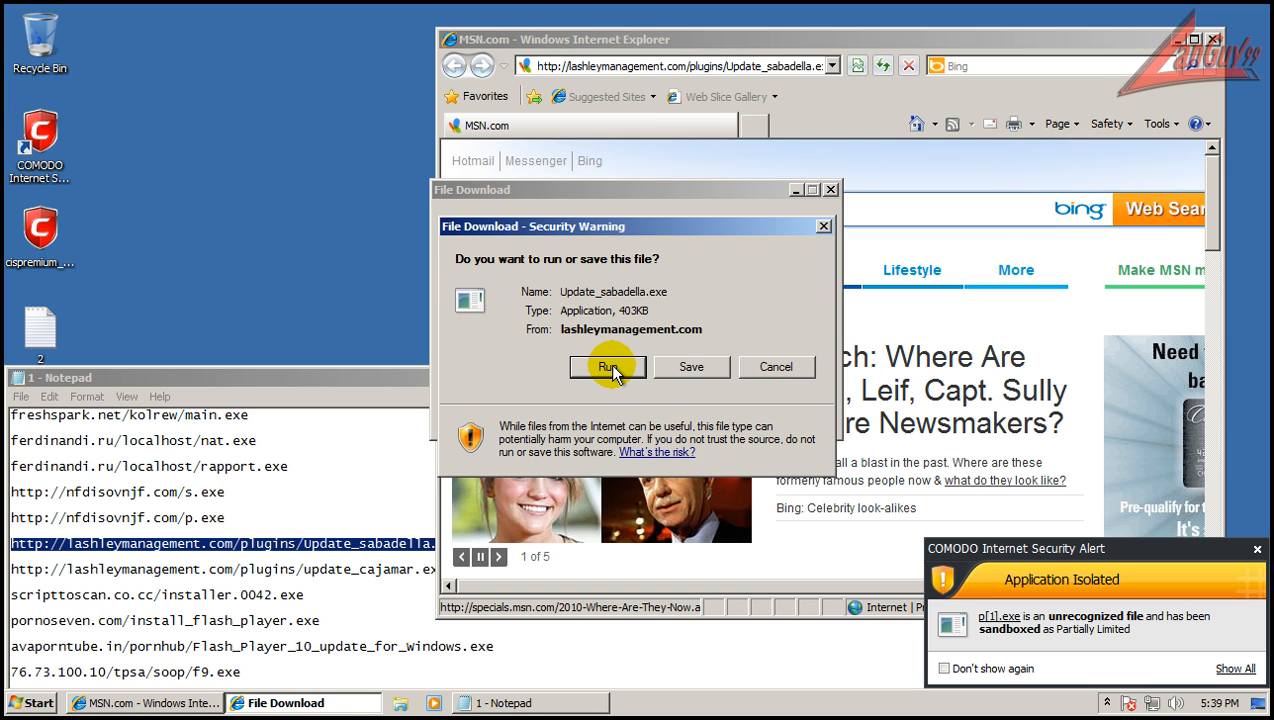
pyautogui.click(608, 367)
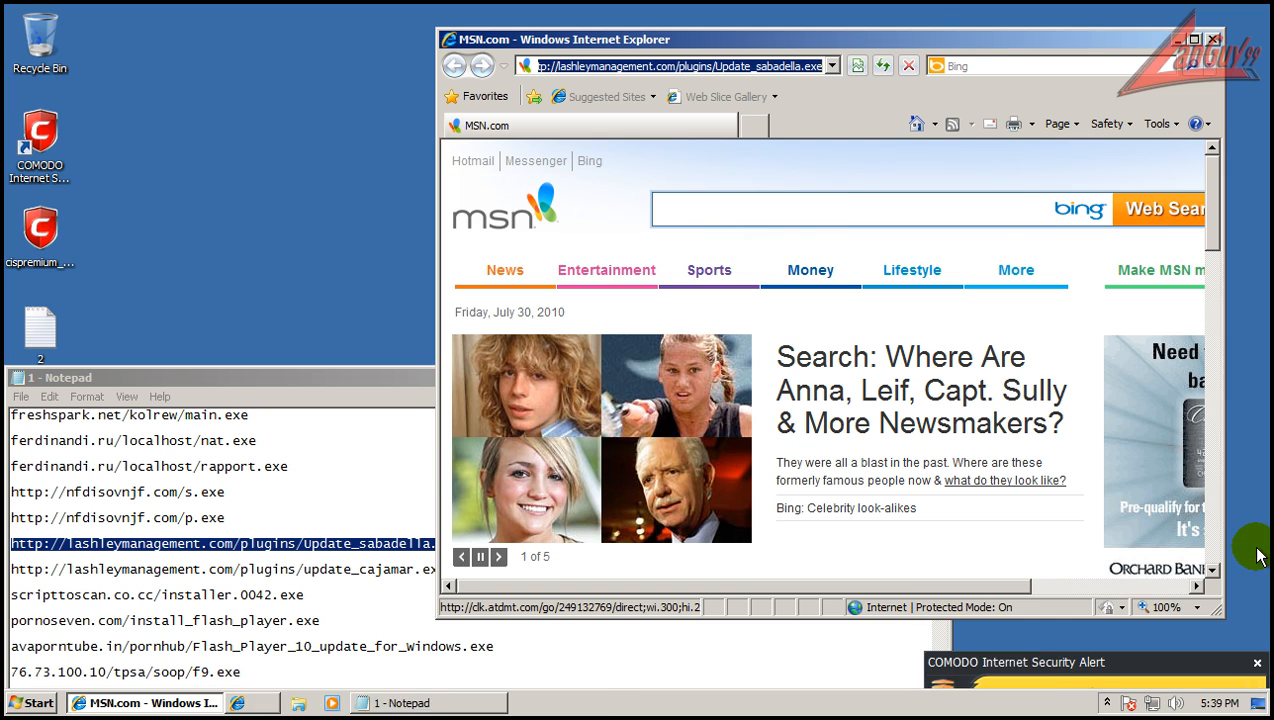
pyautogui.moveTo(650, 510)
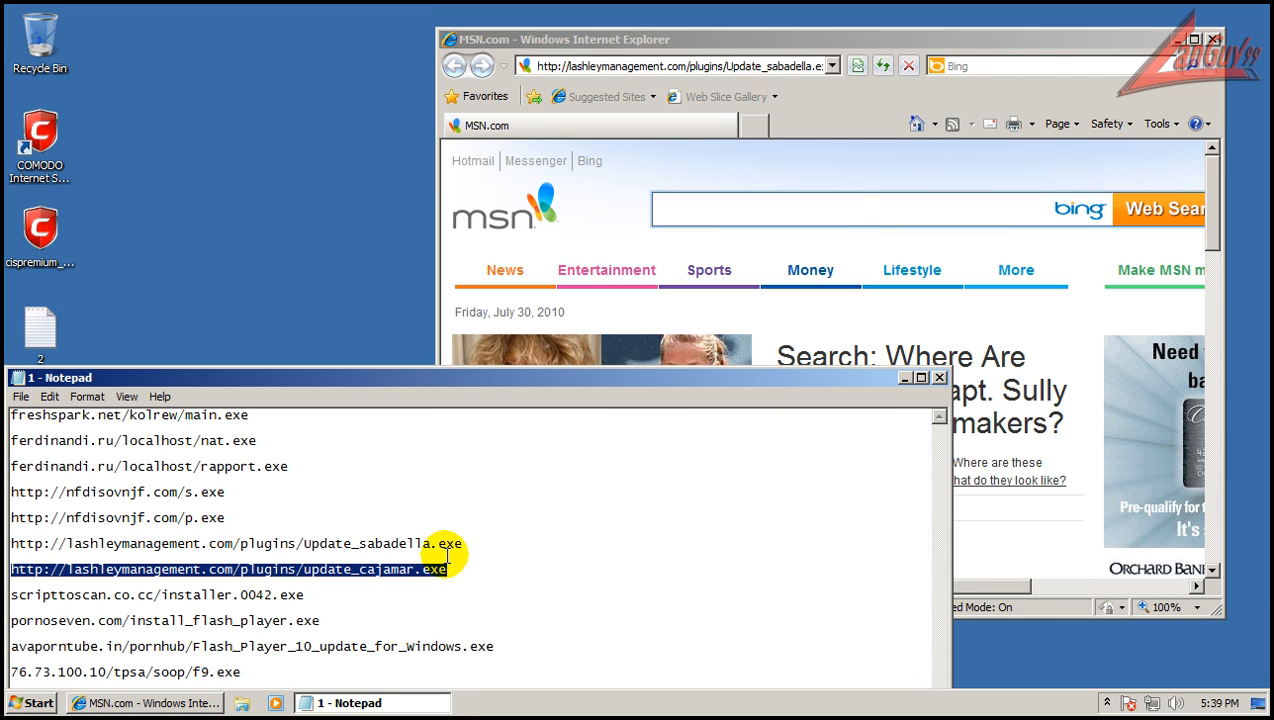
pyautogui.moveTo(775, 75)
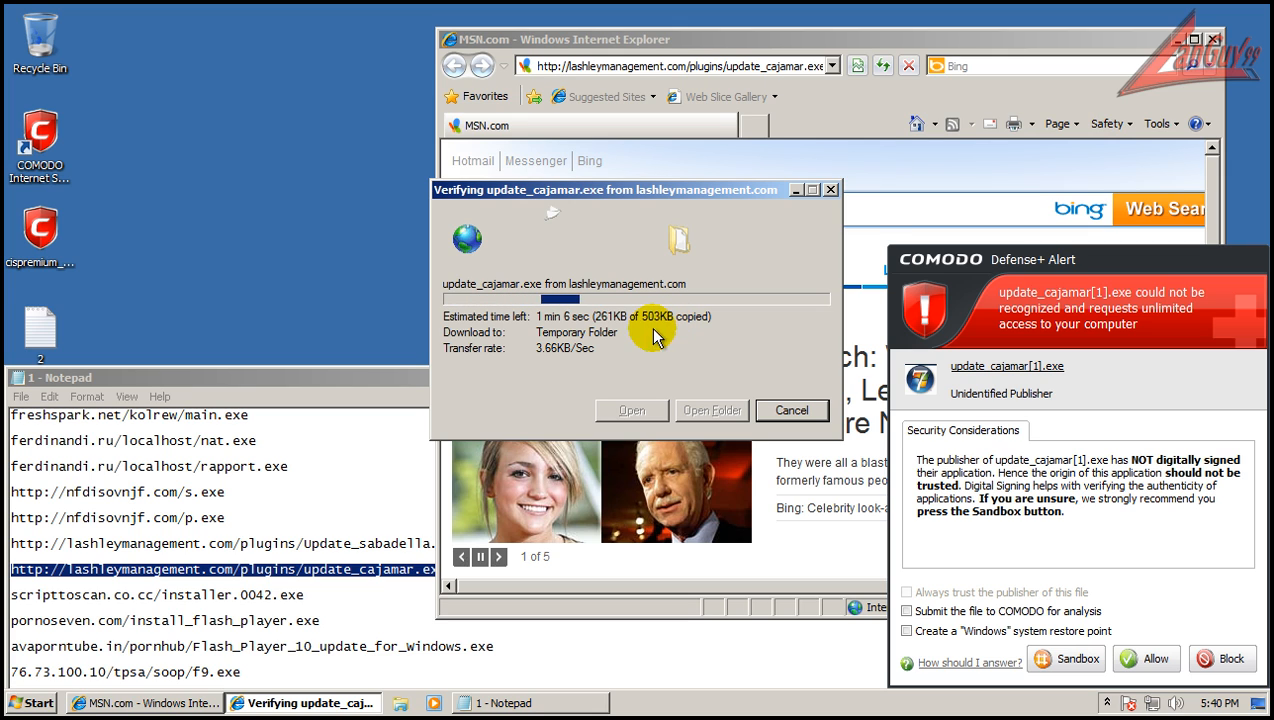
pyautogui.moveTo(1030, 490)
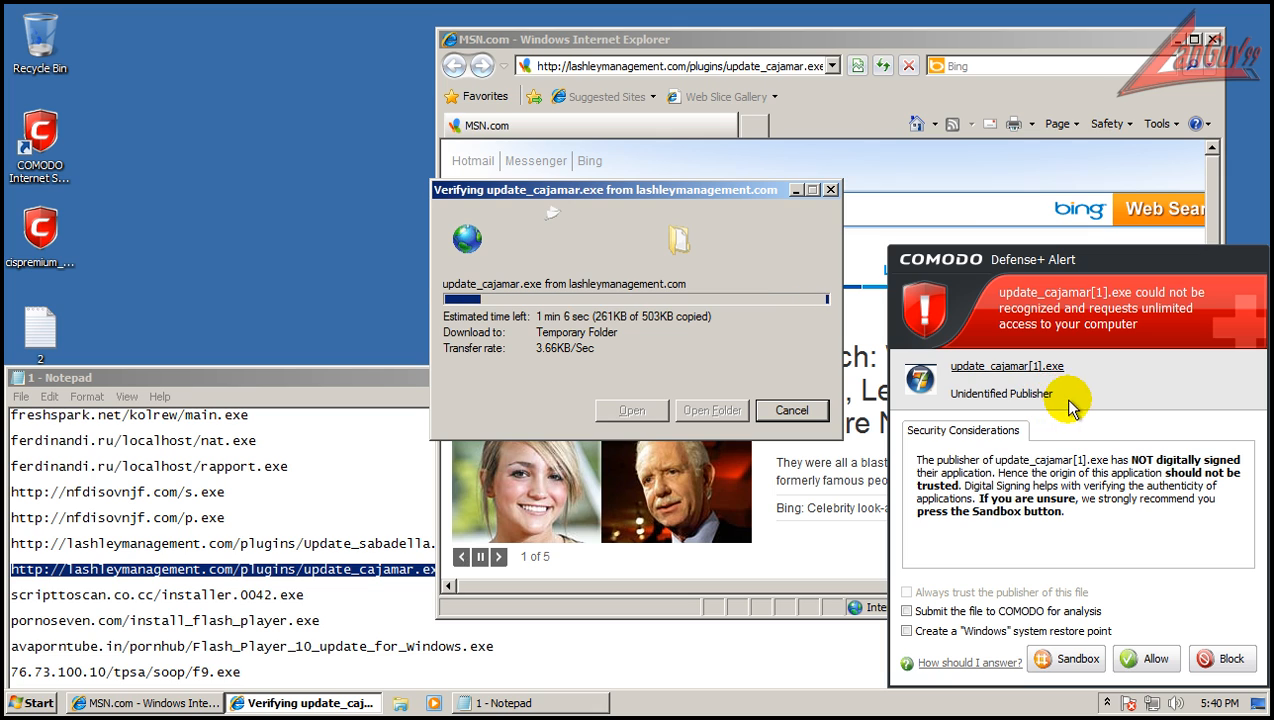
pyautogui.moveTo(1160, 492)
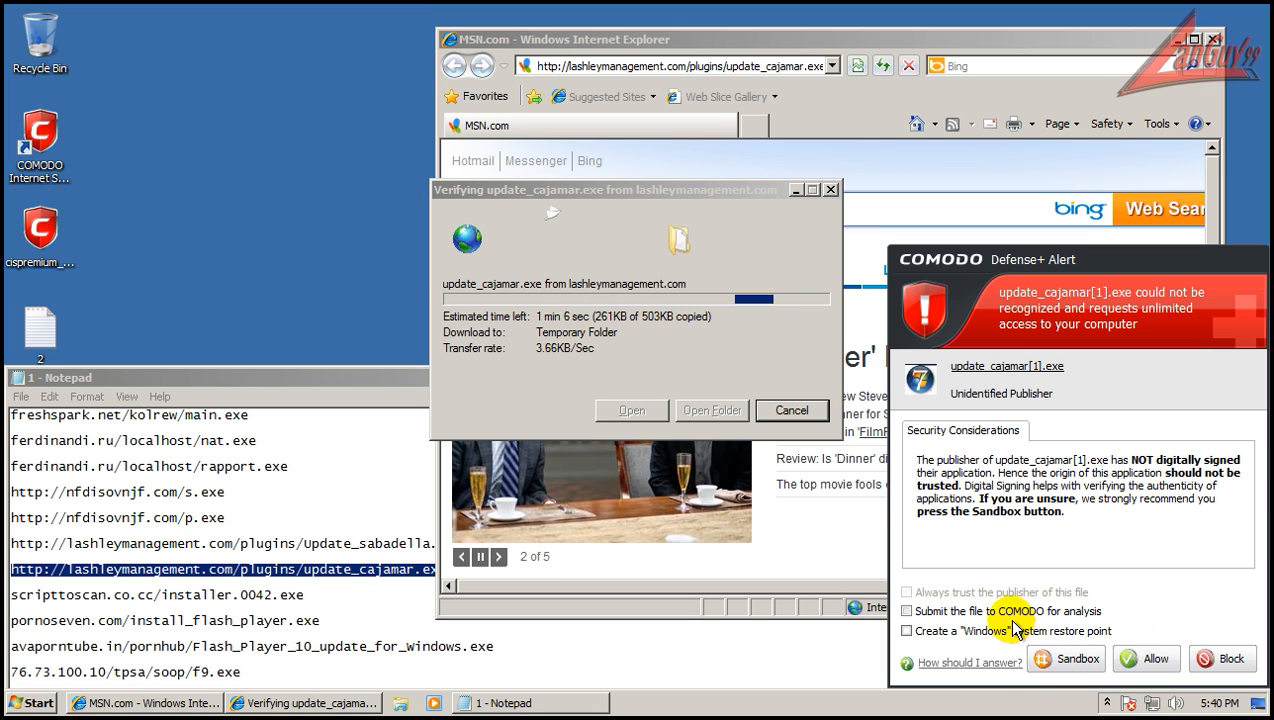
# Sandbox update_cajamar.exe, approve UAC, submit the files to COMODO, and allow execution.
pyautogui.click(1066, 658)
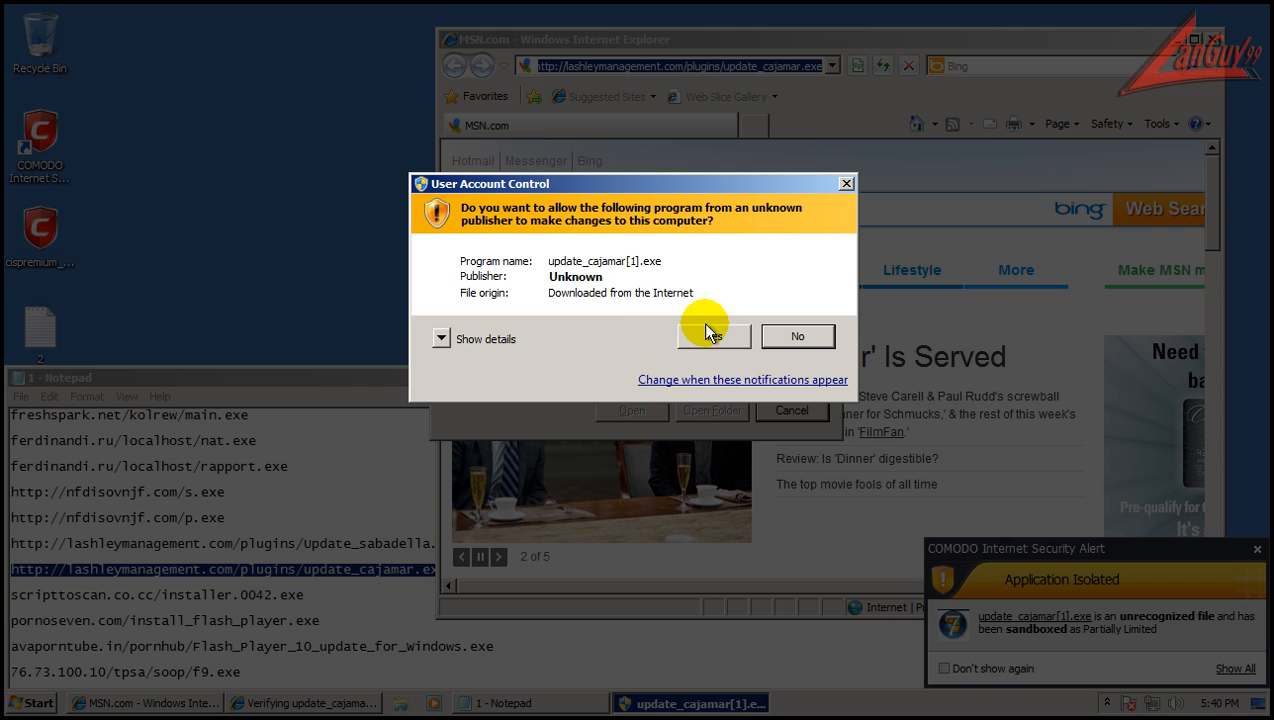
pyautogui.click(713, 336)
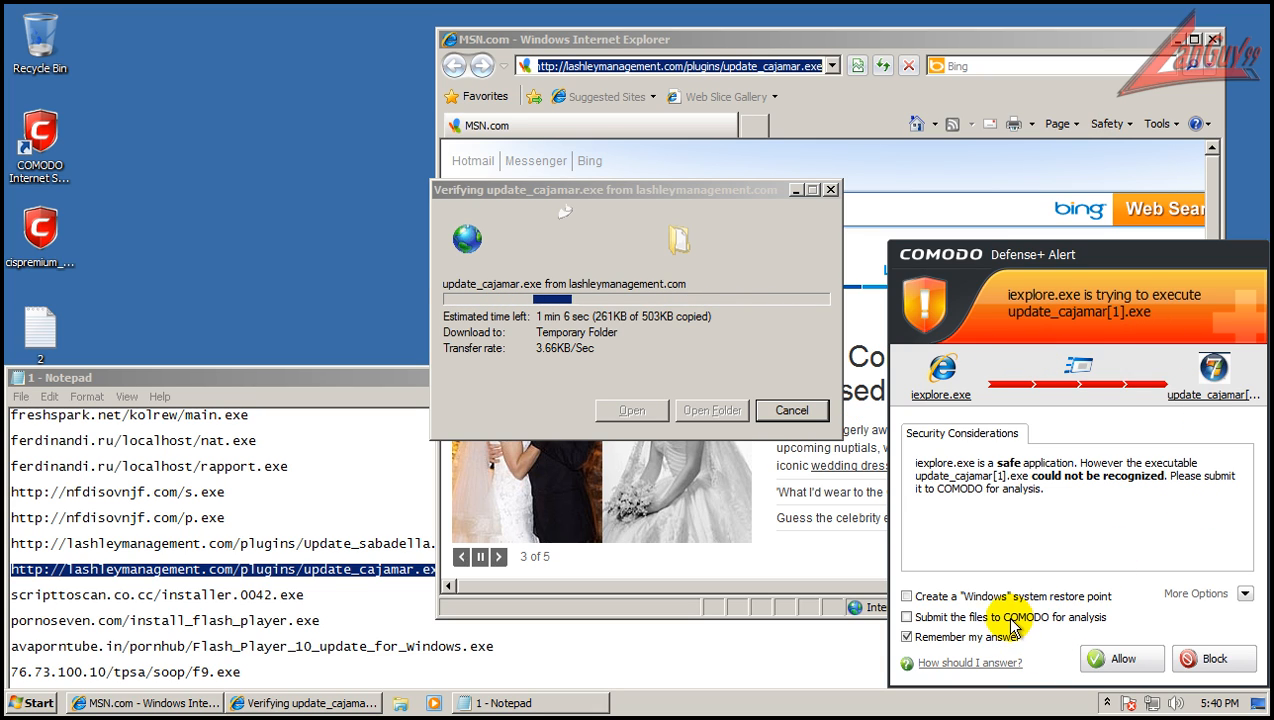
pyautogui.click(907, 617)
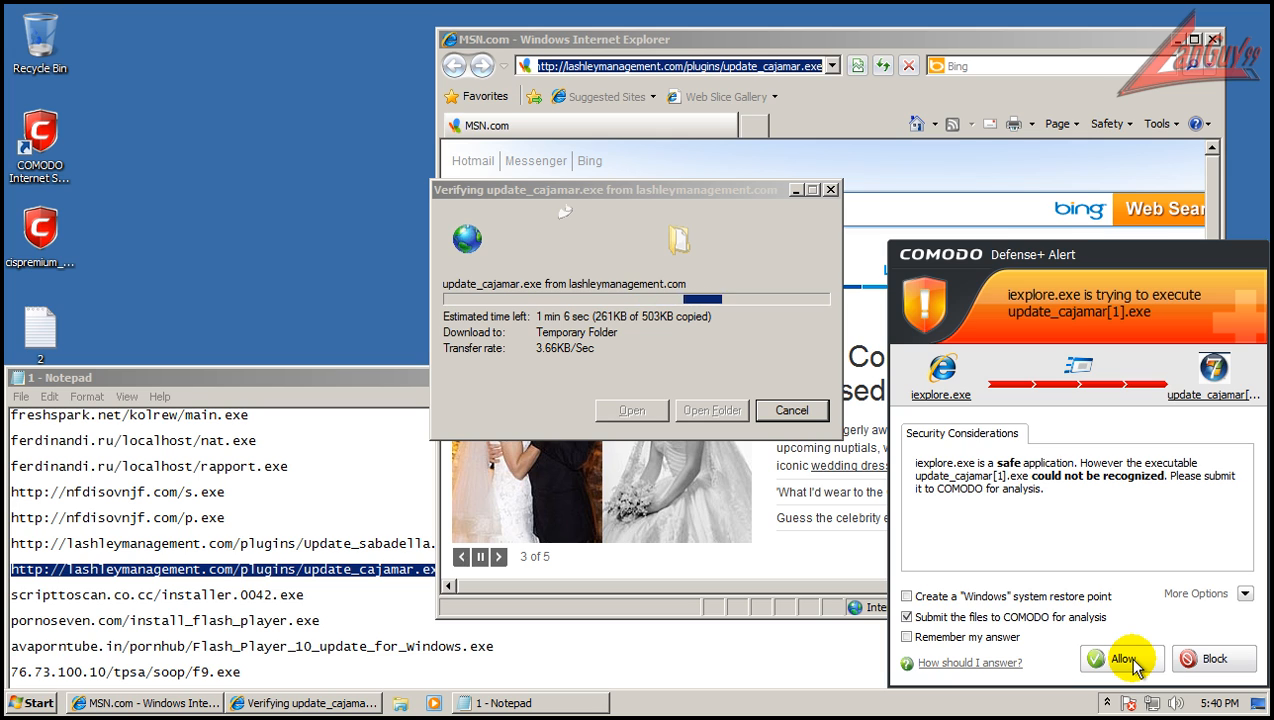
pyautogui.click(1123, 658)
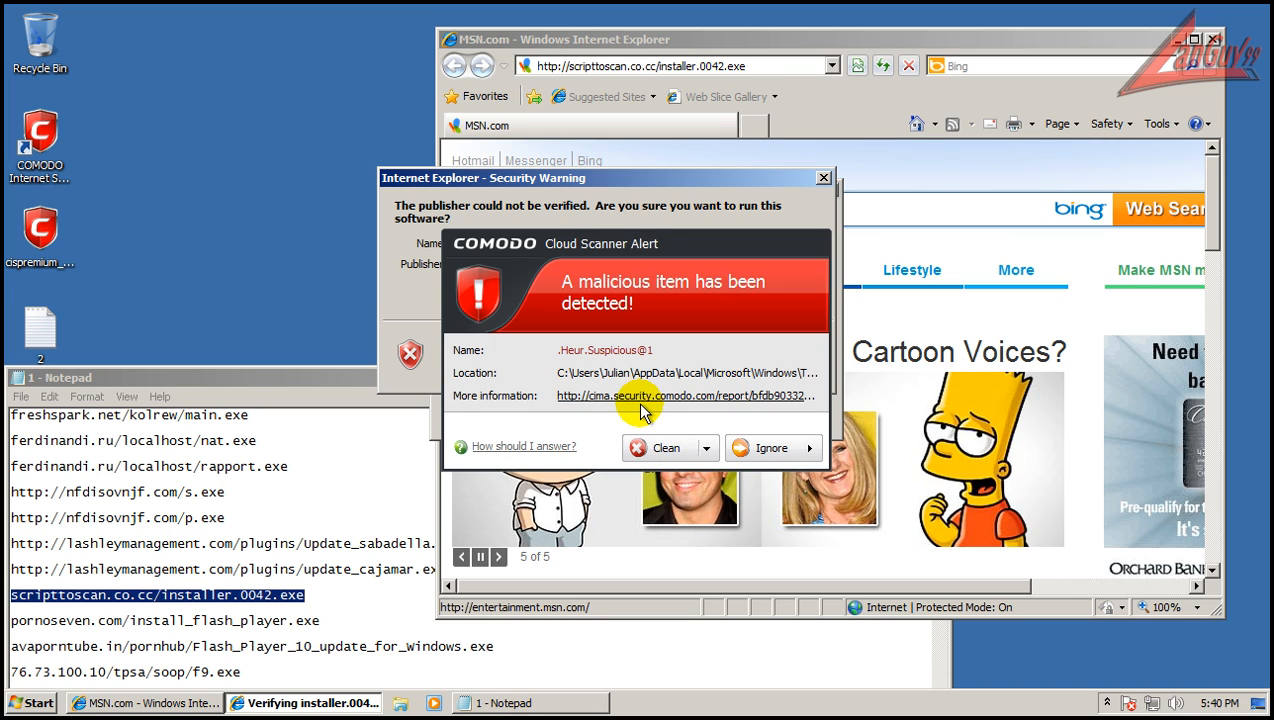
pyautogui.moveTo(668, 295)
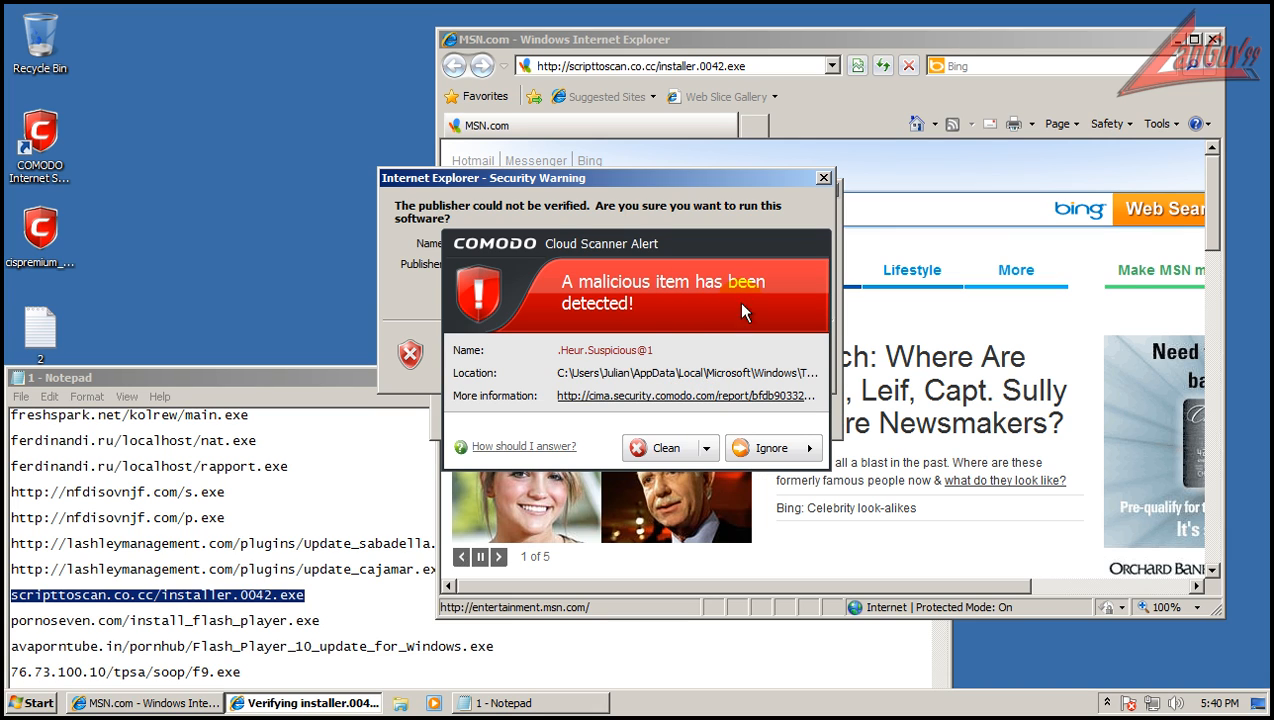
pyautogui.moveTo(652, 408)
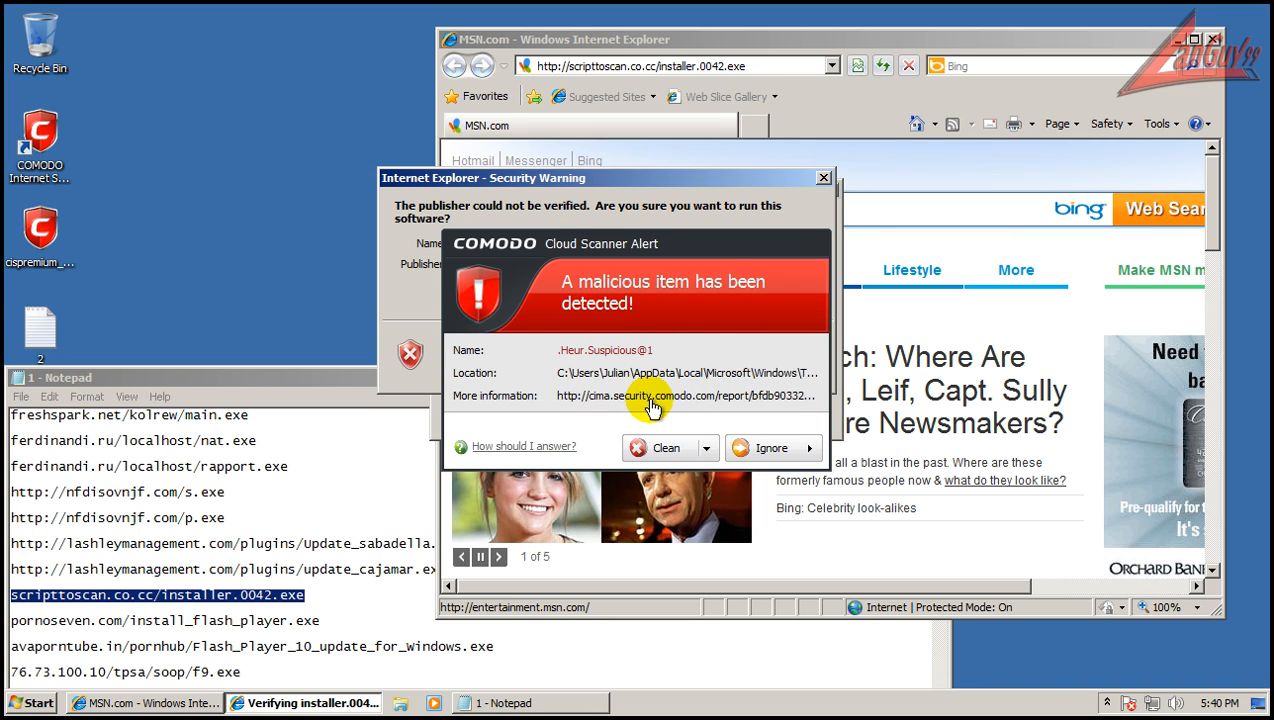
# Try the Heur.Suspicious@1 online report, then clean installer.0042.exe.
pyautogui.click(650, 395)
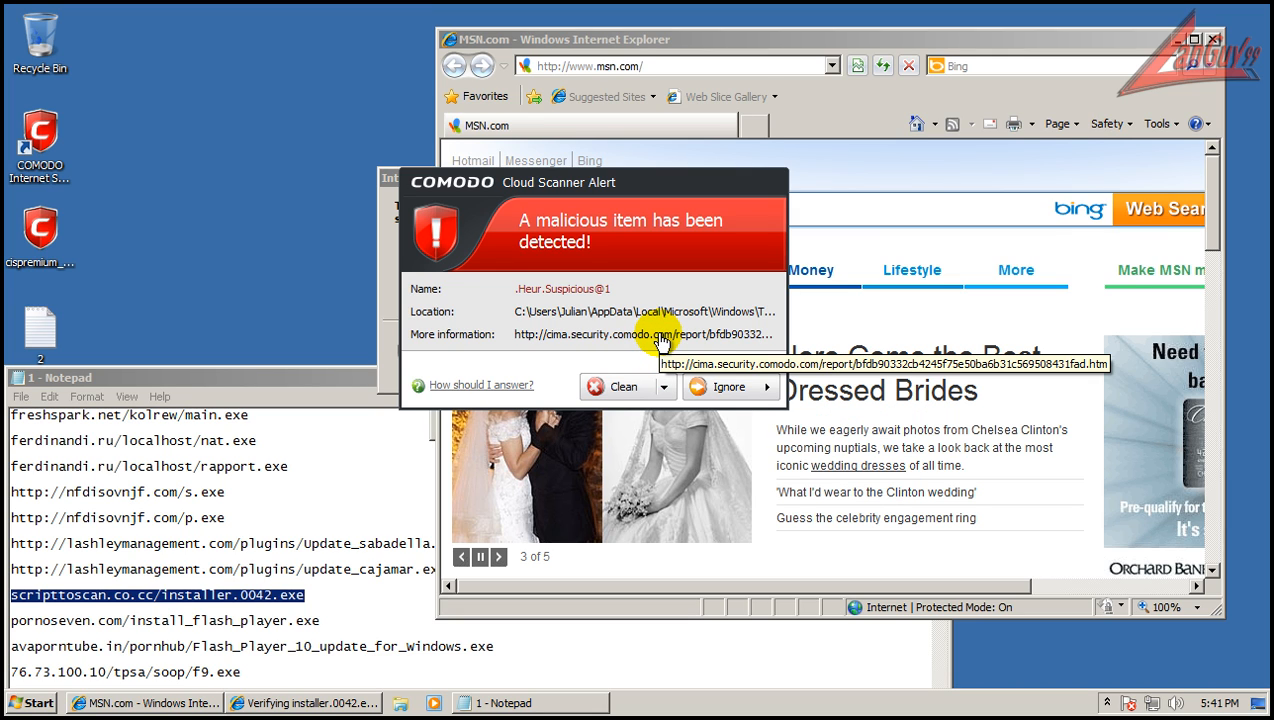
pyautogui.click(643, 334)
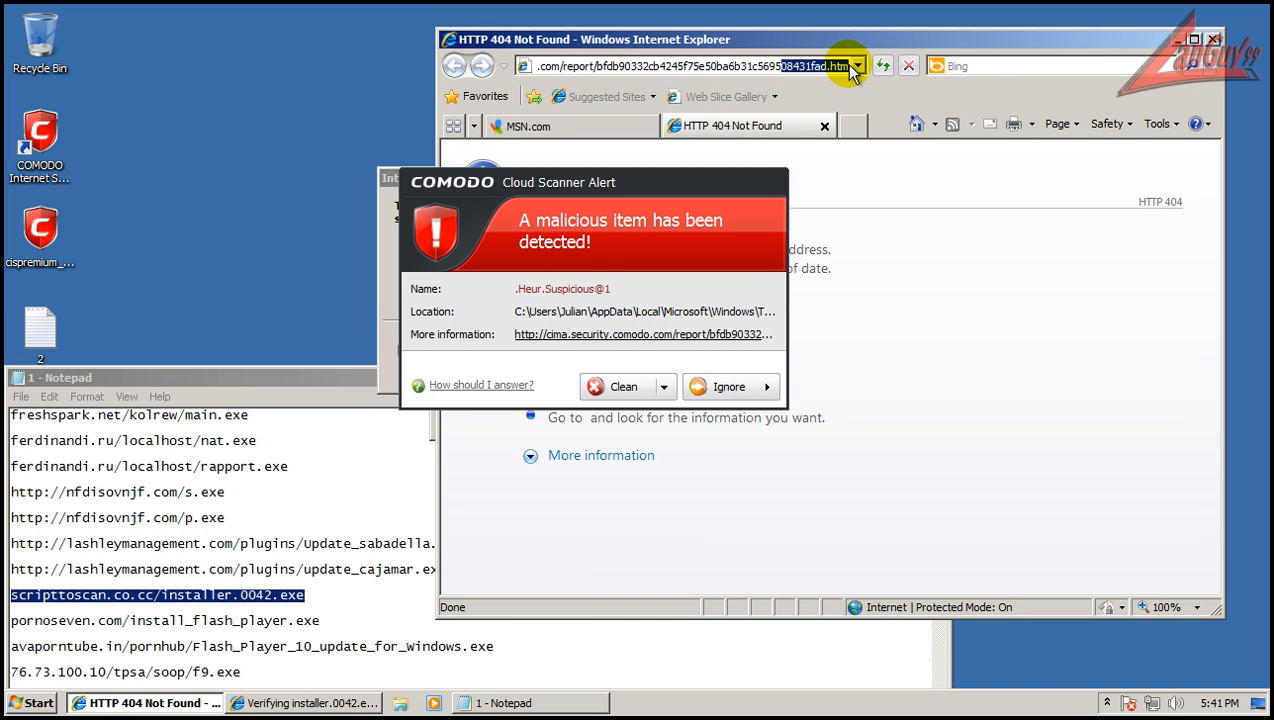
pyautogui.click(882, 65)
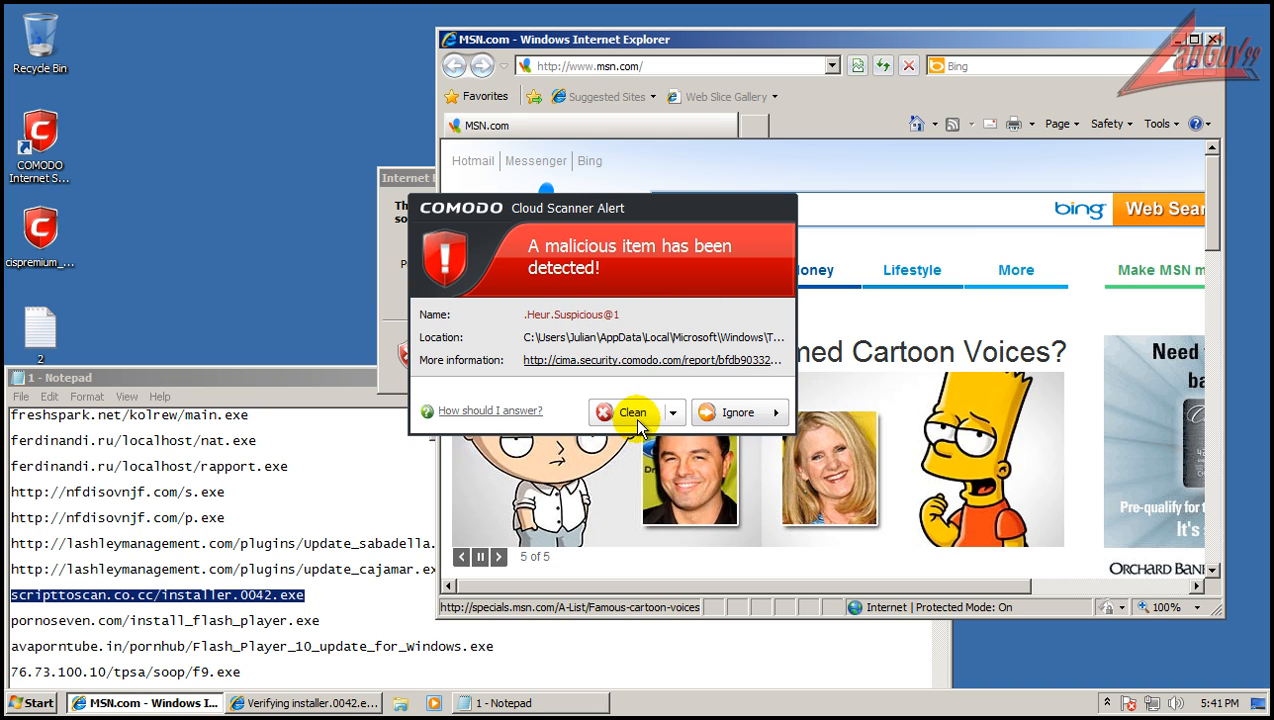
pyautogui.click(632, 412)
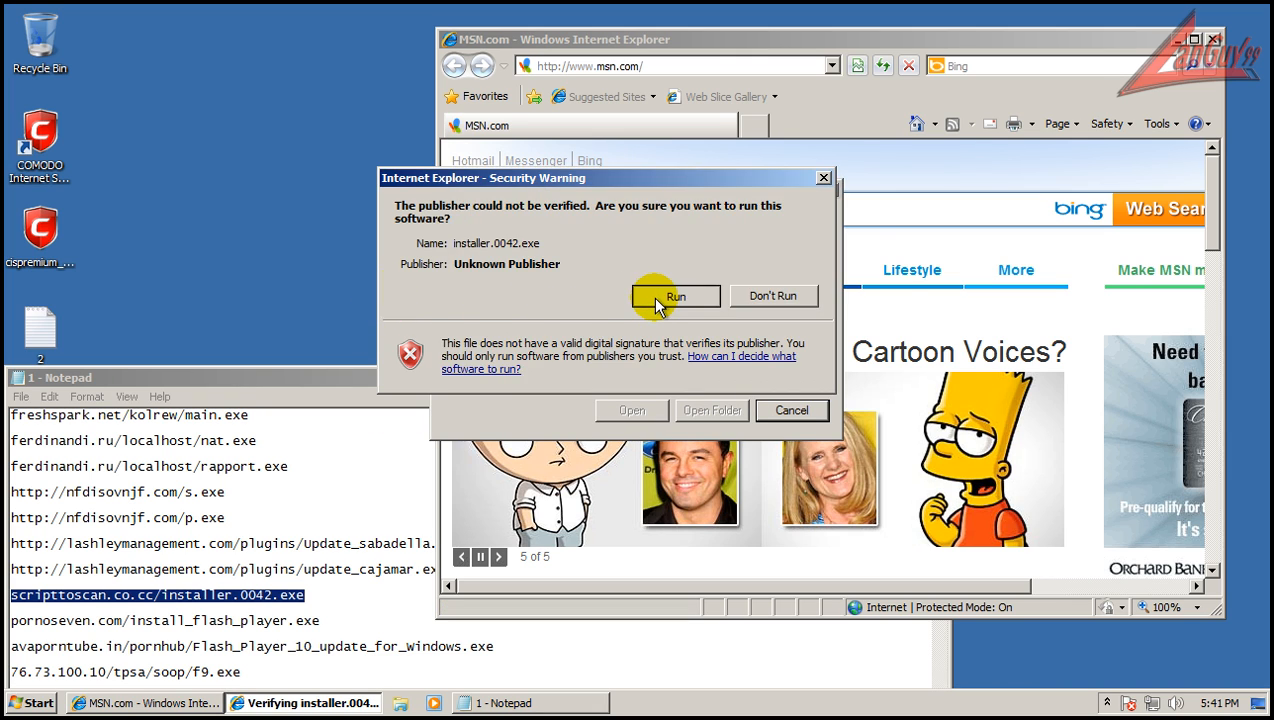
pyautogui.click(675, 296)
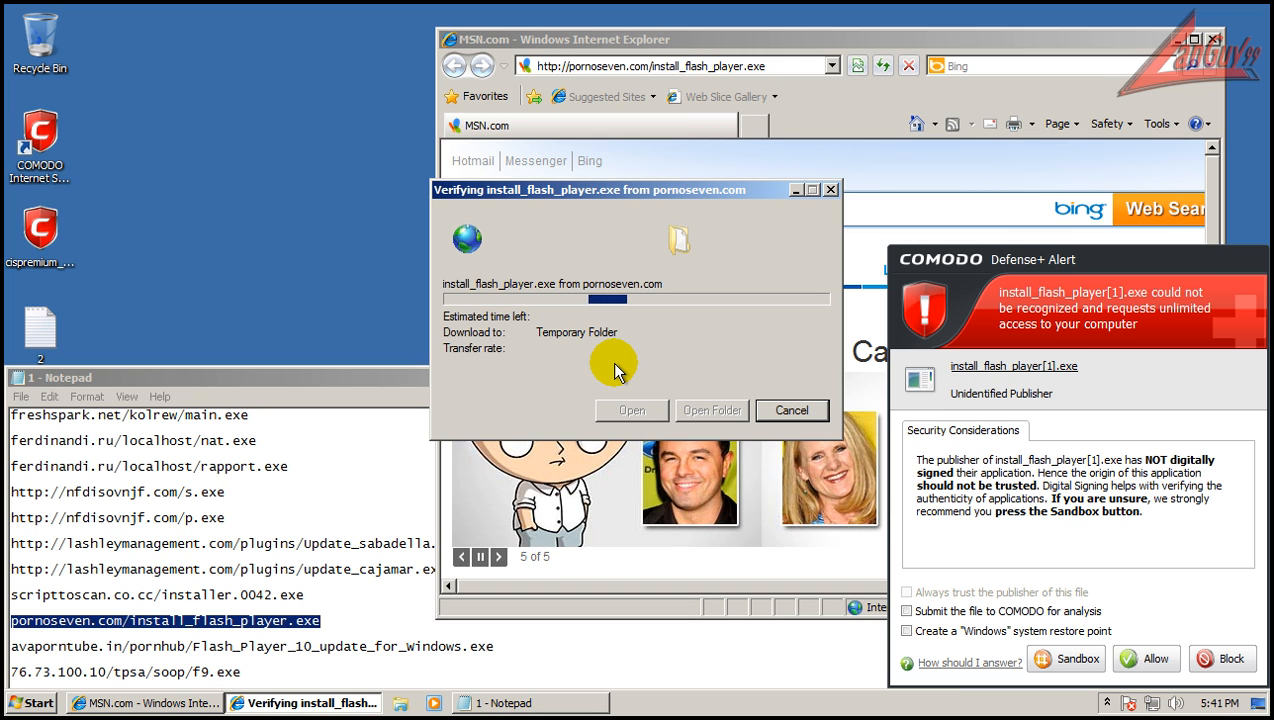
# Submit install_flash_player[1].exe to COMODO, sandbox it, and block its execution.
pyautogui.click(907, 611)
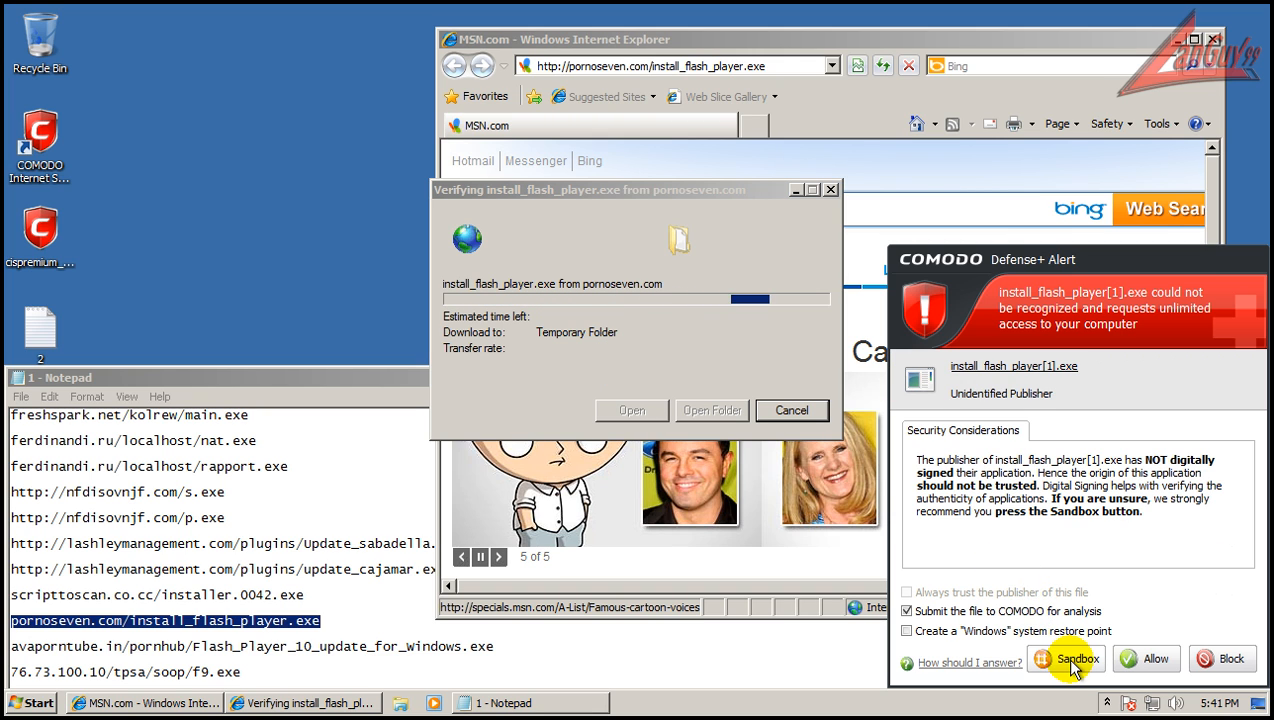
pyautogui.click(1077, 658)
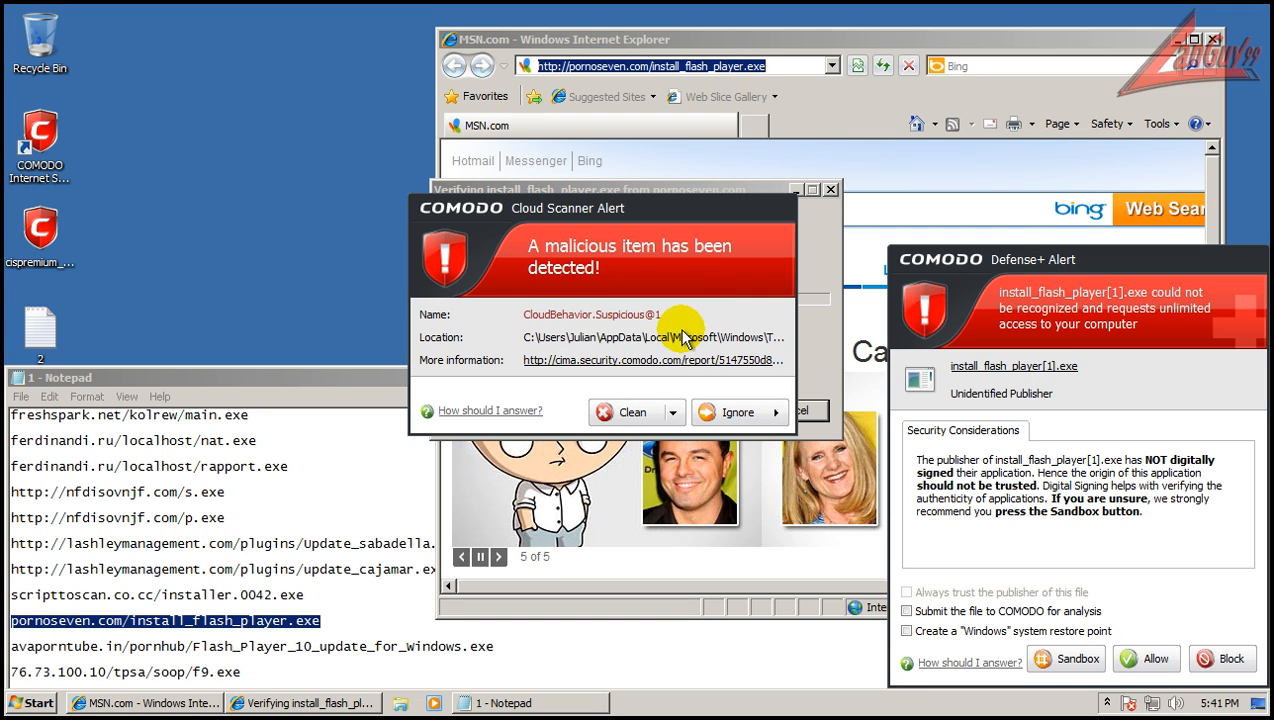
pyautogui.click(906, 611)
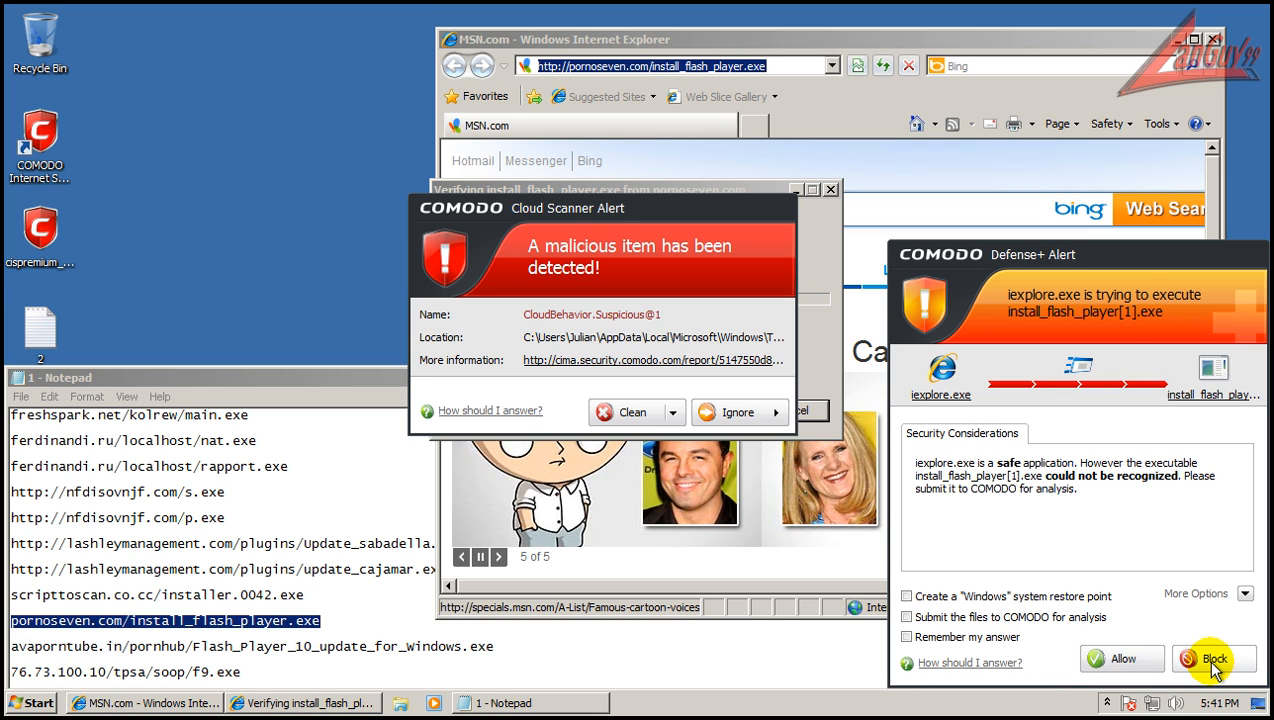
pyautogui.click(1213, 659)
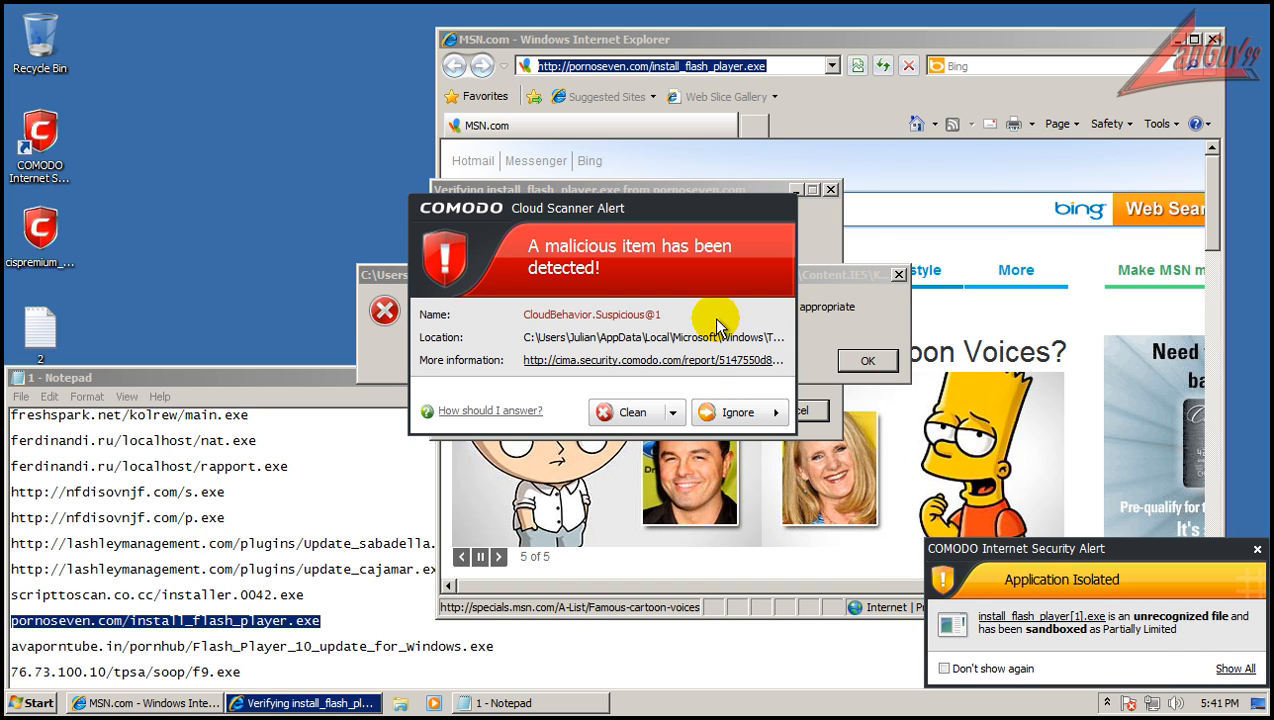
# Open and scroll the online behaviour report showing the Suspicious+ verdict.
pyautogui.click(653, 360)
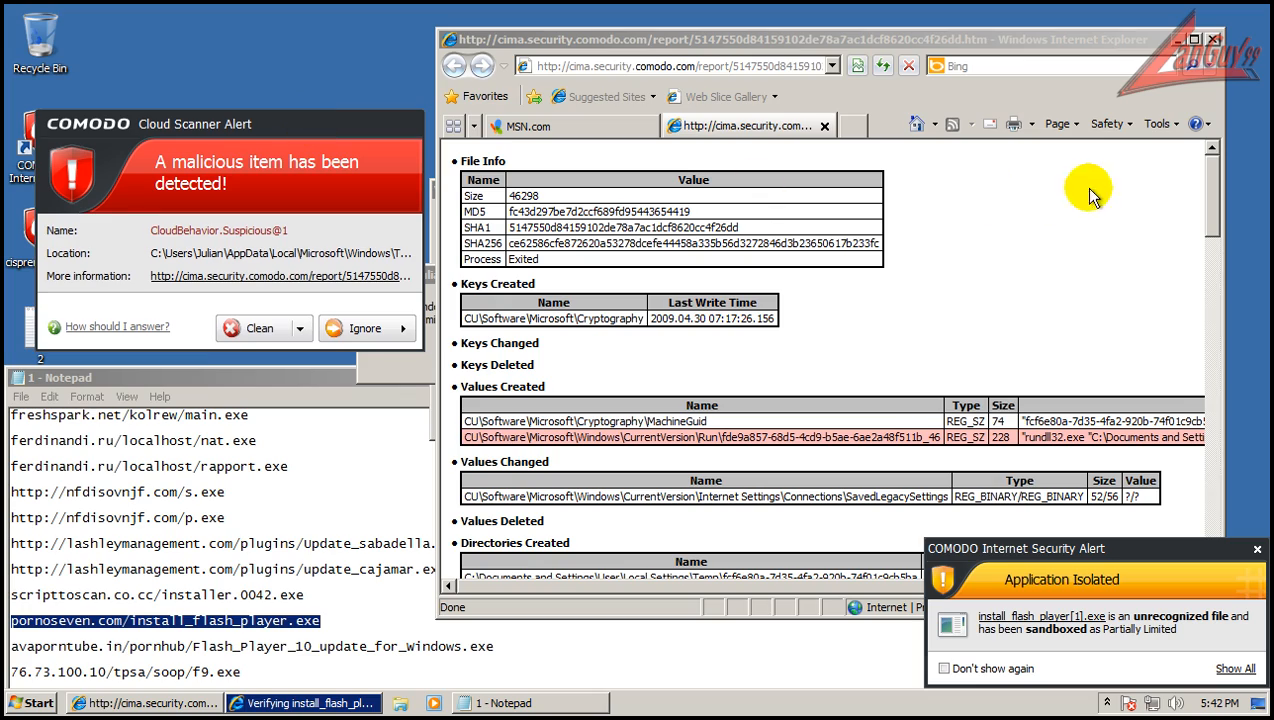
pyautogui.scroll(-3)
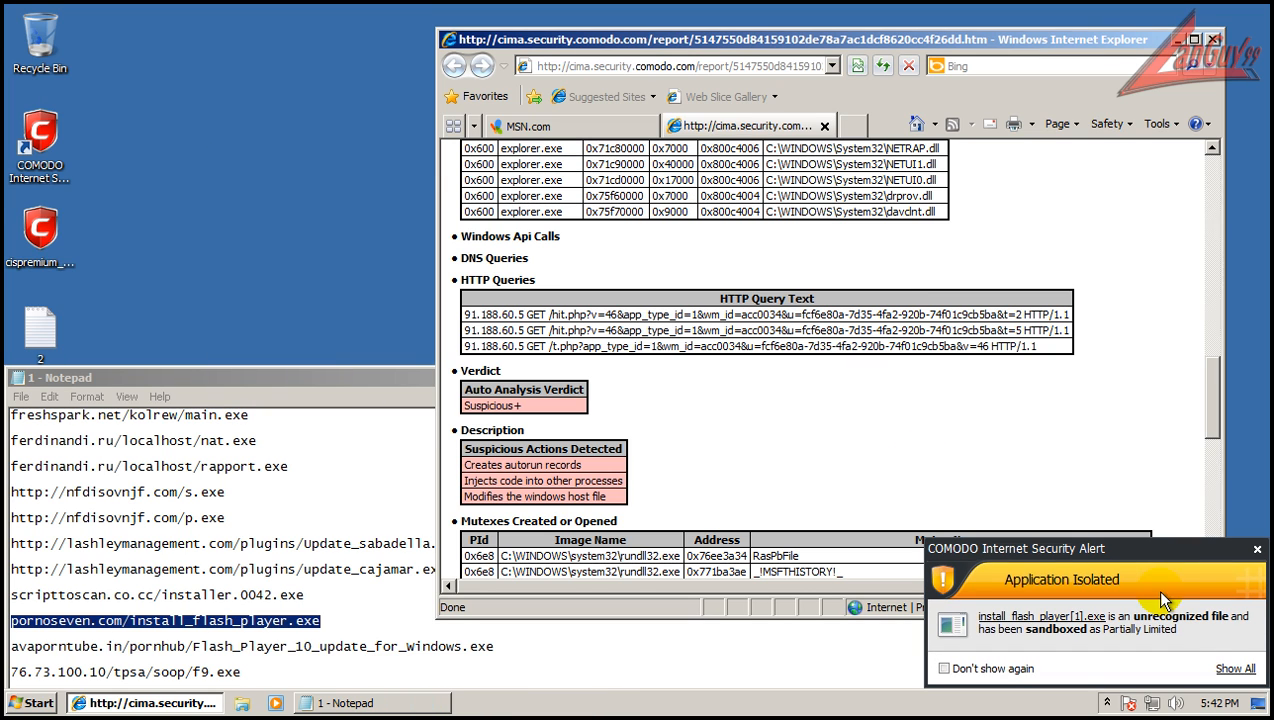
pyautogui.click(1257, 549)
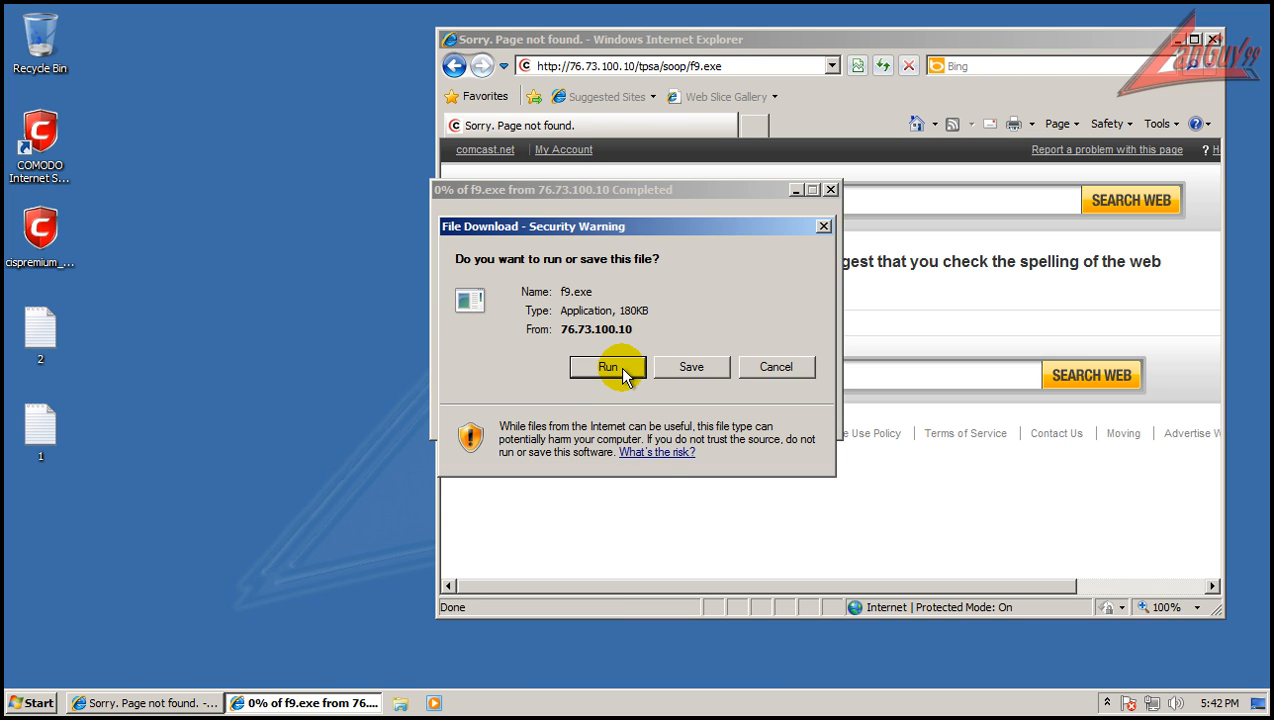
# Run f9.exe and clean each Win32.PkdKrap.AS@1 detection COMODO raises.
pyautogui.click(608, 366)
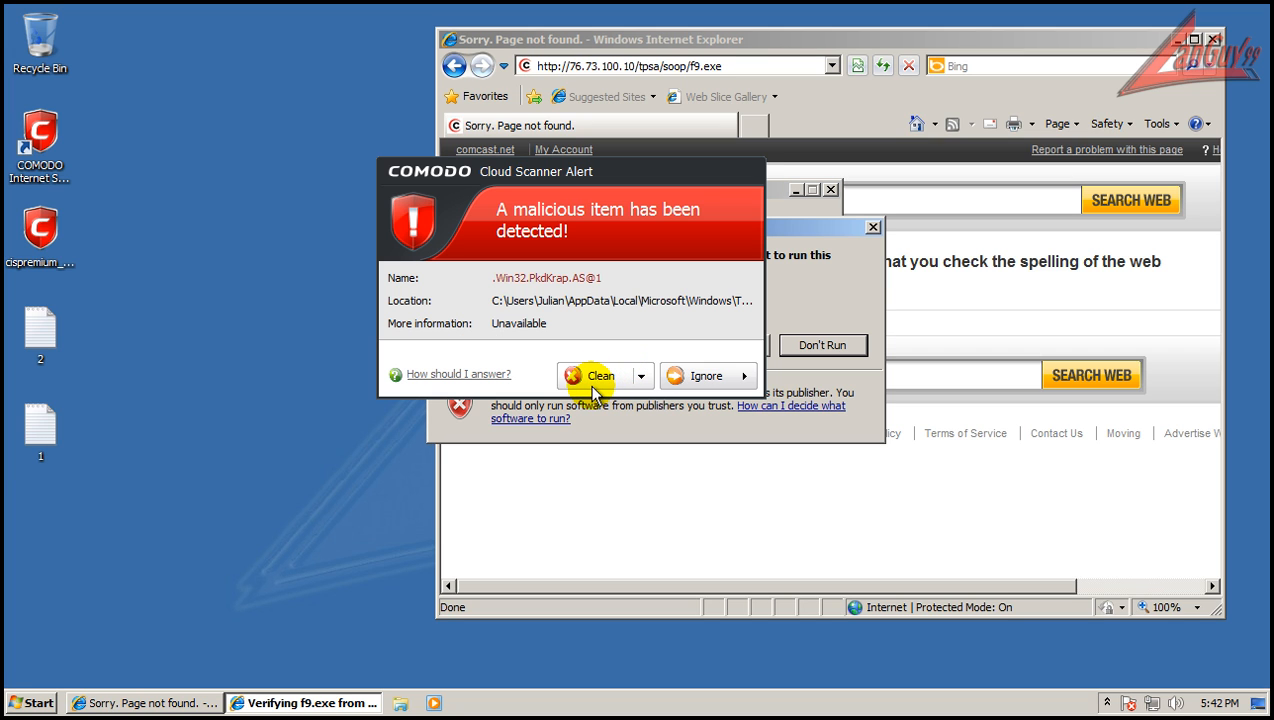
pyautogui.click(600, 375)
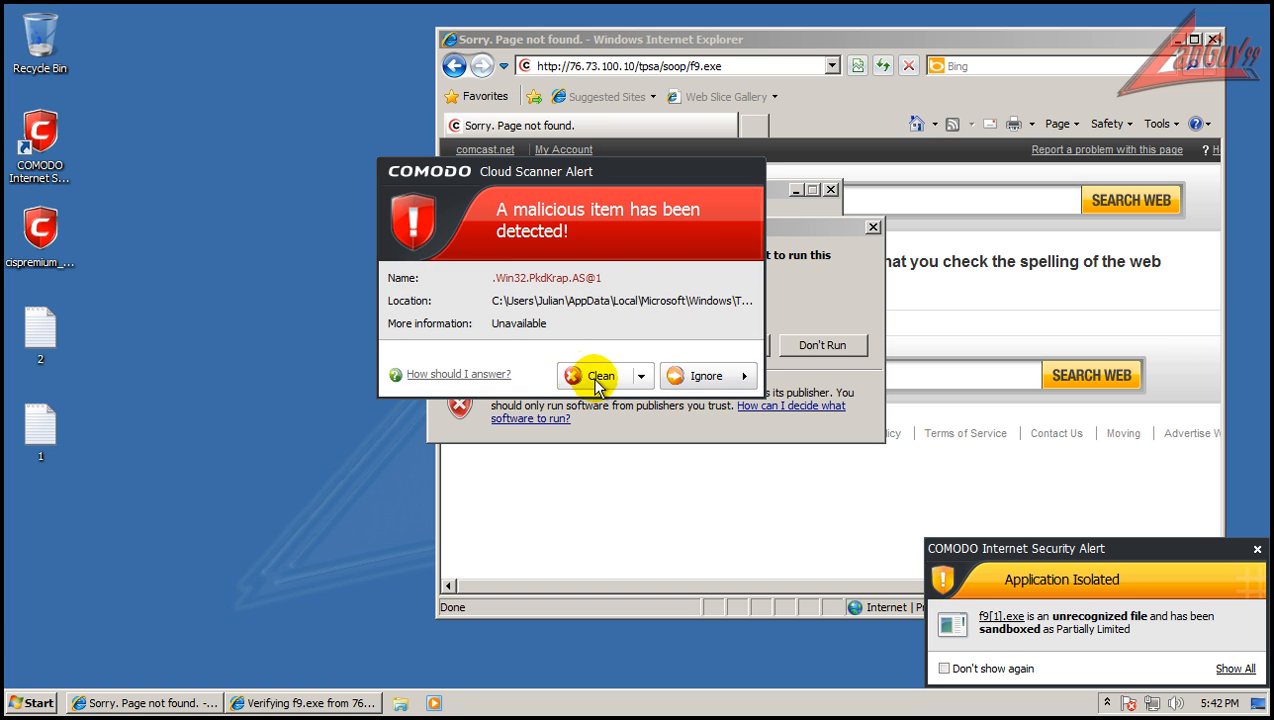
pyautogui.click(601, 375)
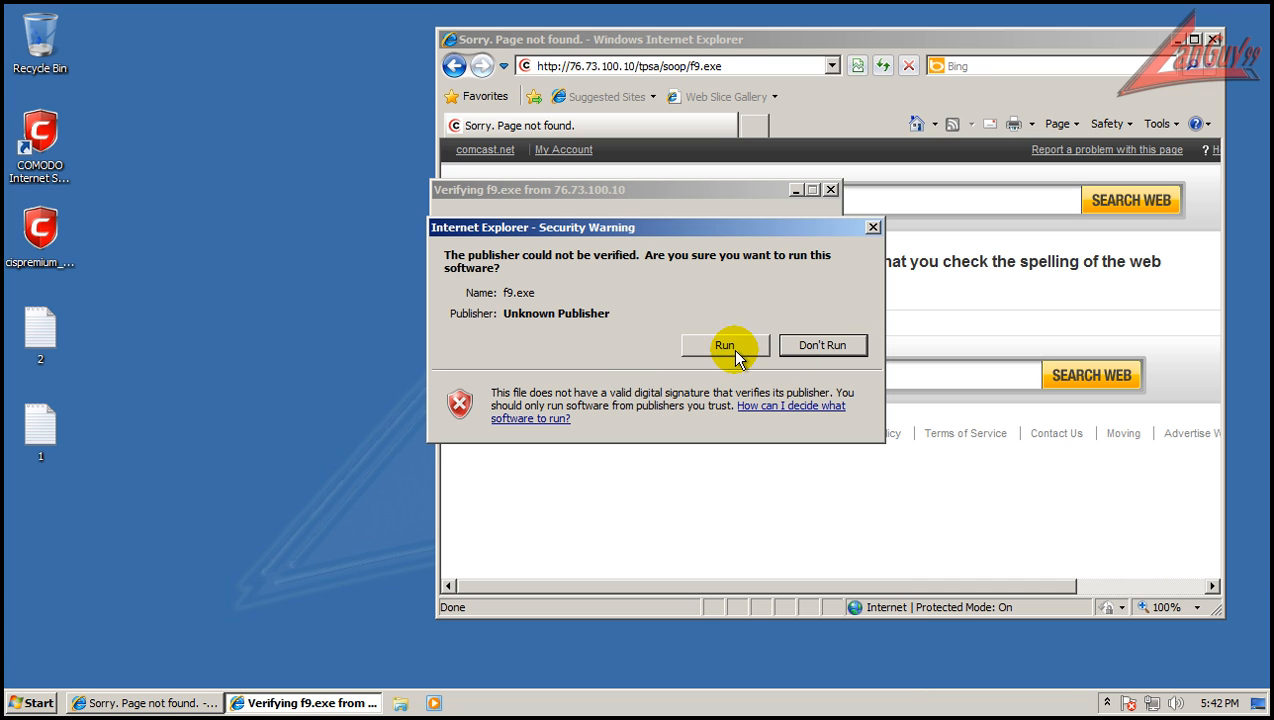
pyautogui.click(724, 345)
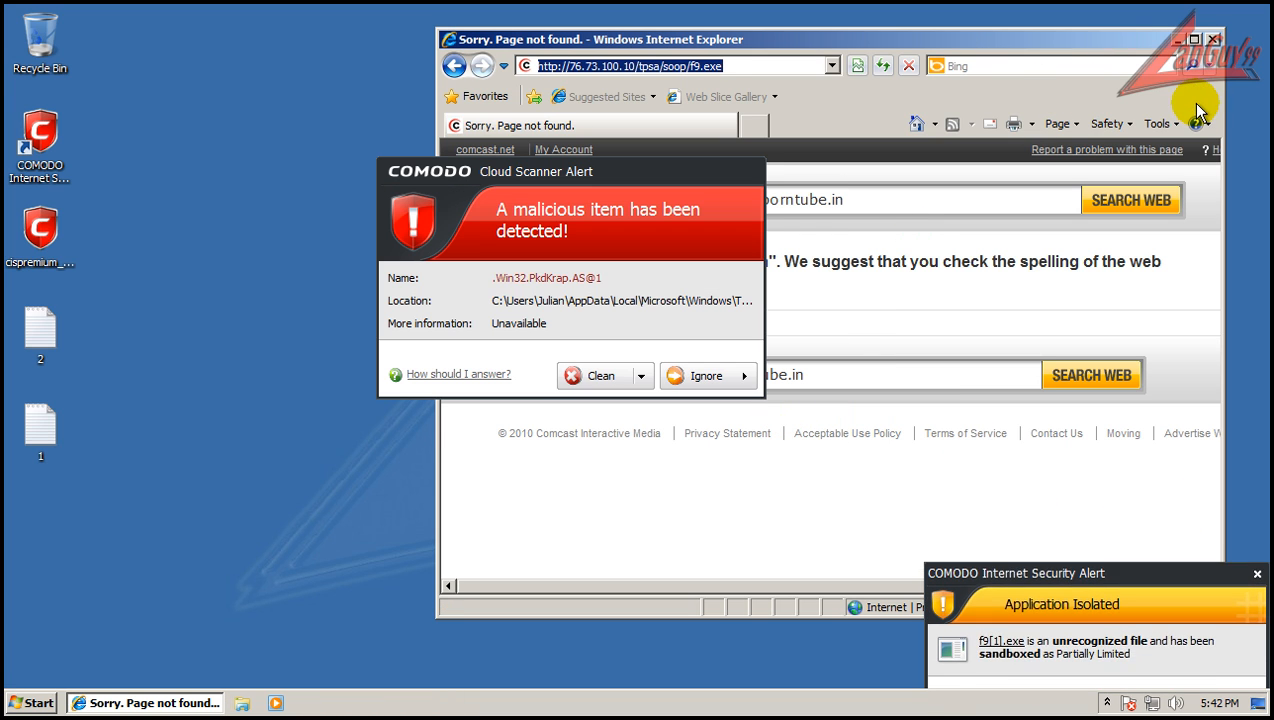
pyautogui.click(598, 375)
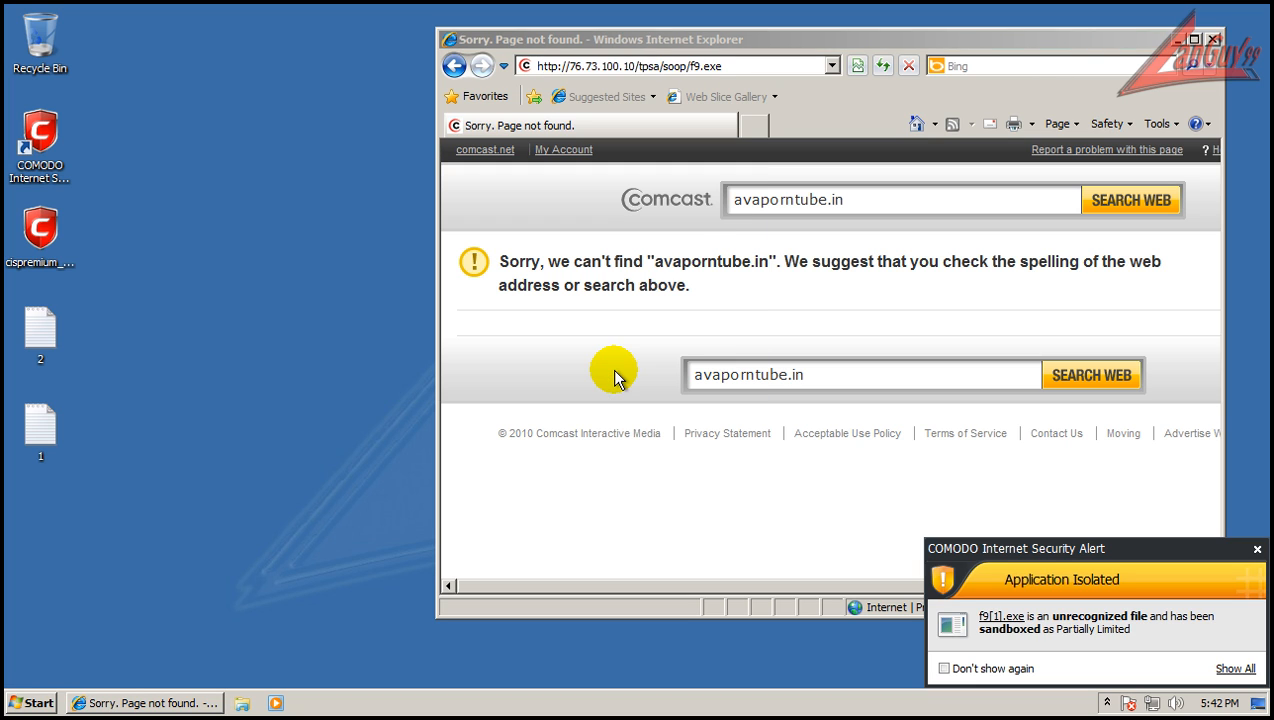
pyautogui.click(1213, 39)
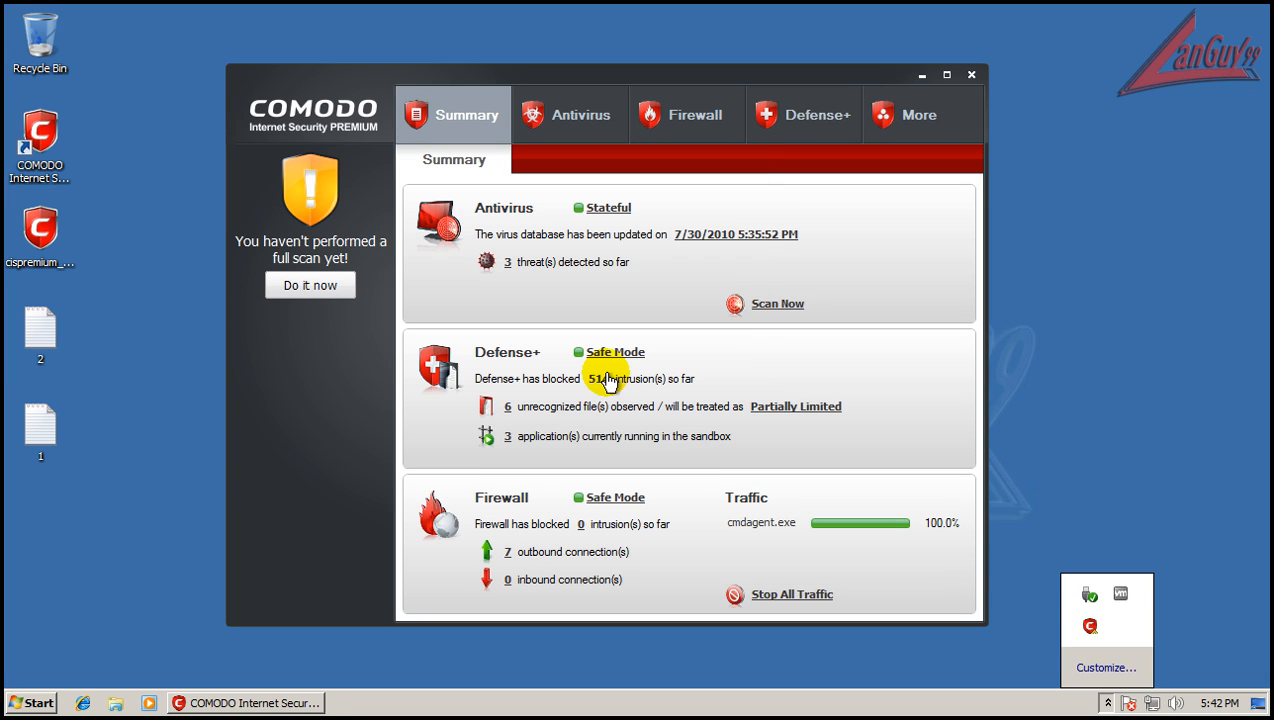
pyautogui.moveTo(694, 270)
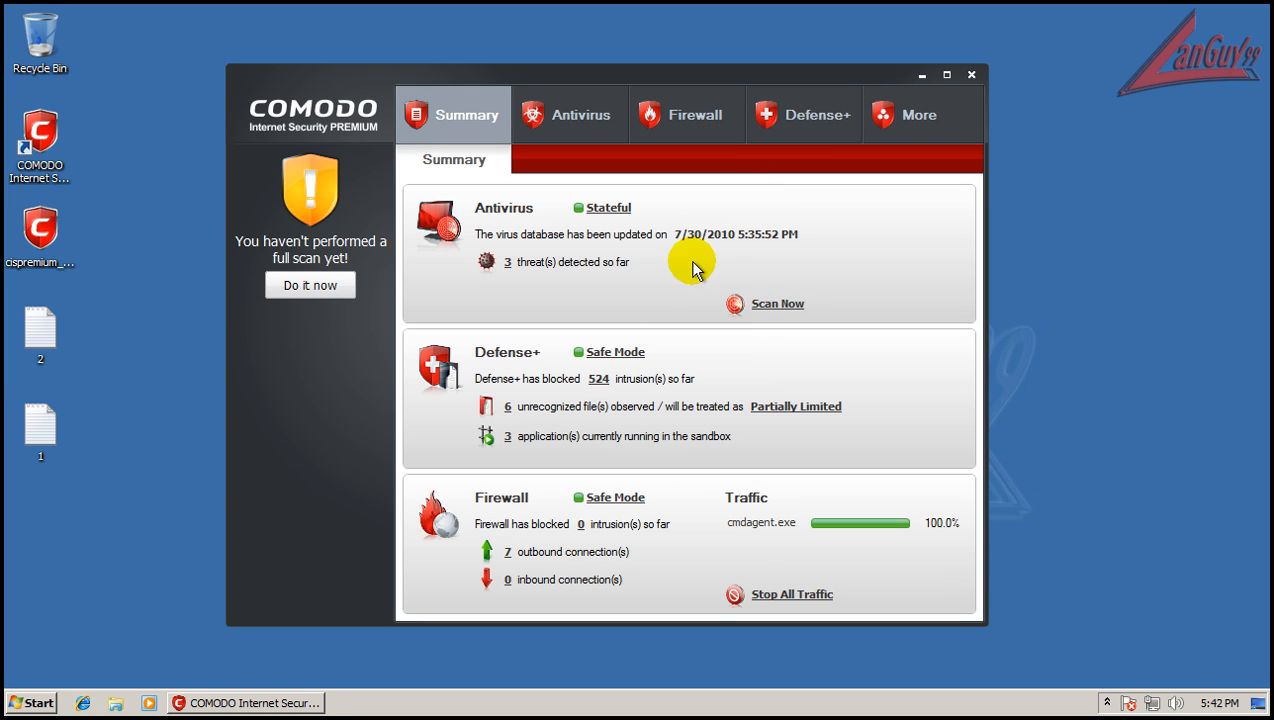
pyautogui.moveTo(698, 242)
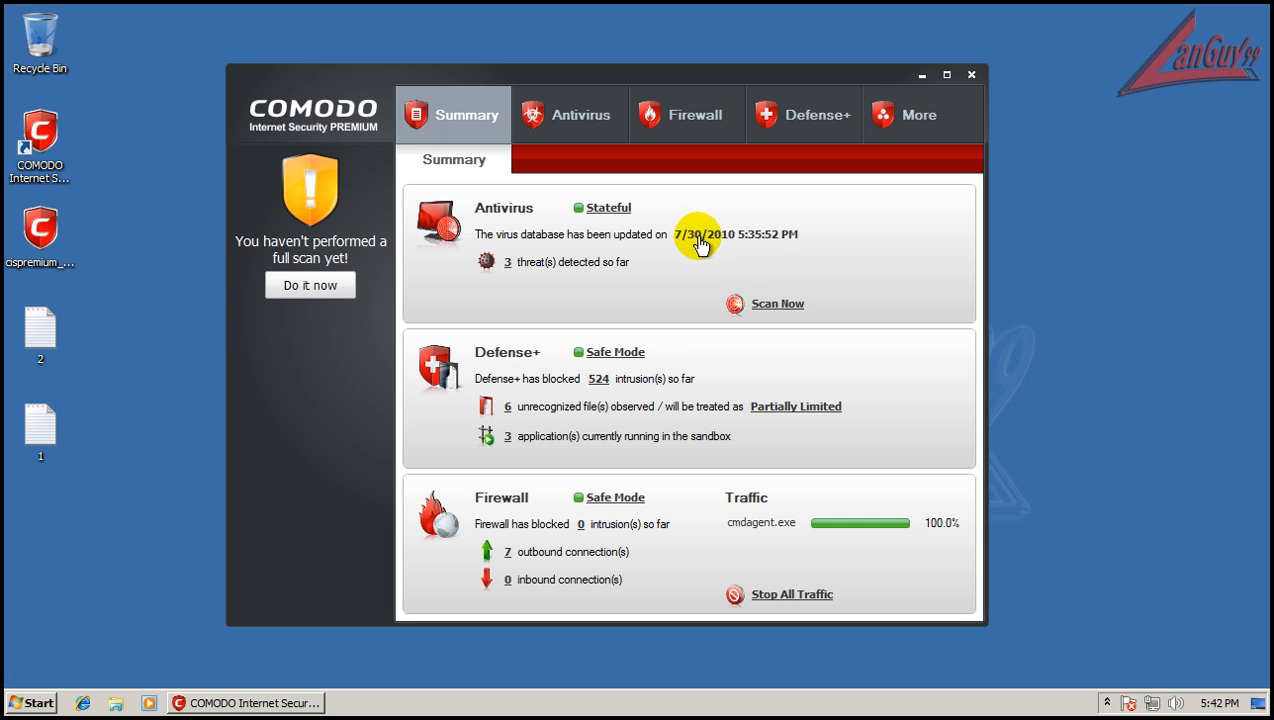
# Review the Defense+ event log, including the sandboxed-file event.
pyautogui.click(804, 114)
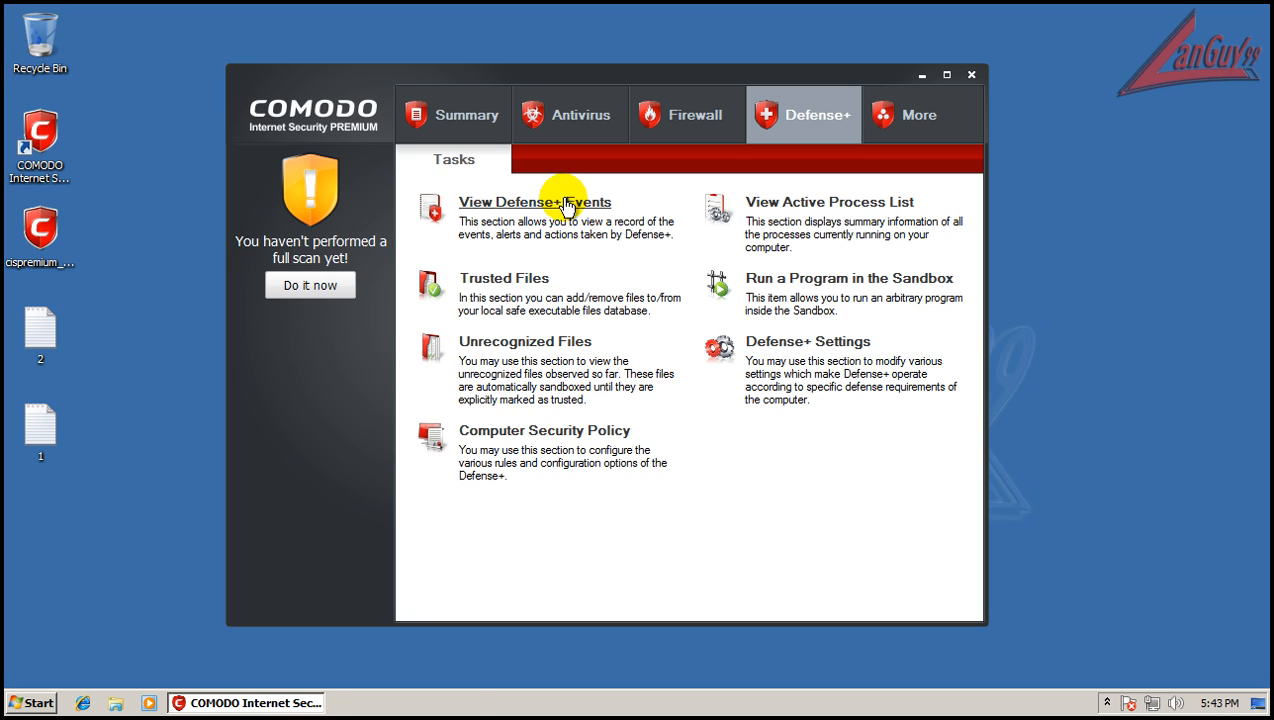
pyautogui.click(534, 202)
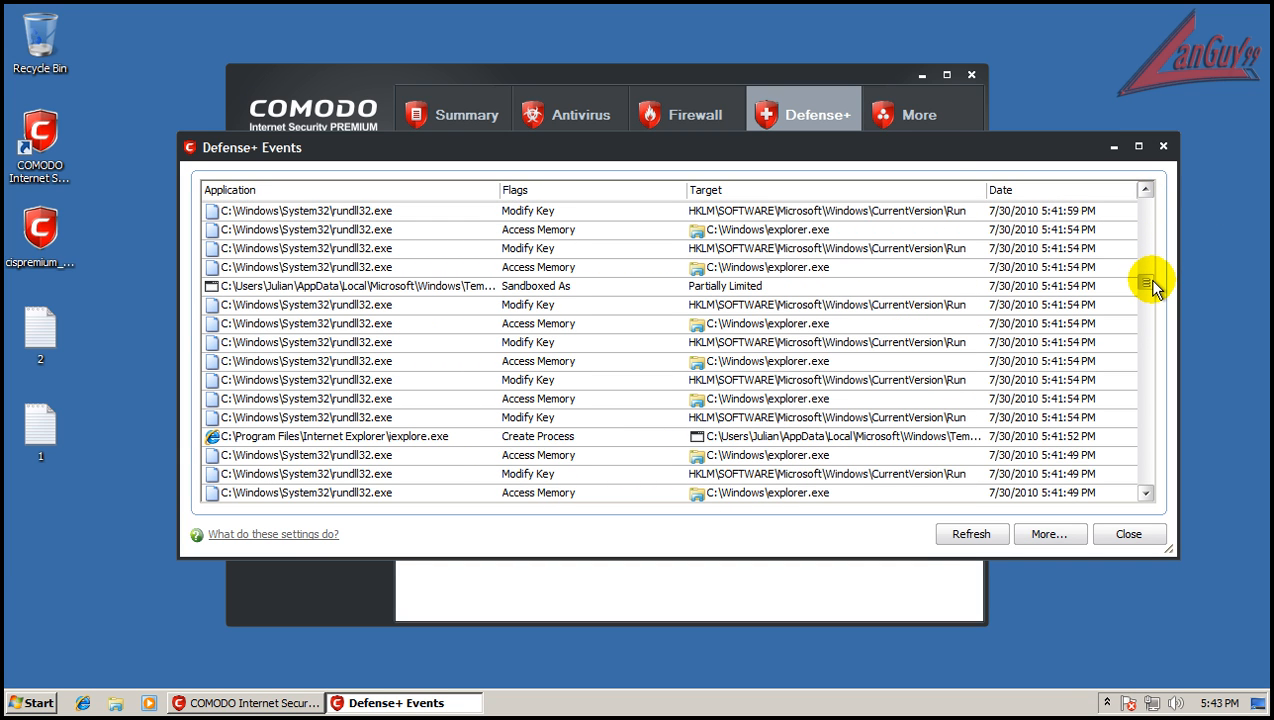
pyautogui.click(350, 286)
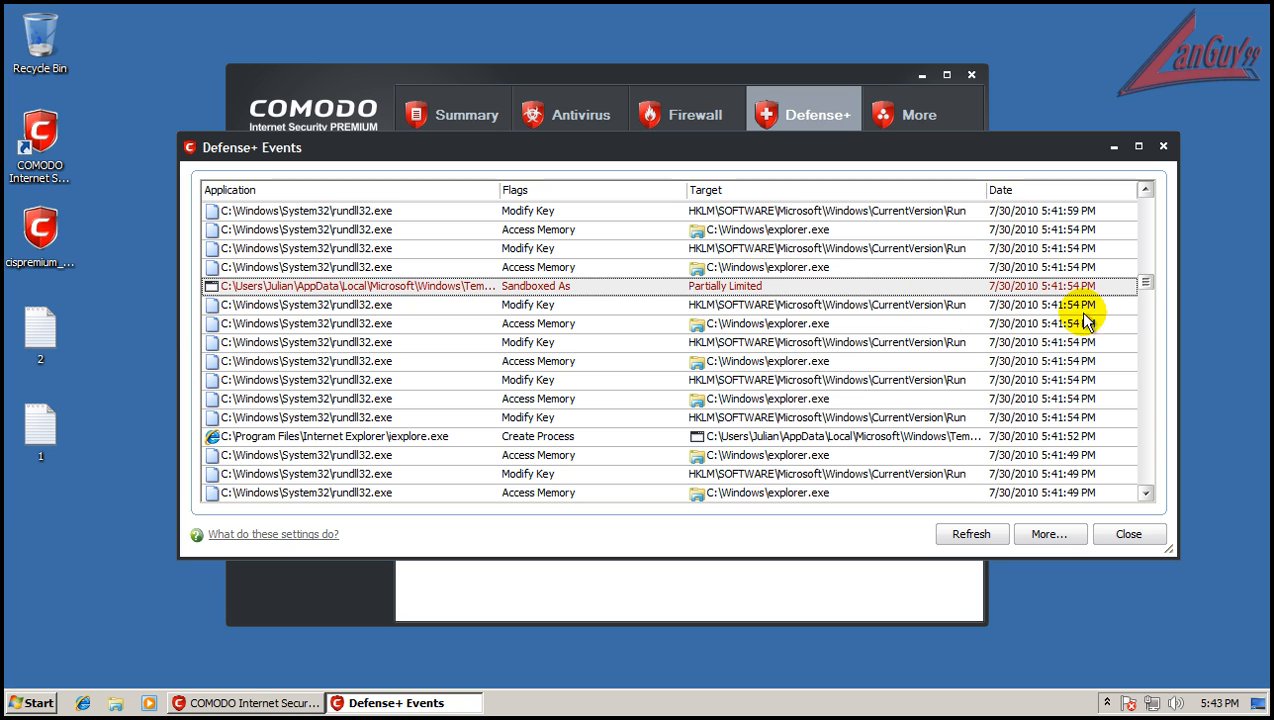
pyautogui.click(570, 114)
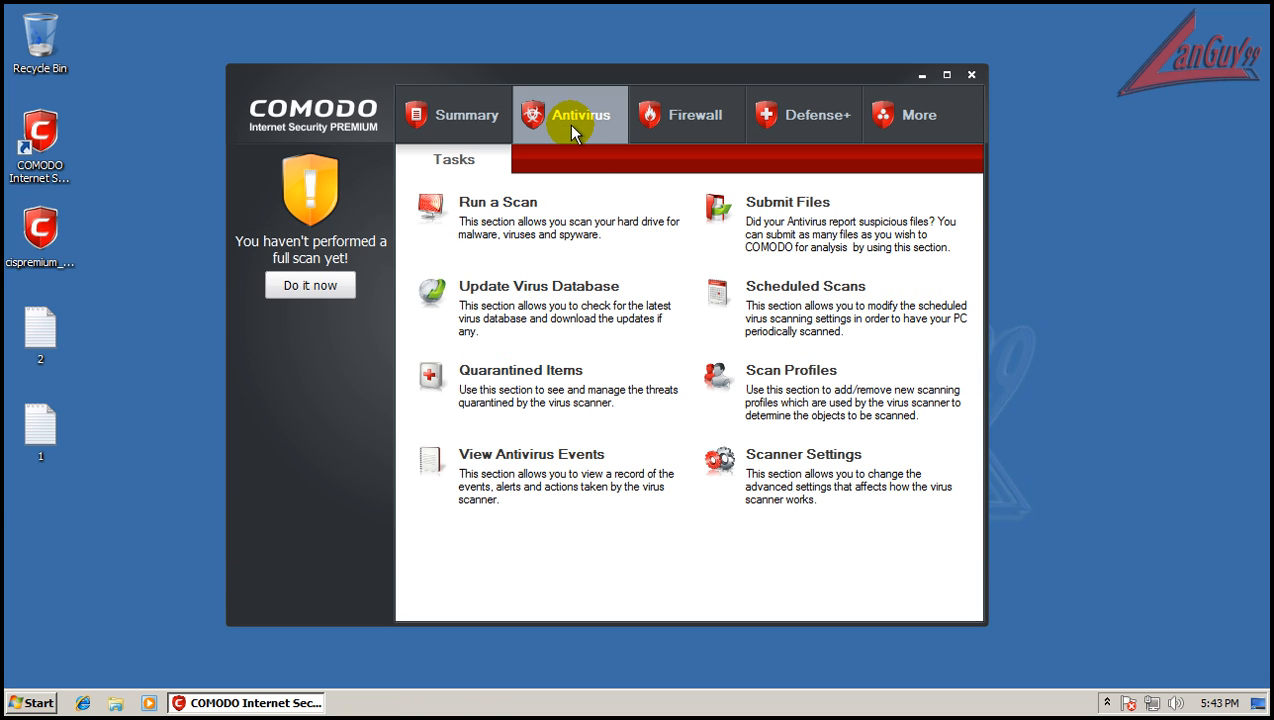
# Check for virus database updates, close the antivirus event log, and close COMODO.
pyautogui.click(538, 286)
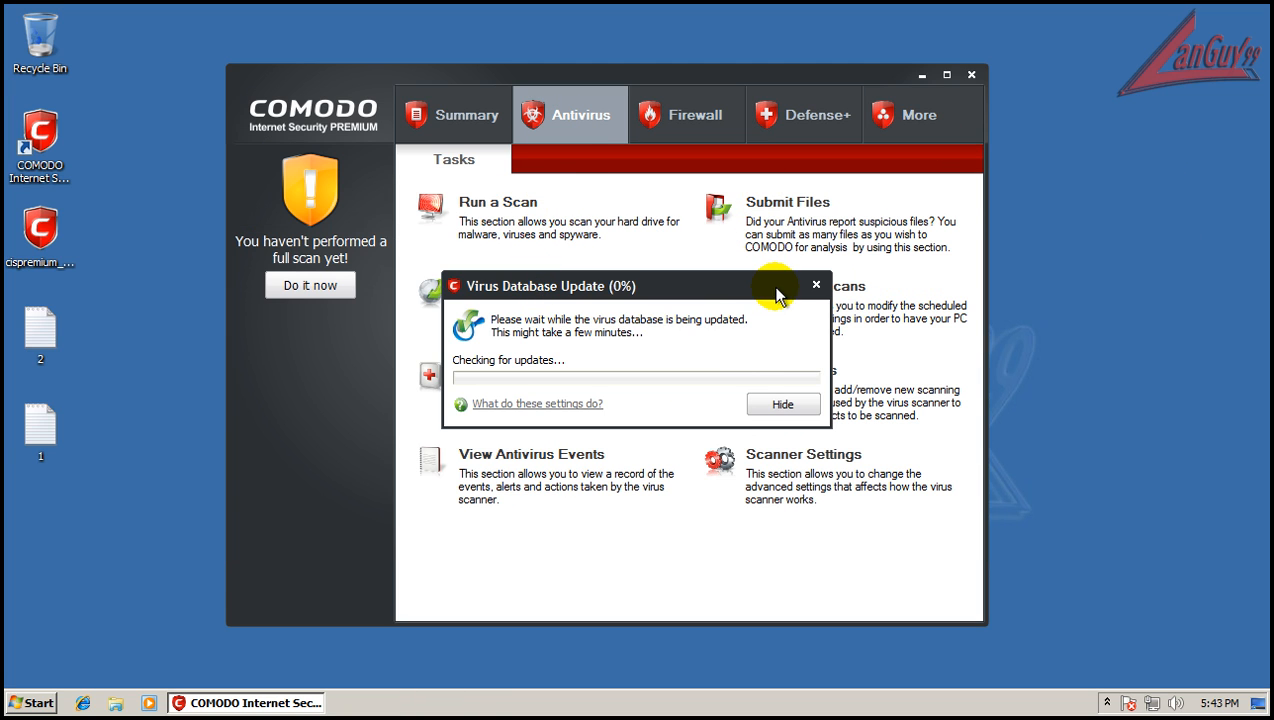
pyautogui.click(531, 454)
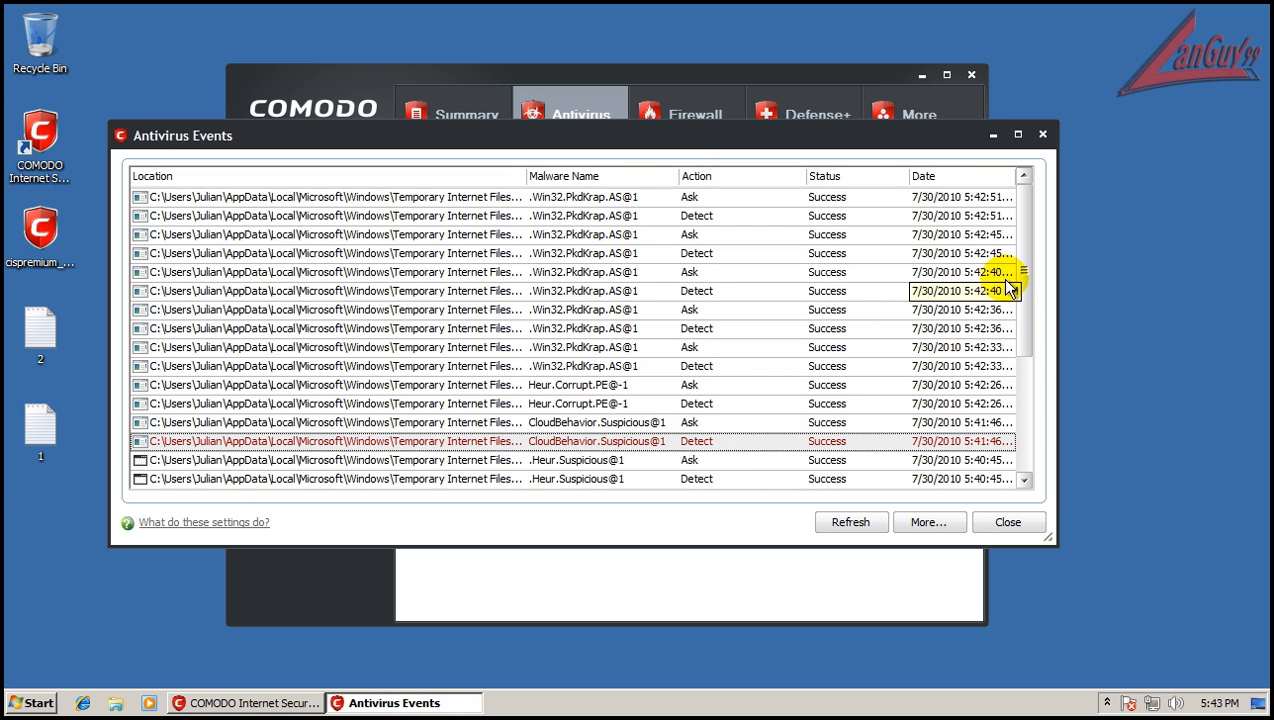
pyautogui.click(1008, 521)
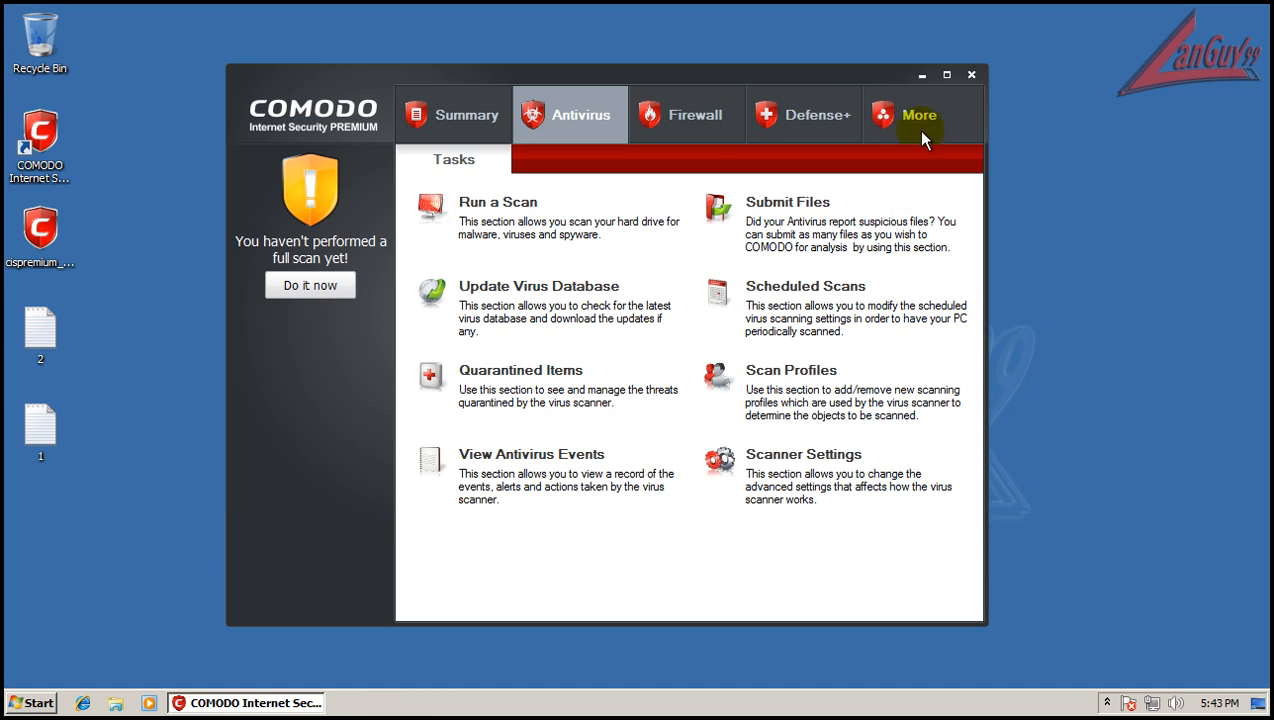
pyautogui.click(452, 114)
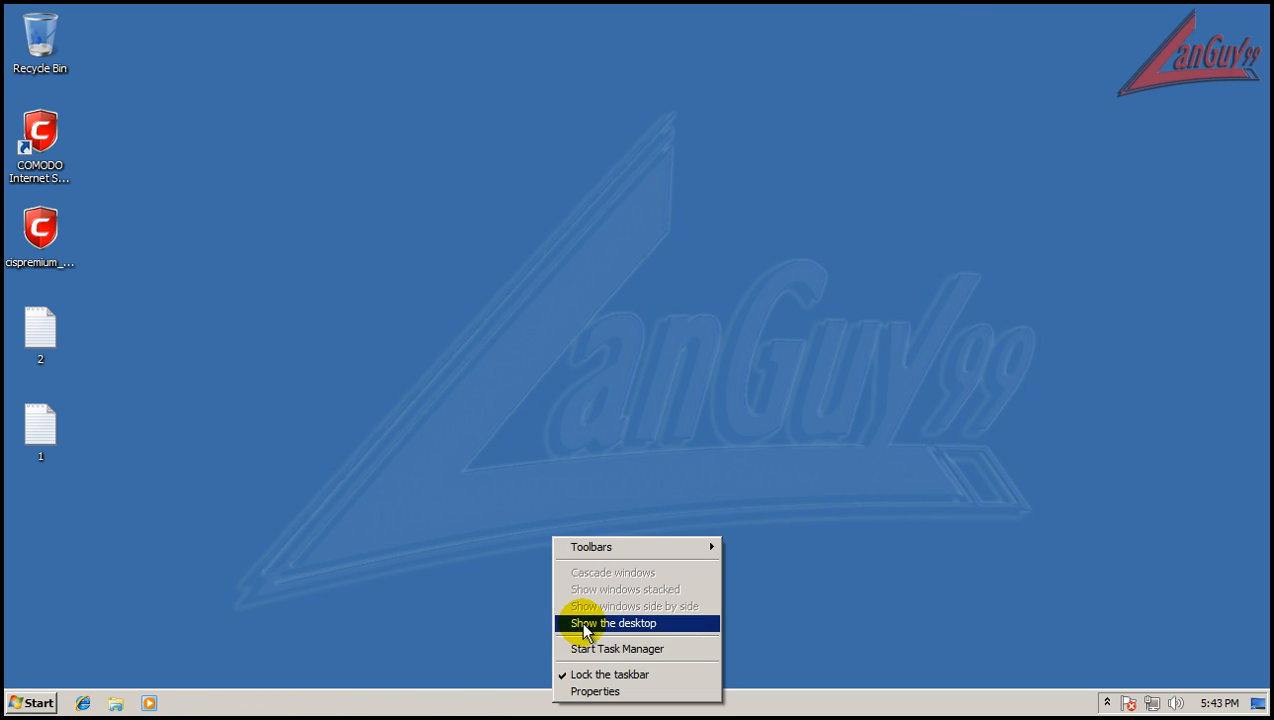
# View the running processes in Task Manager, close it, and reopen COMODO.
pyautogui.click(617, 649)
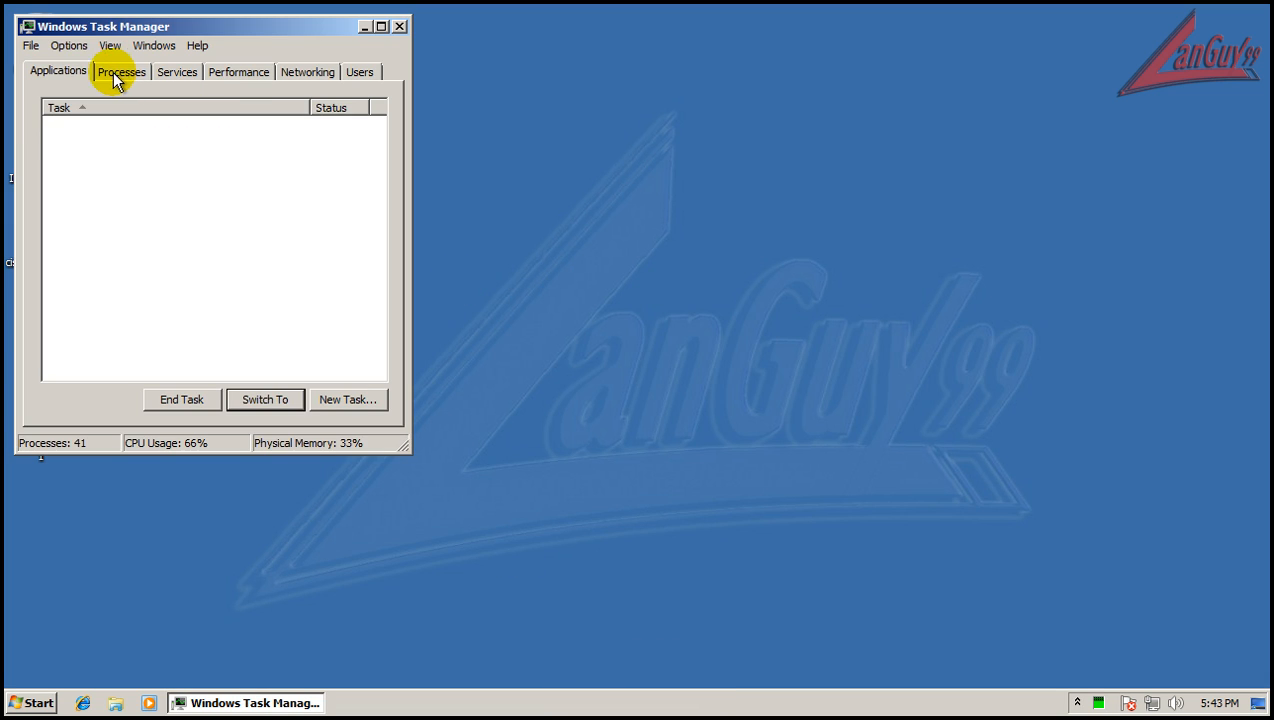
pyautogui.click(121, 71)
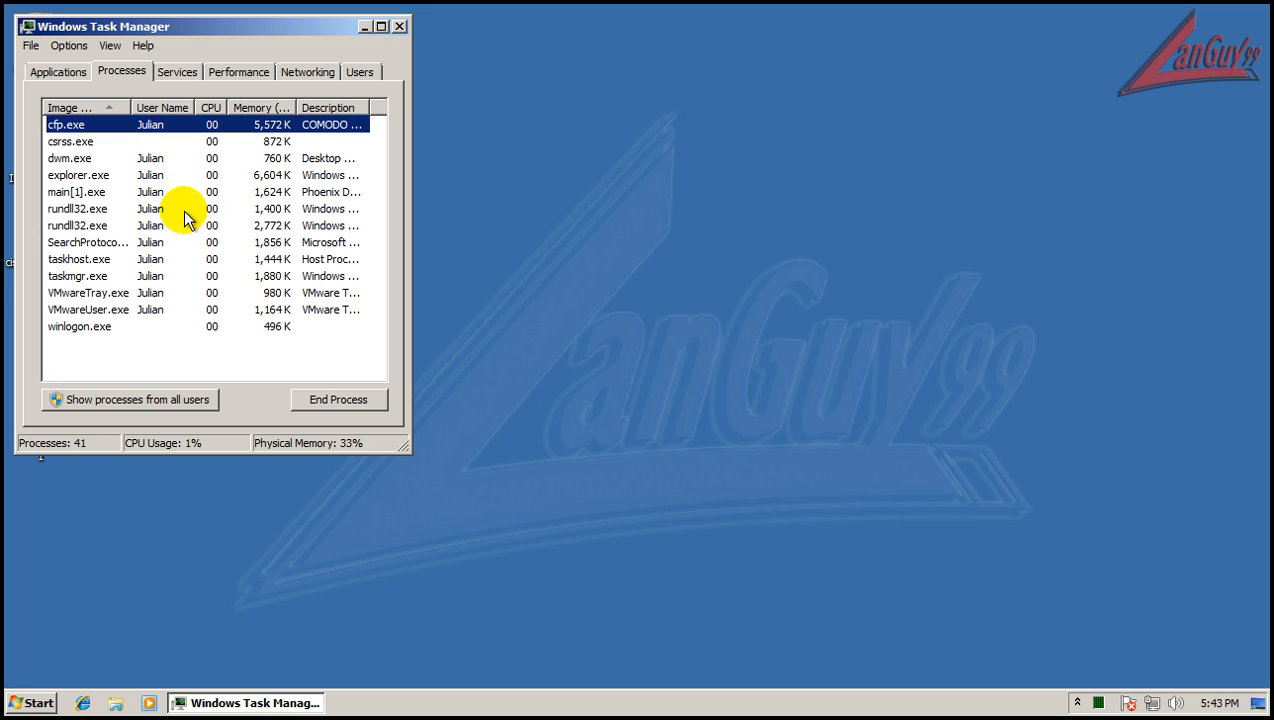
pyautogui.click(399, 26)
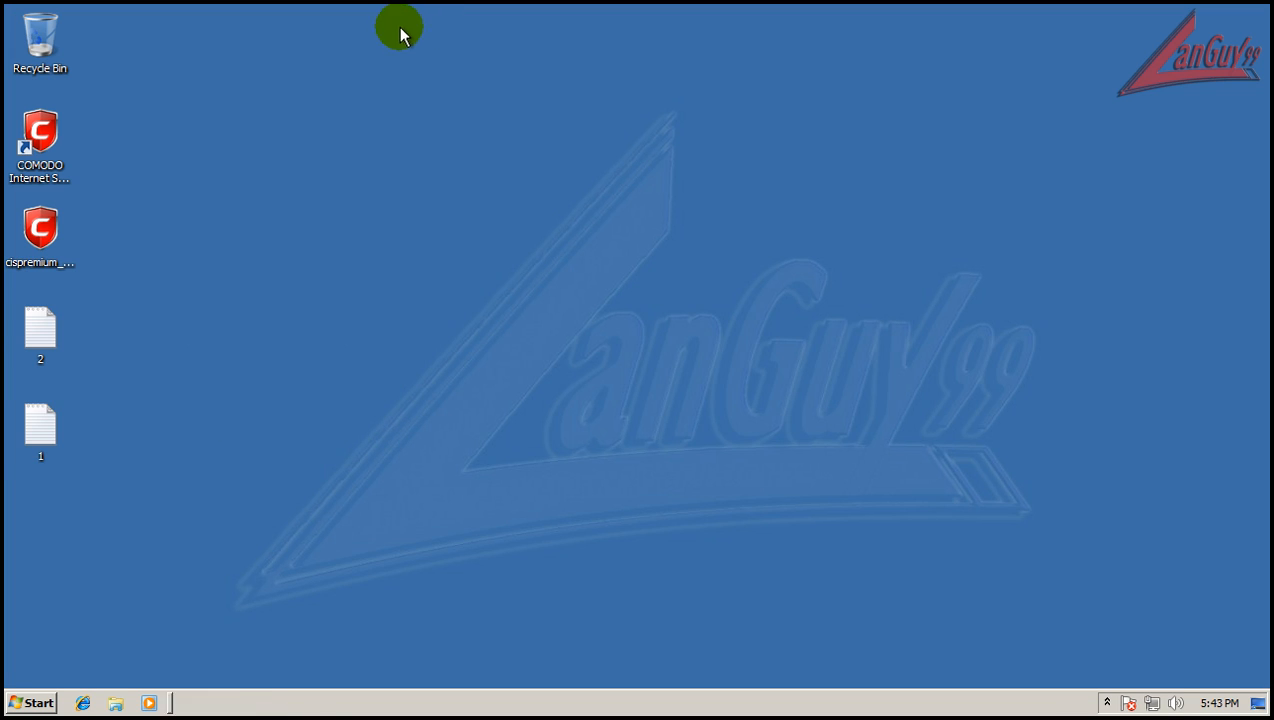
pyautogui.click(30, 703)
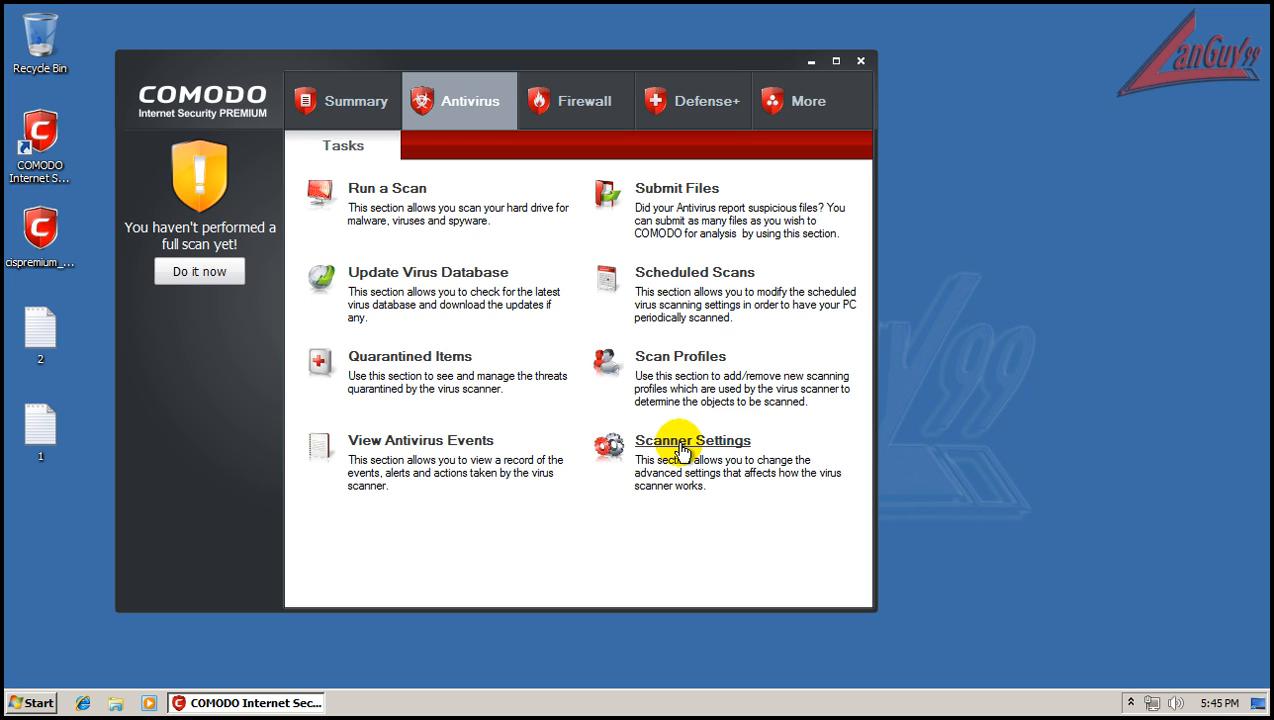
# Enable cloud scanning on the Manual Scanning tab of Scanner Settings and save.
pyautogui.click(692, 440)
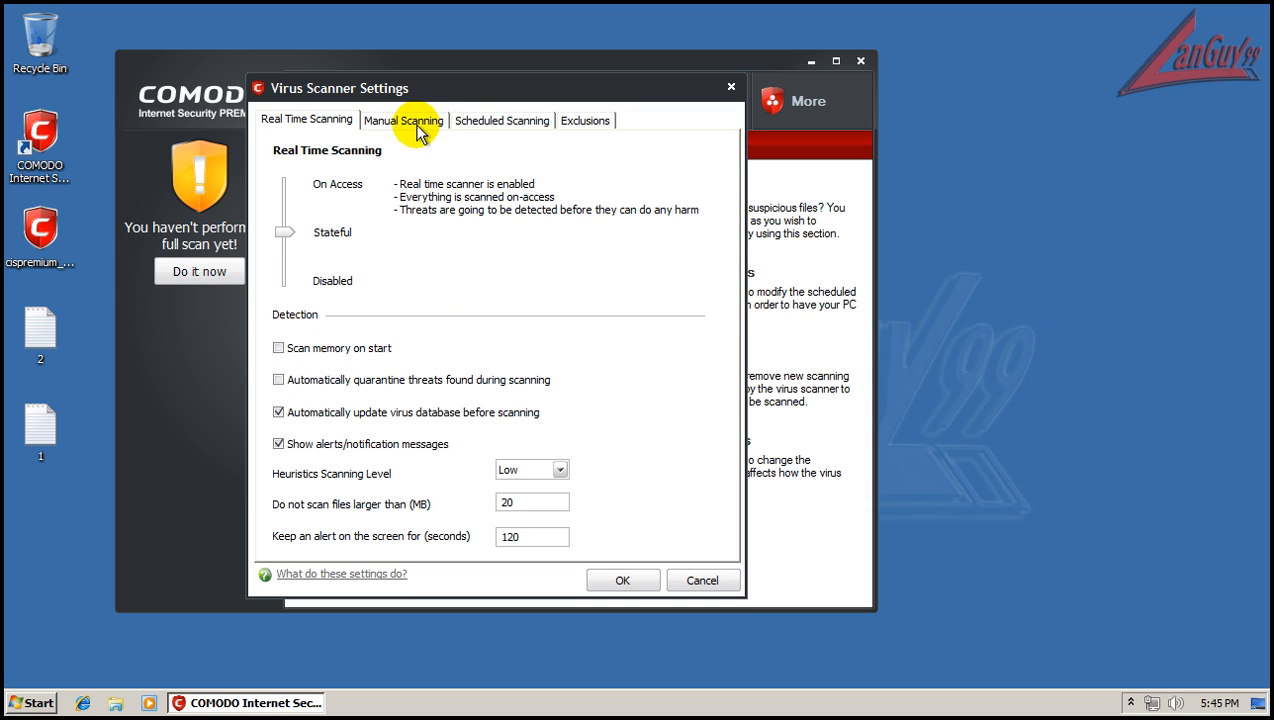
pyautogui.click(403, 120)
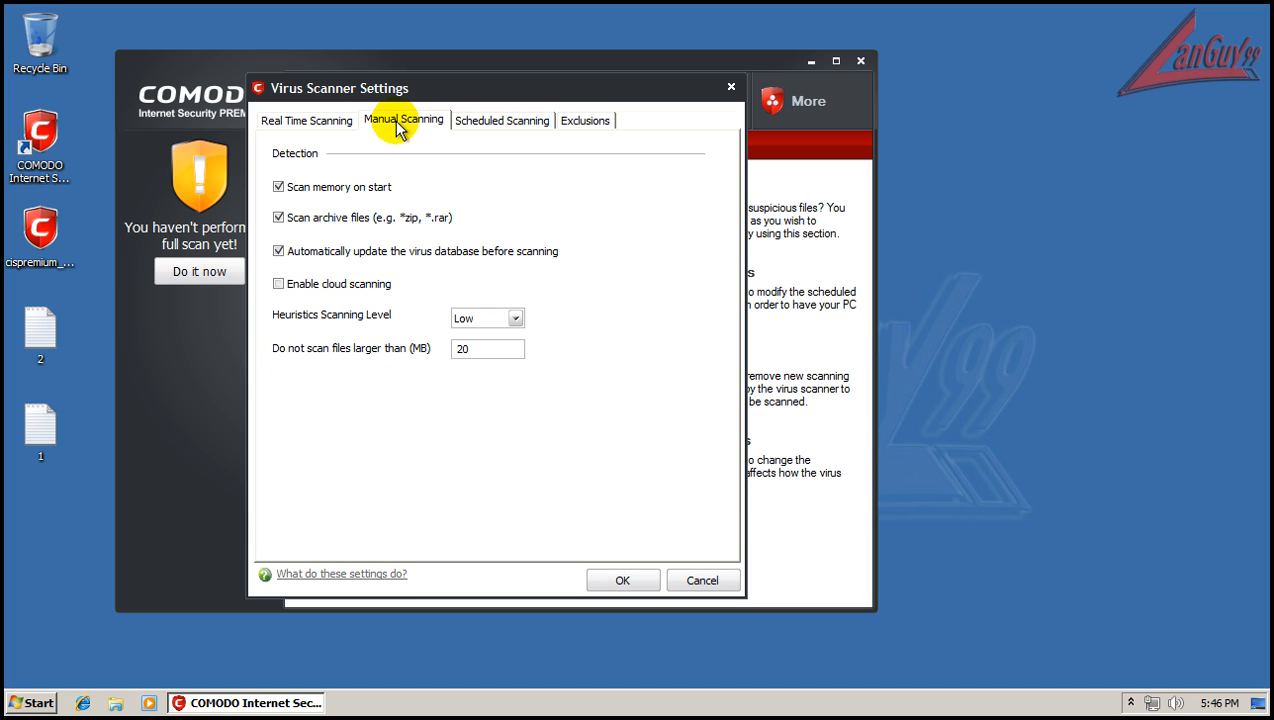
pyautogui.click(278, 284)
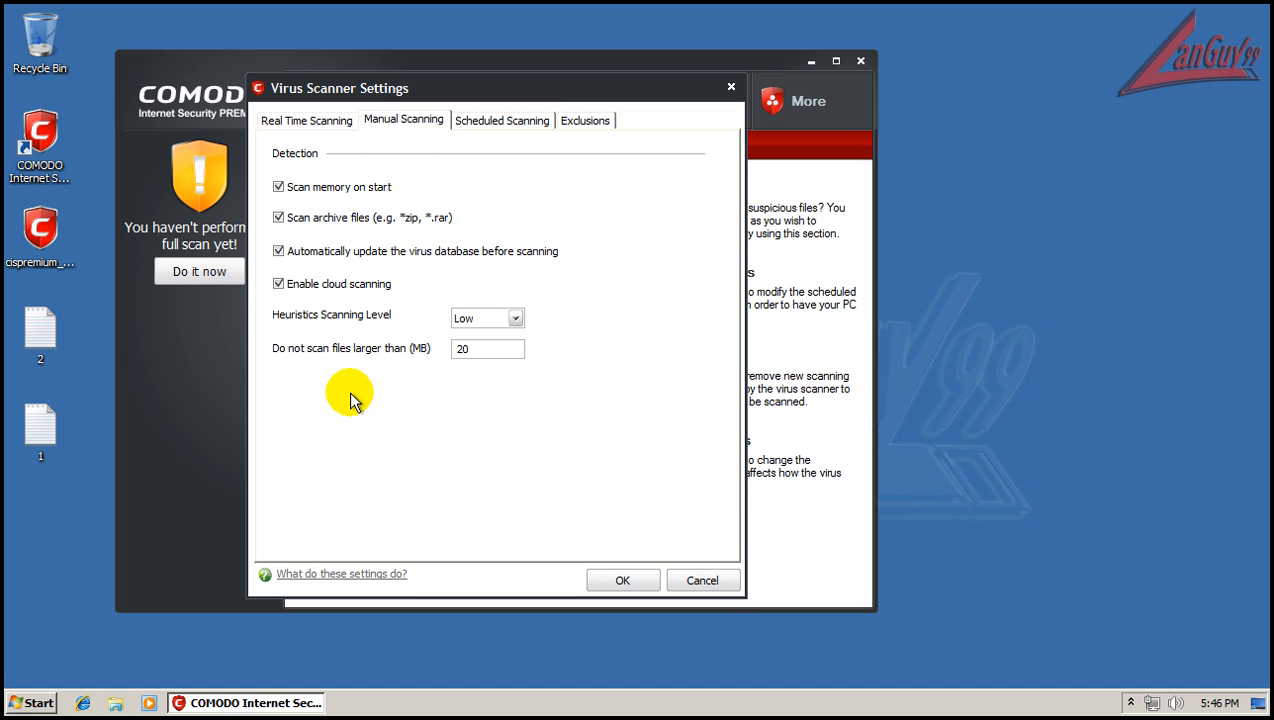
pyautogui.click(622, 580)
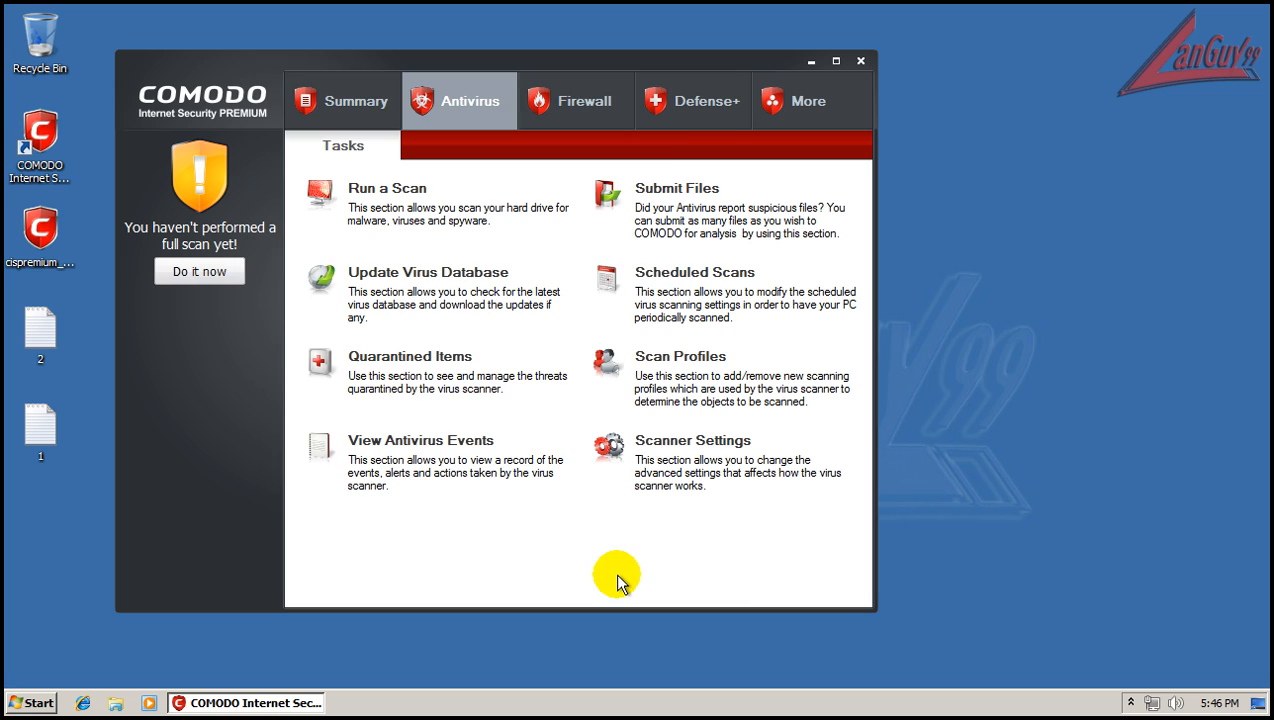
pyautogui.moveTo(990, 578)
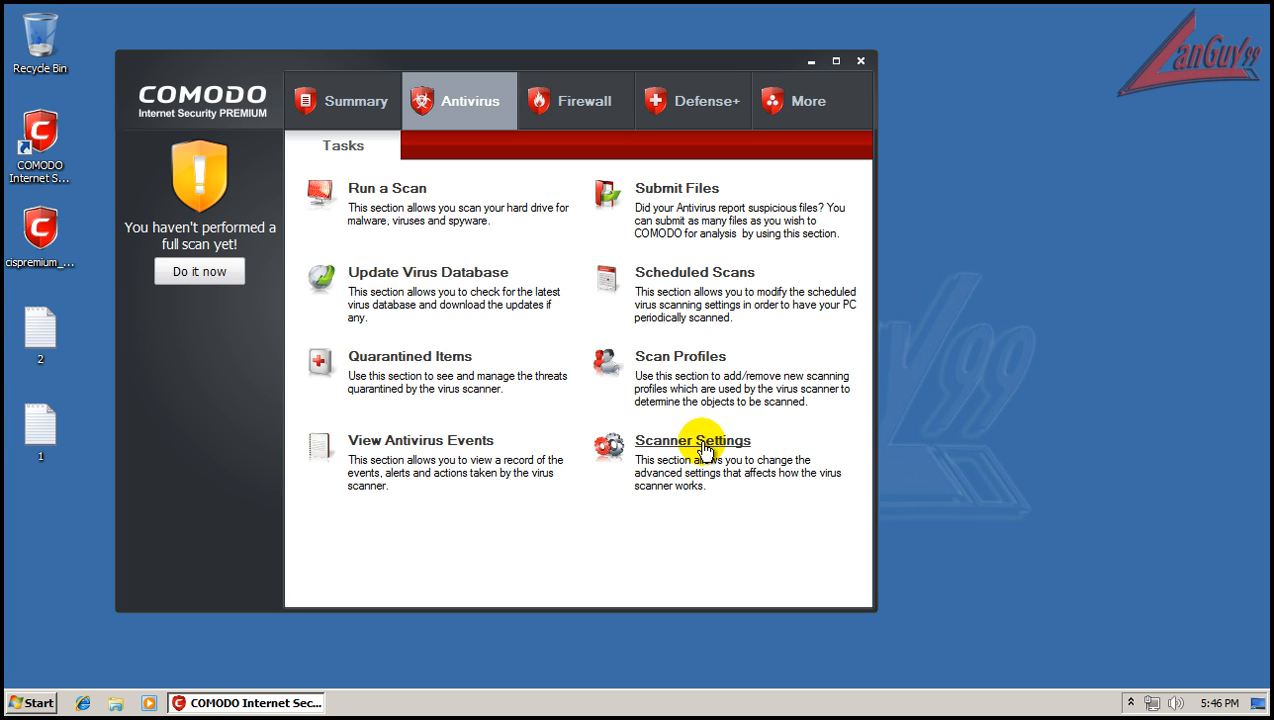
pyautogui.moveTo(675, 452)
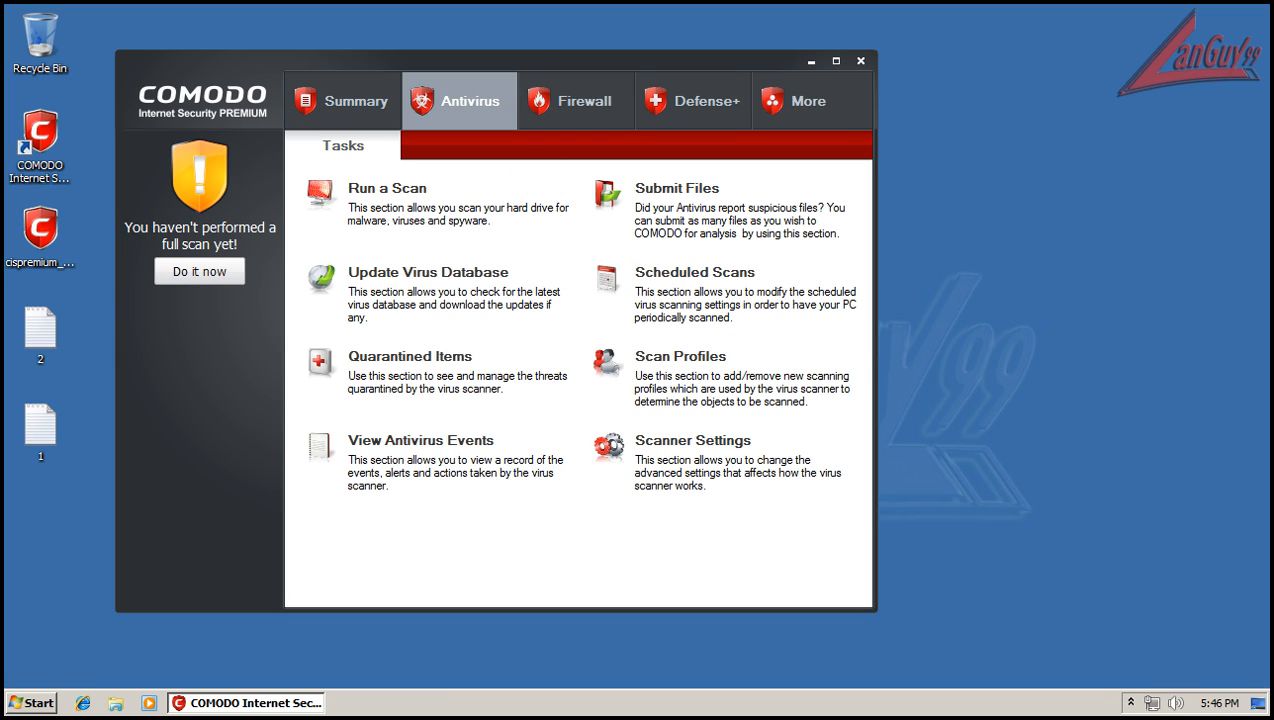
# Scan My Computer, finding 3 threats among 61,517 objects.
pyautogui.click(387, 188)
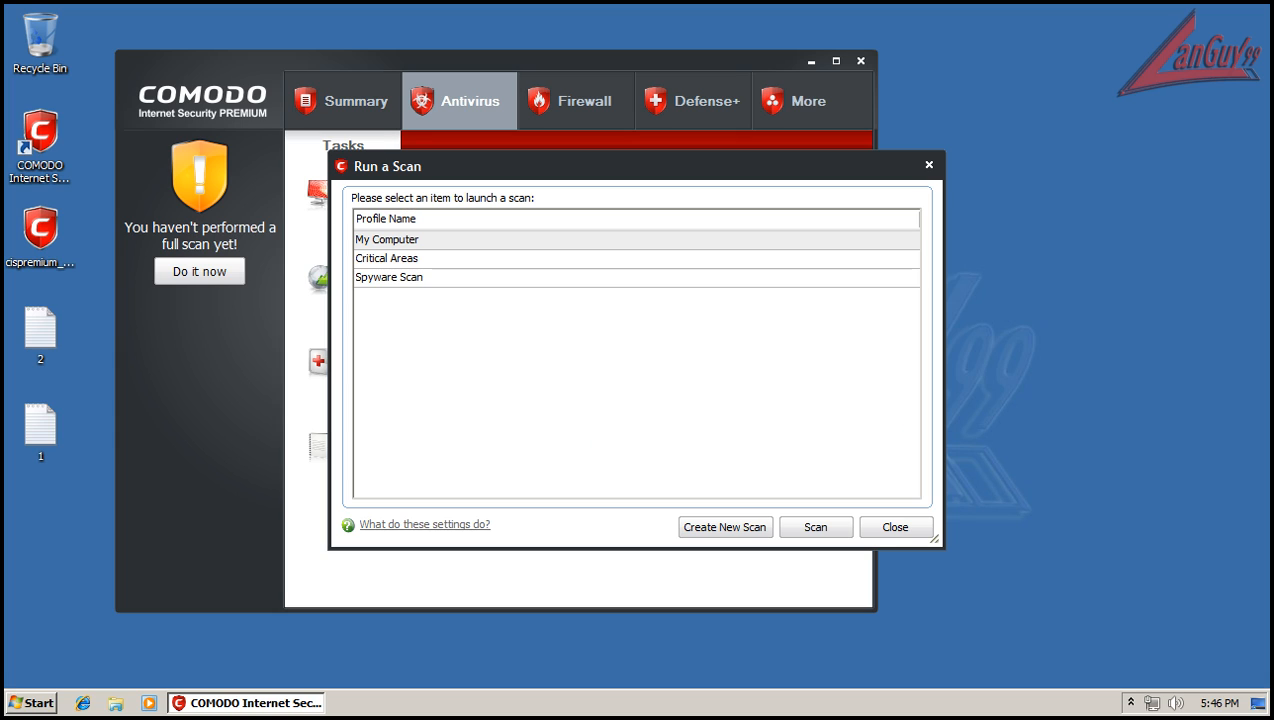
pyautogui.moveTo(922, 414)
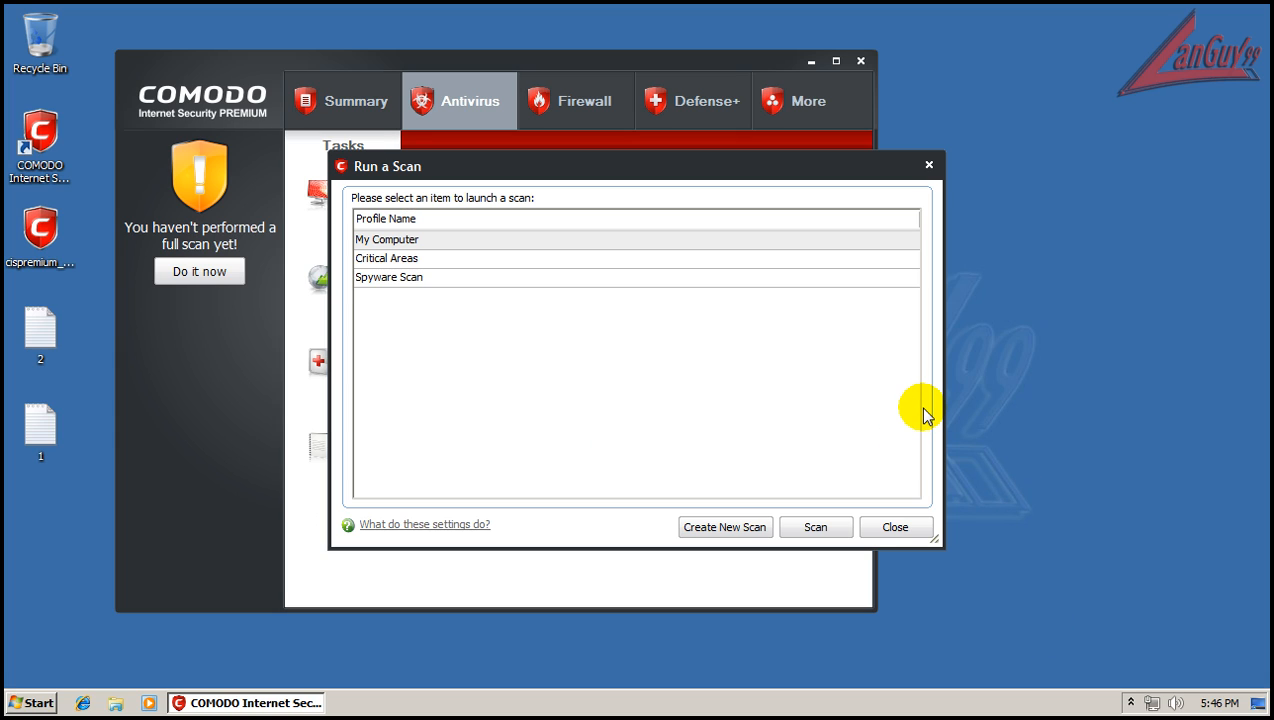
pyautogui.moveTo(390, 285)
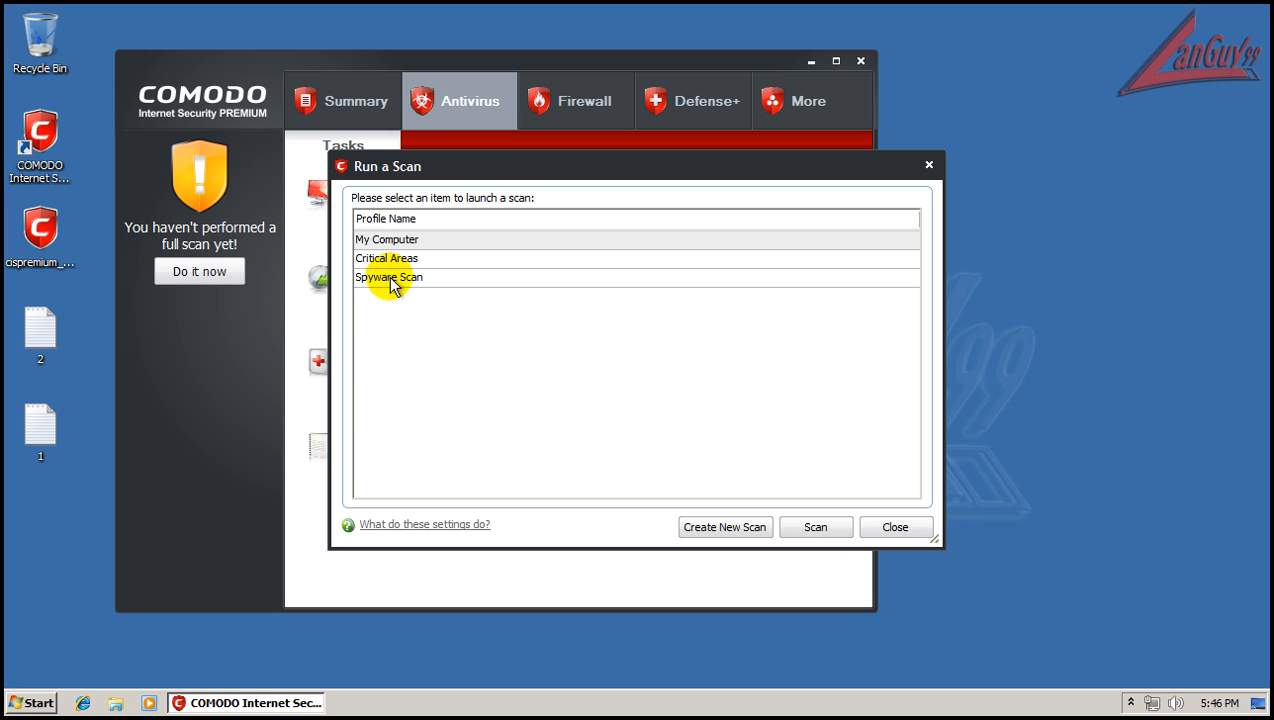
pyautogui.click(386, 258)
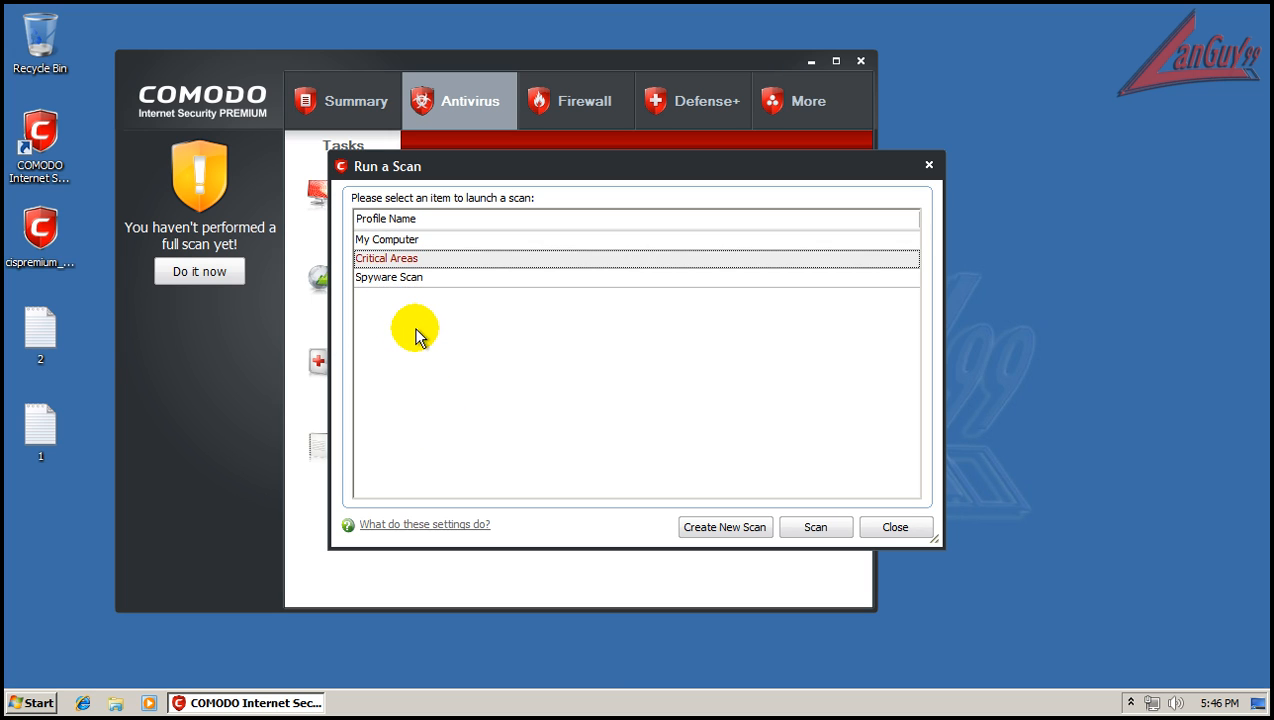
pyautogui.click(400, 239)
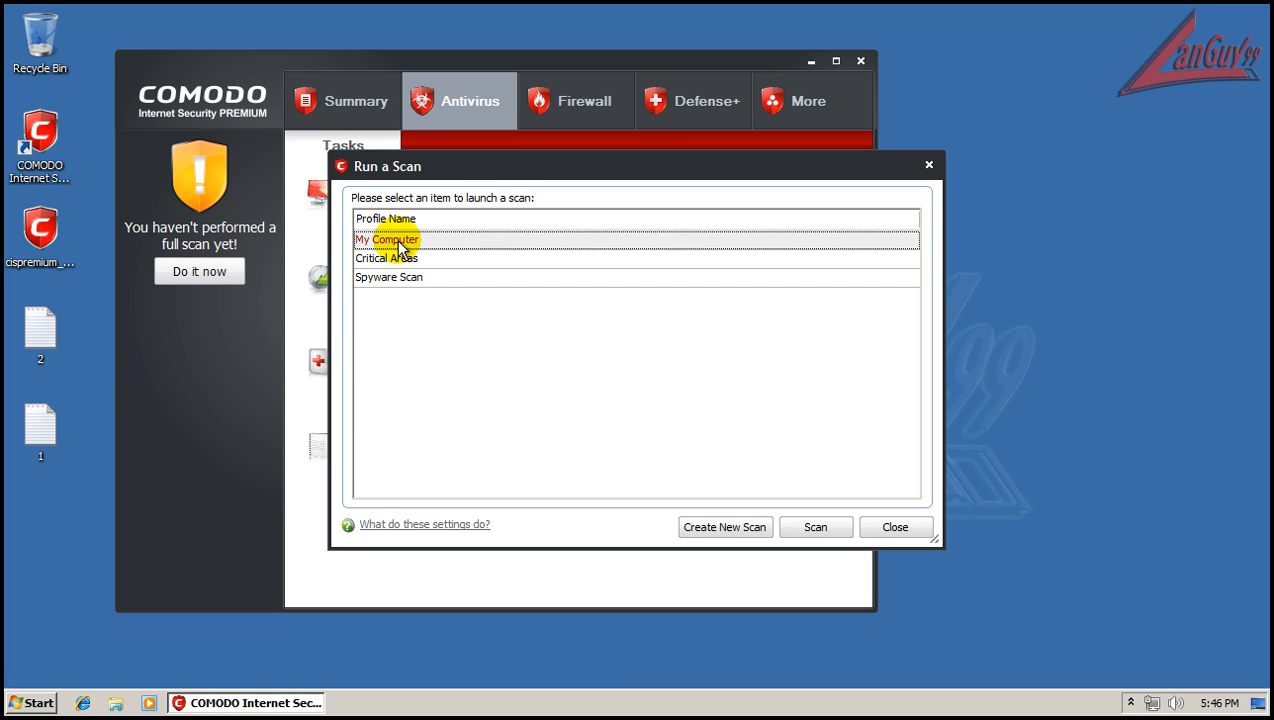
pyautogui.click(815, 527)
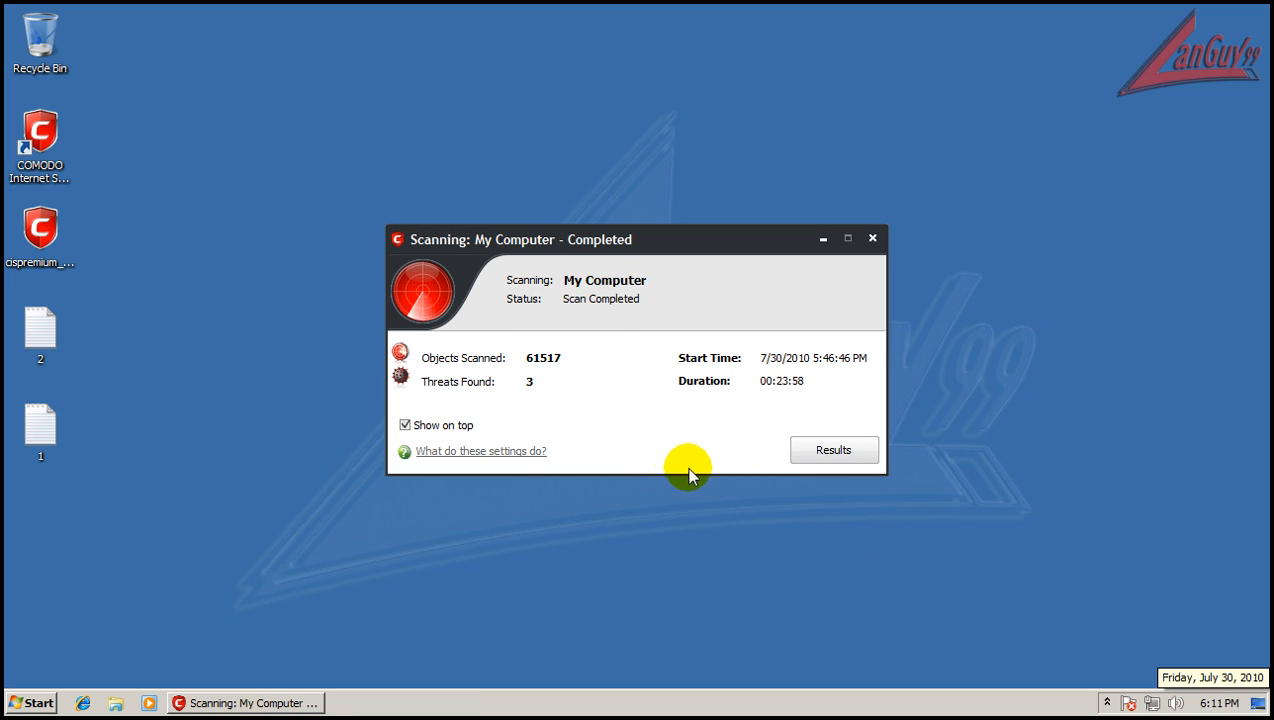
pyautogui.moveTo(612, 440)
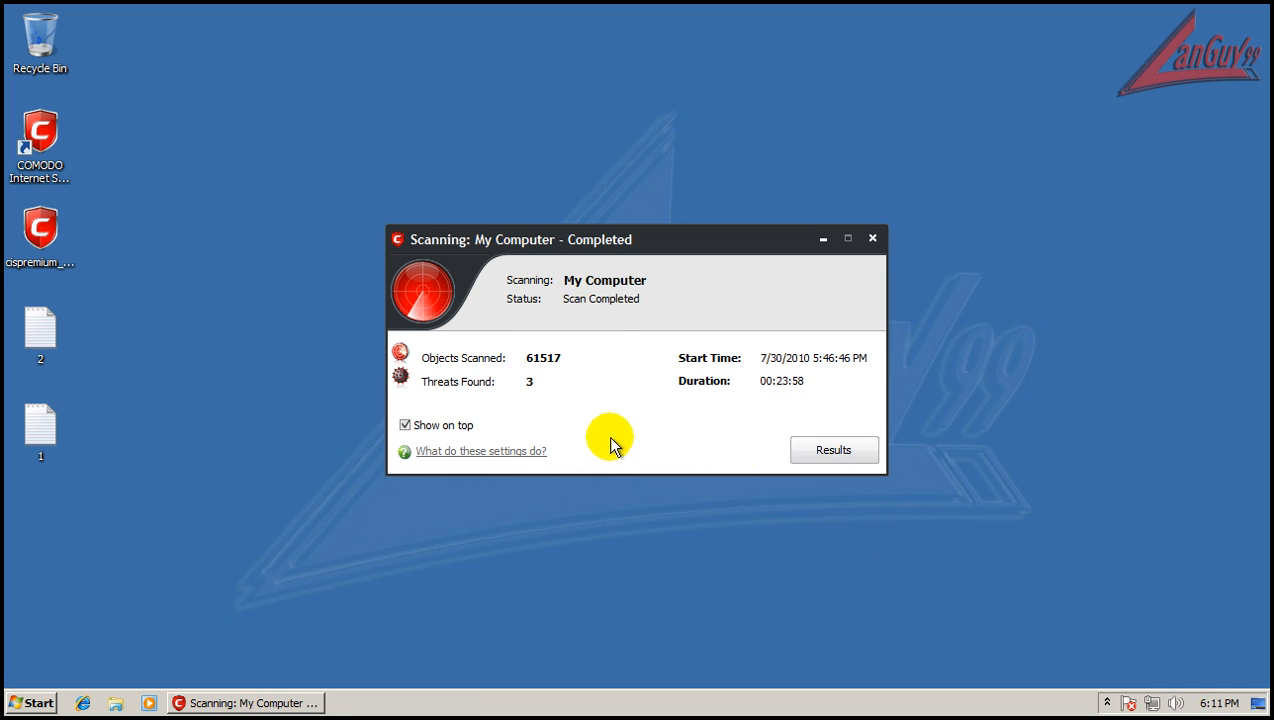
pyautogui.moveTo(698, 436)
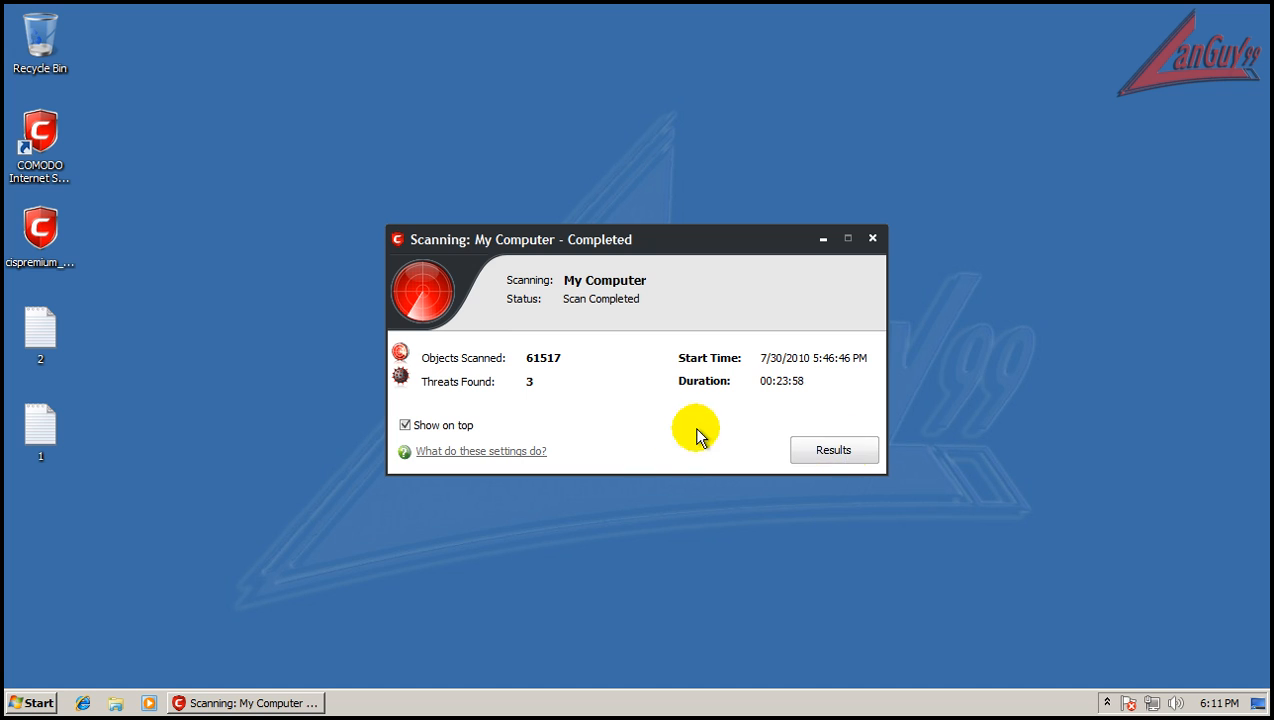
# Clean the three detected threats from the scan results and confirm deletion.
pyautogui.click(833, 449)
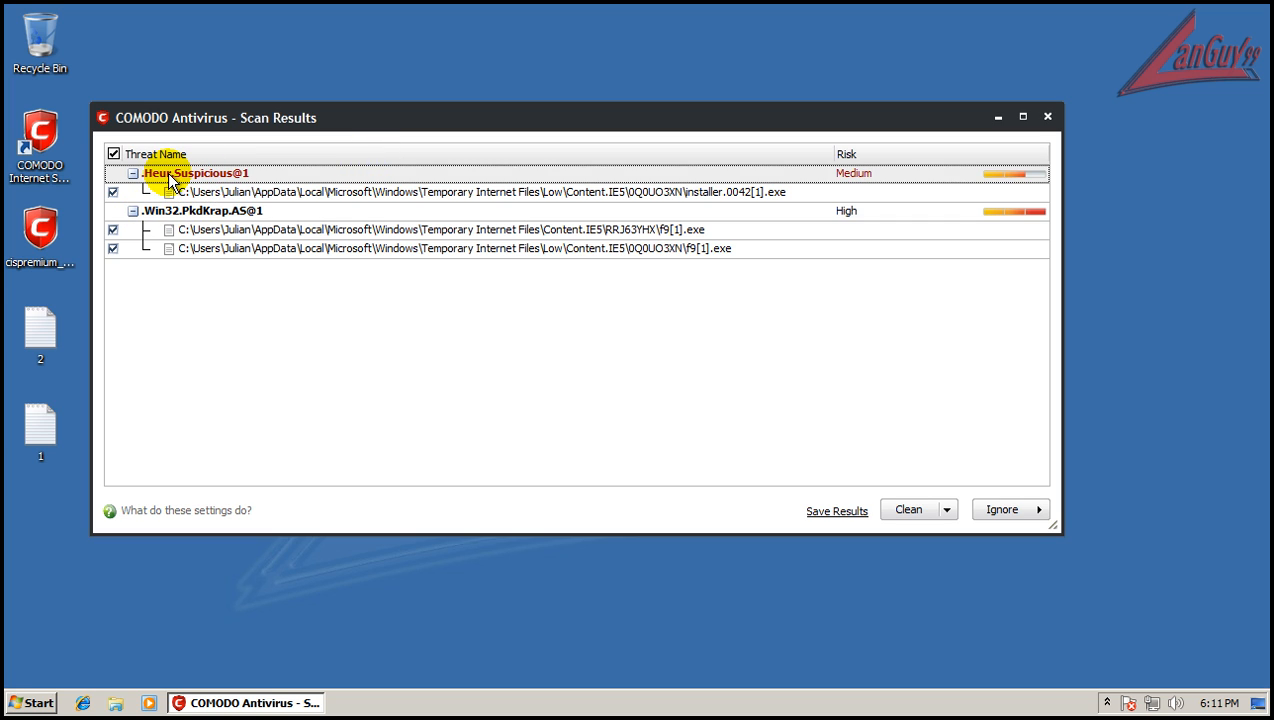
pyautogui.moveTo(998, 218)
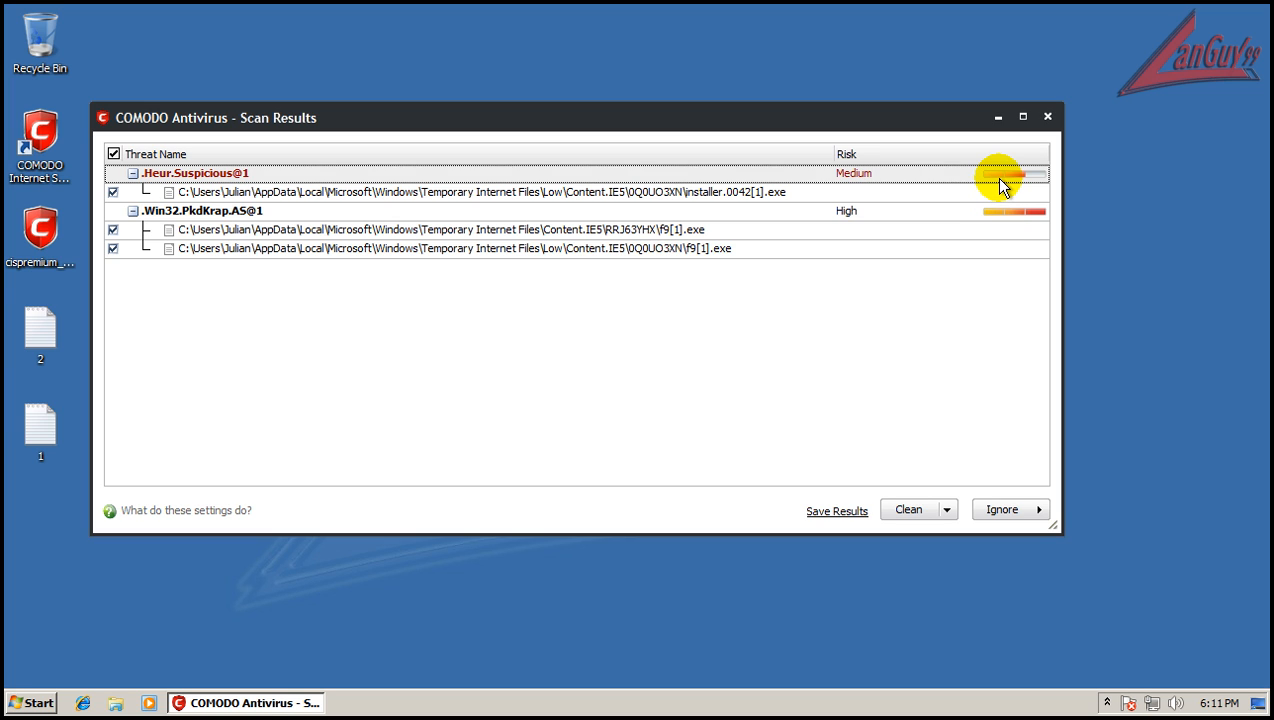
pyautogui.moveTo(853, 218)
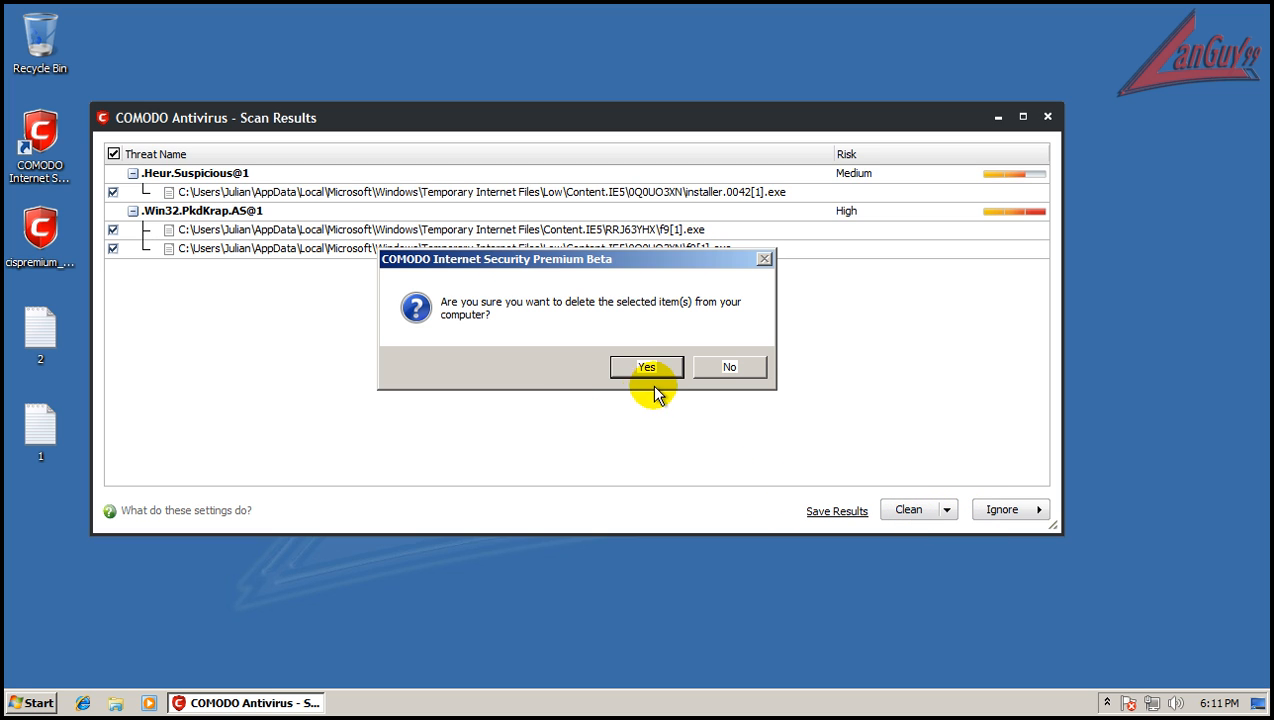
pyautogui.click(646, 366)
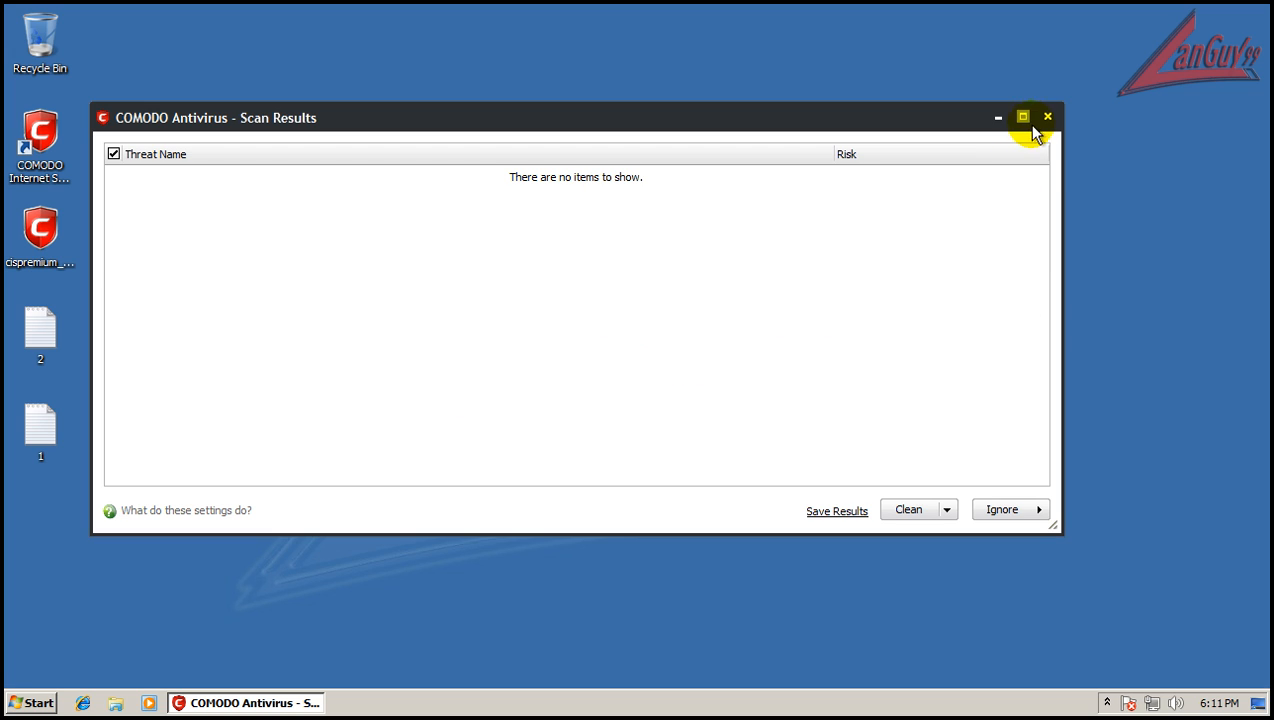
# Close COMODO's empty results, acknowledge Malwarebytes' clean quick scan, and exit Malwarebytes.
pyautogui.click(1047, 117)
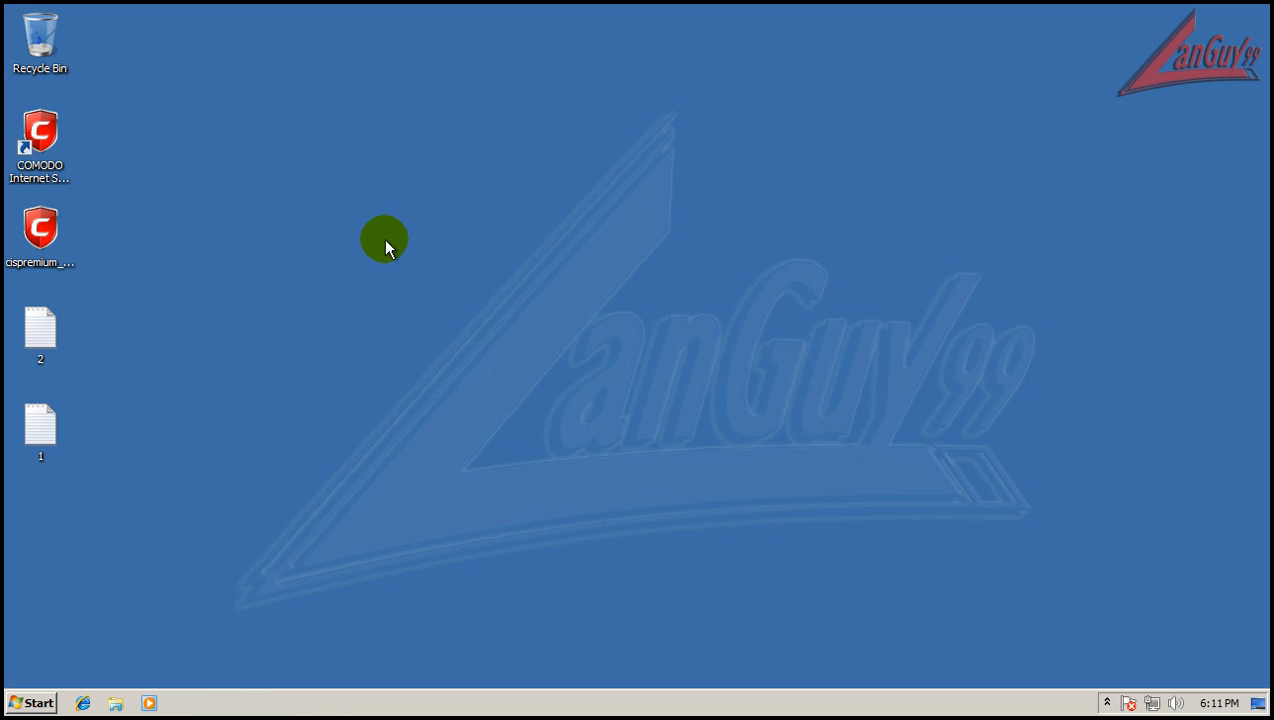
pyautogui.moveTo(1152, 313)
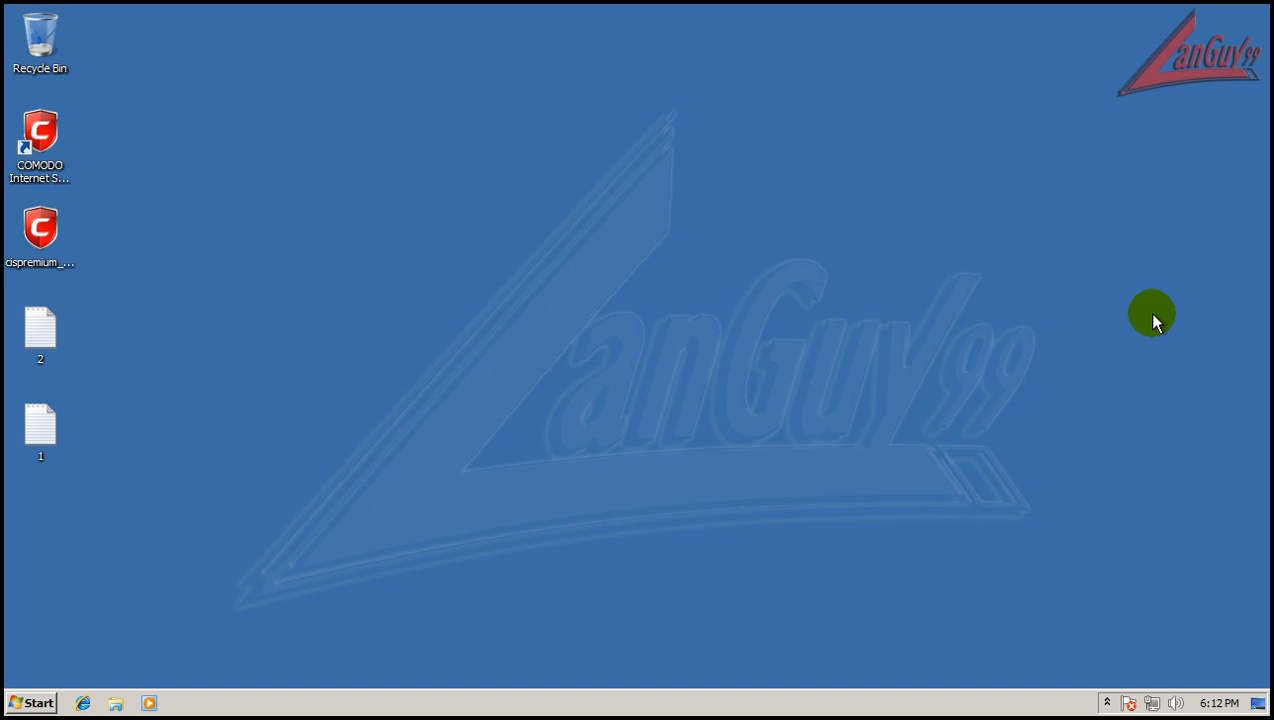
pyautogui.moveTo(1044, 262)
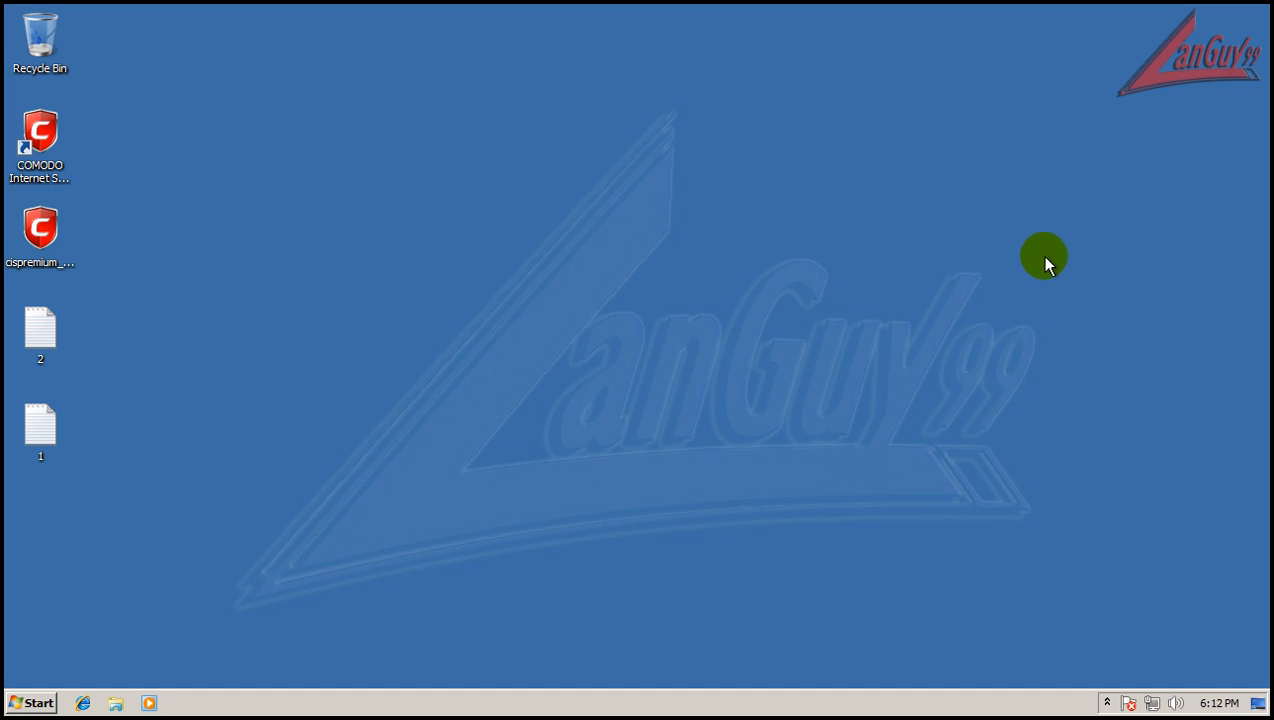
pyautogui.moveTo(1105, 703)
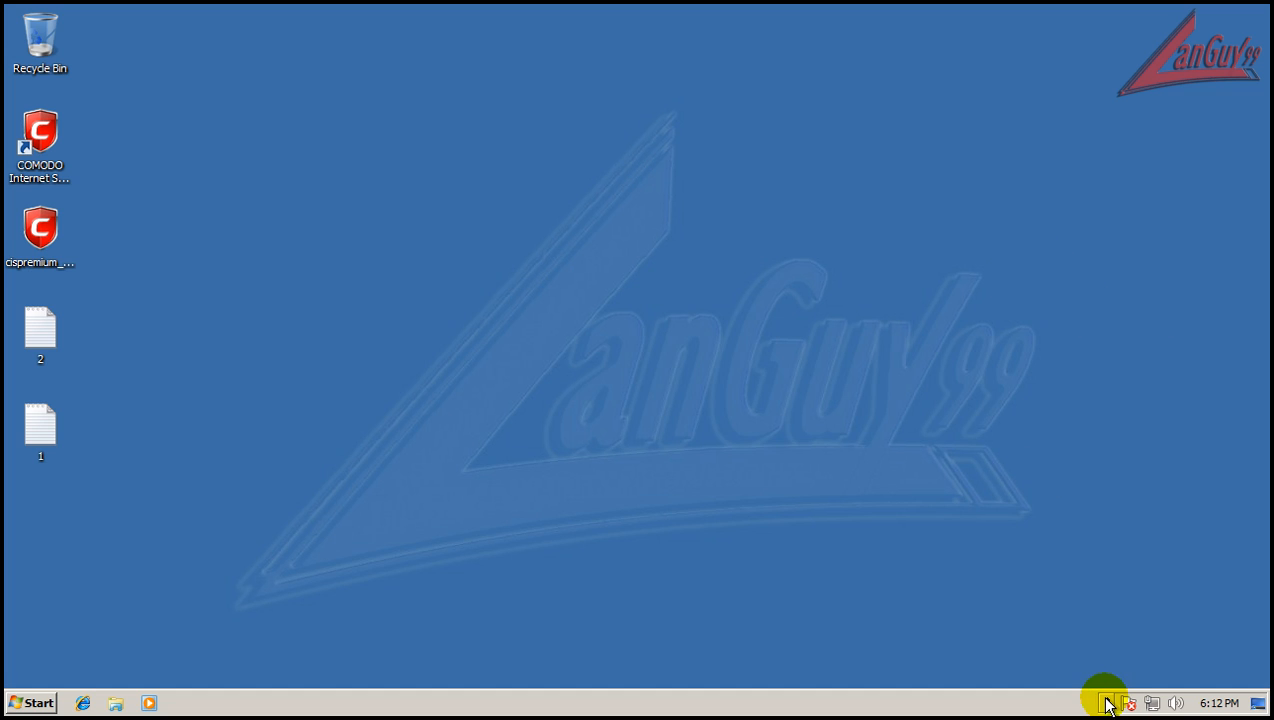
pyautogui.moveTo(966, 481)
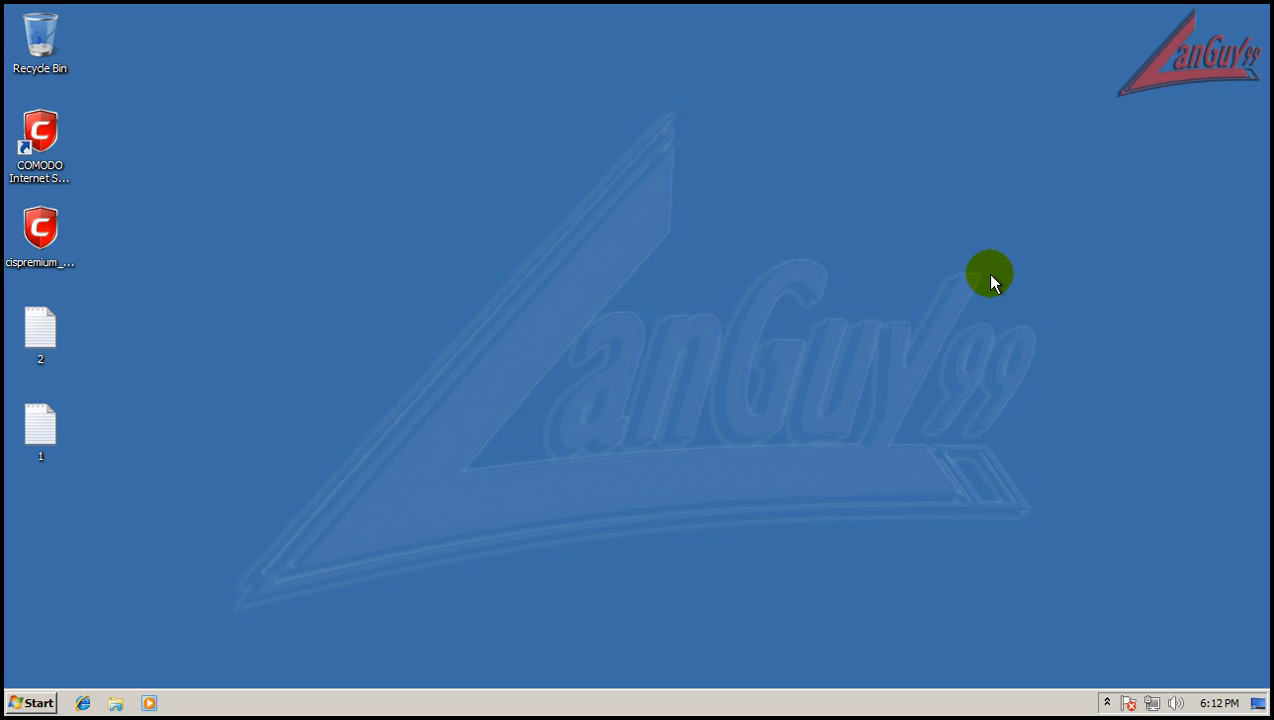
pyautogui.moveTo(1114, 495)
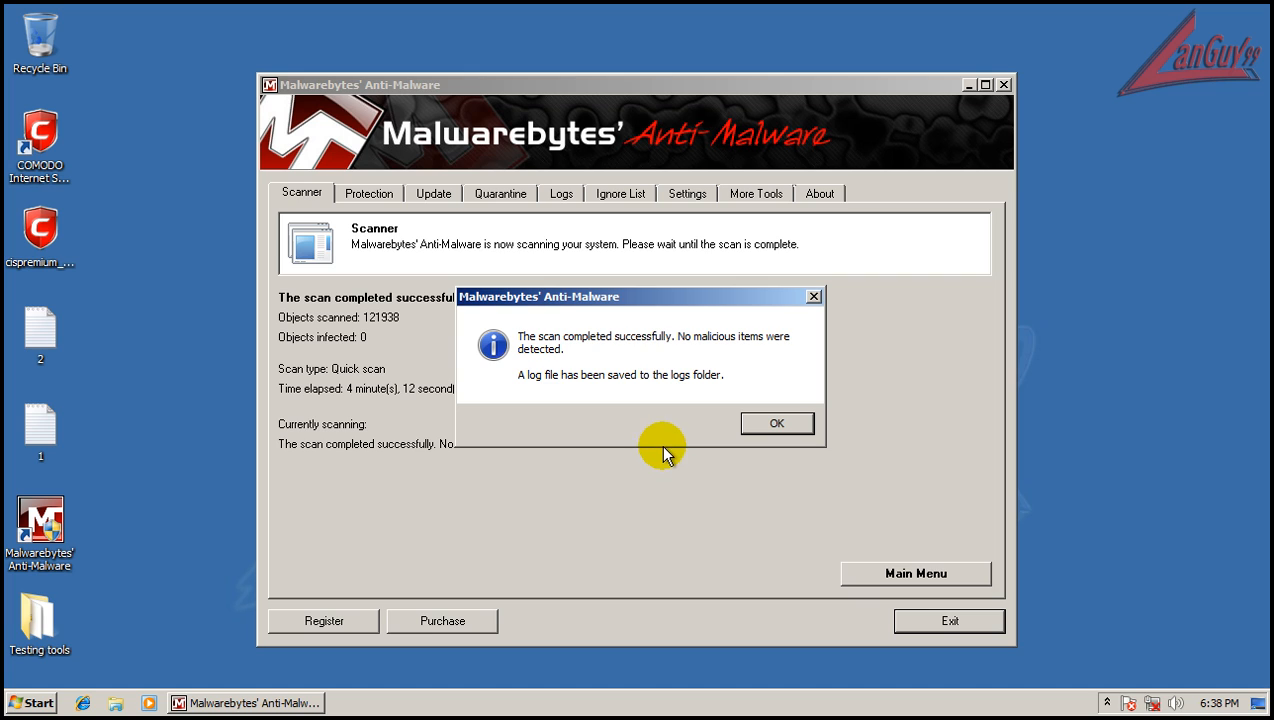
pyautogui.click(776, 423)
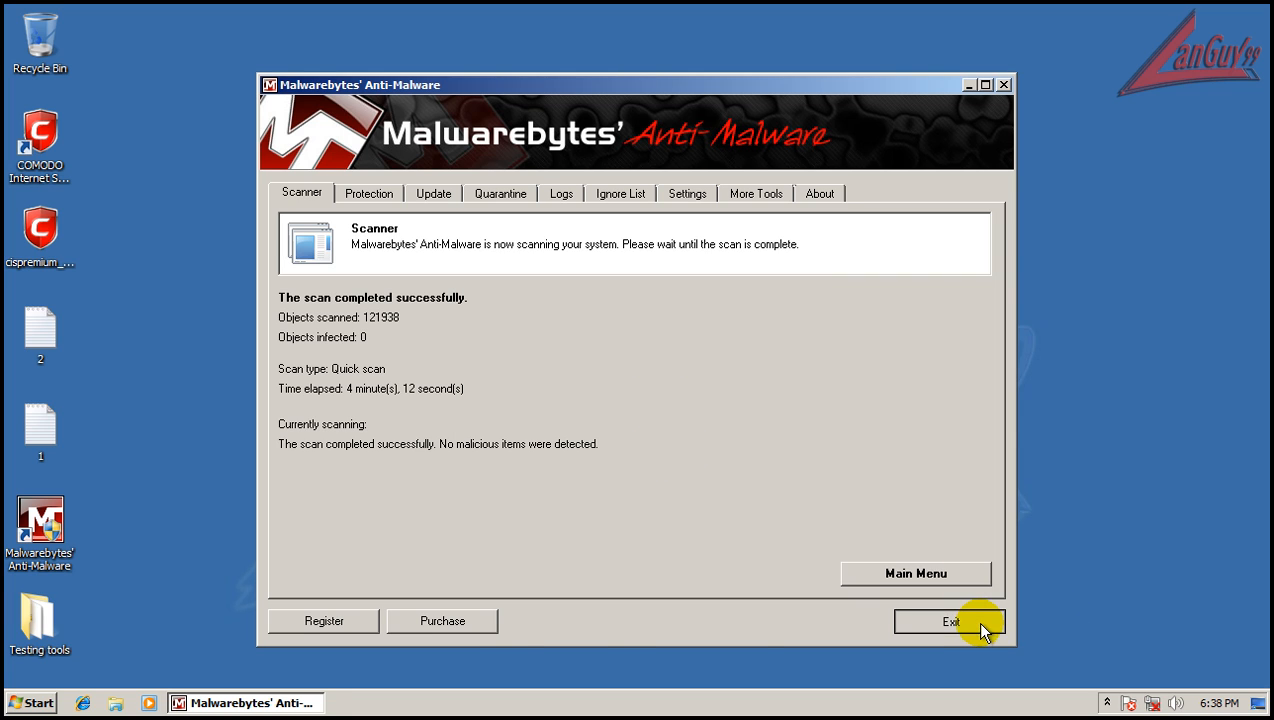
pyautogui.click(949, 621)
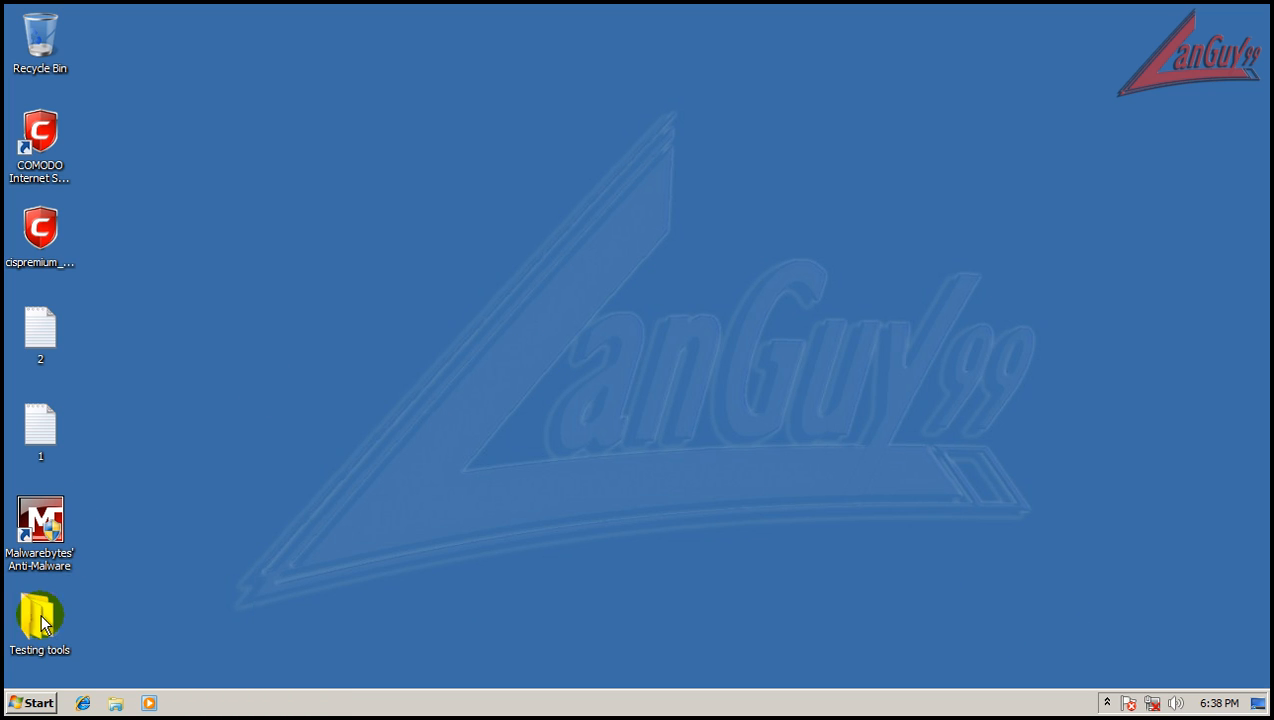
# Launch HitmanPro35 from Testing tools, allowing the Defense+ alert and UAC prompt.
pyautogui.doubleClick(40, 615)
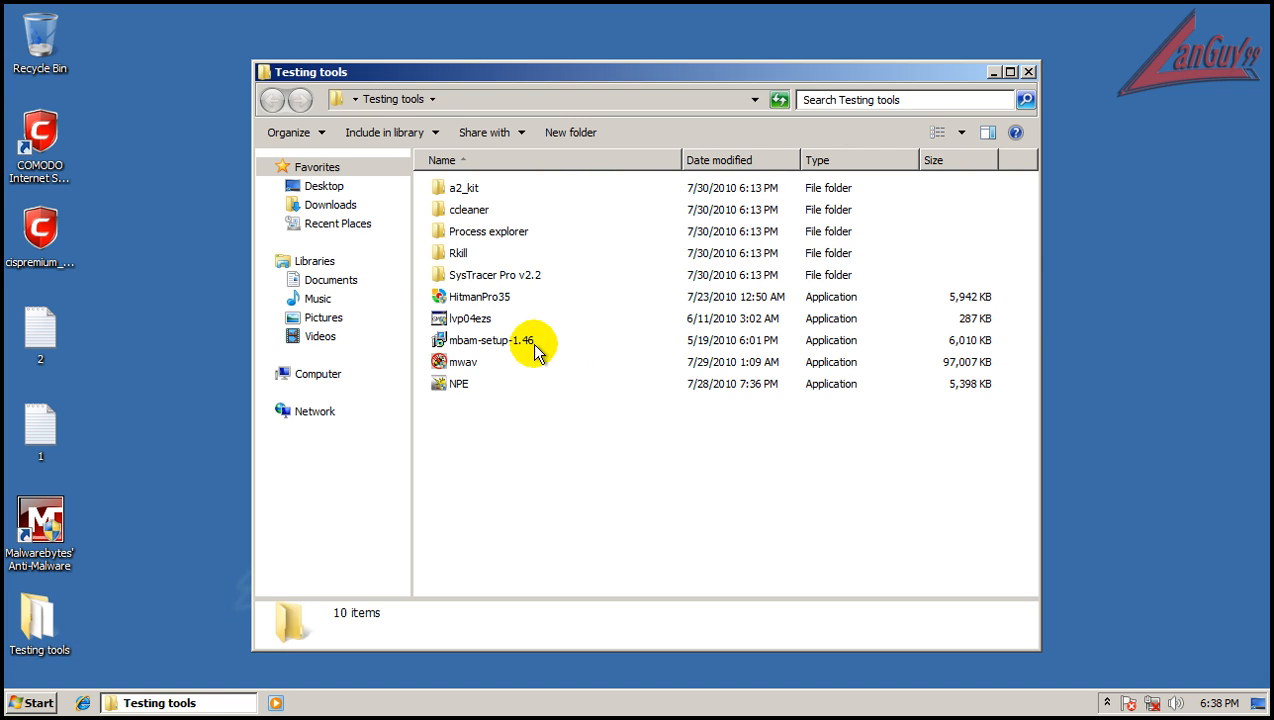
pyautogui.click(479, 296)
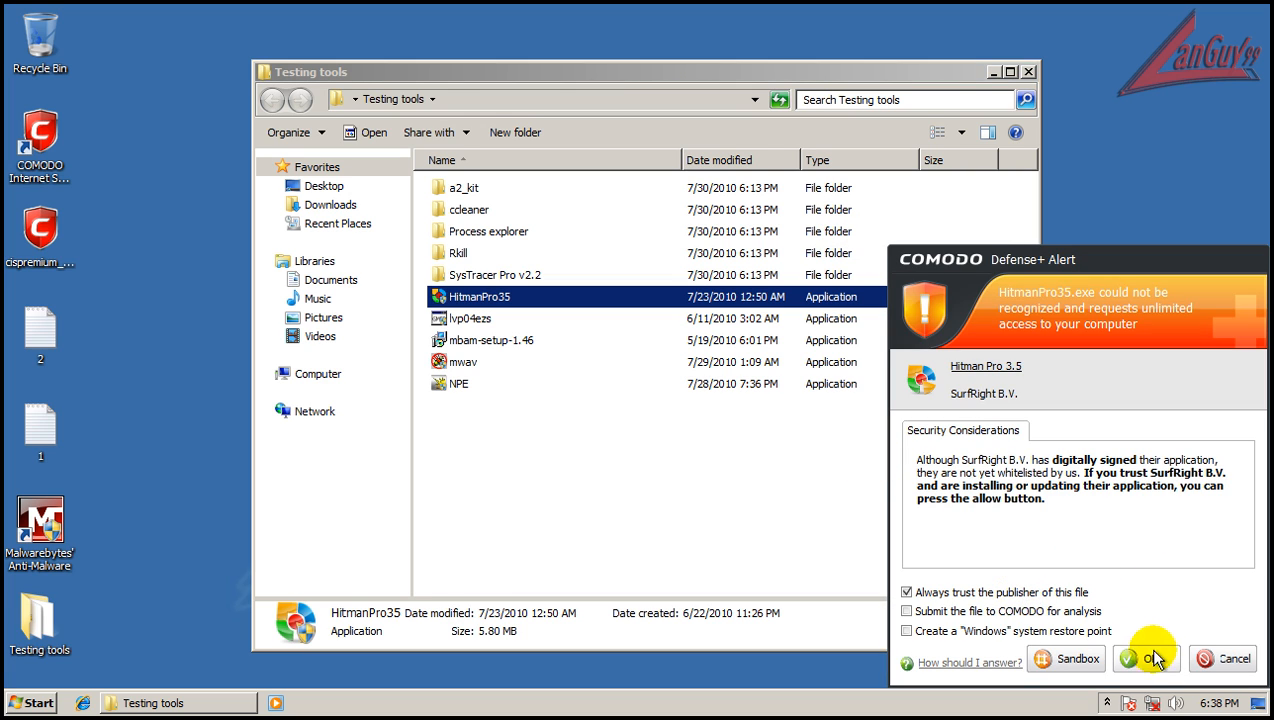
pyautogui.click(1145, 658)
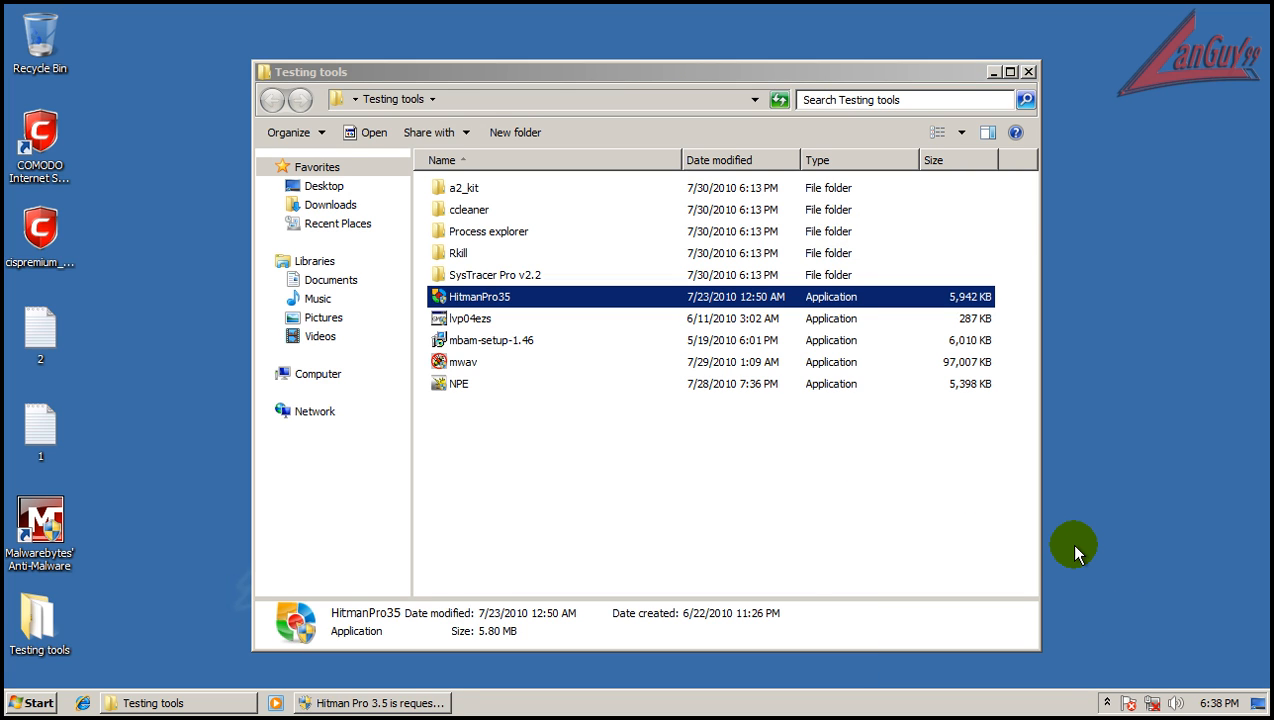
pyautogui.doubleClick(480, 296)
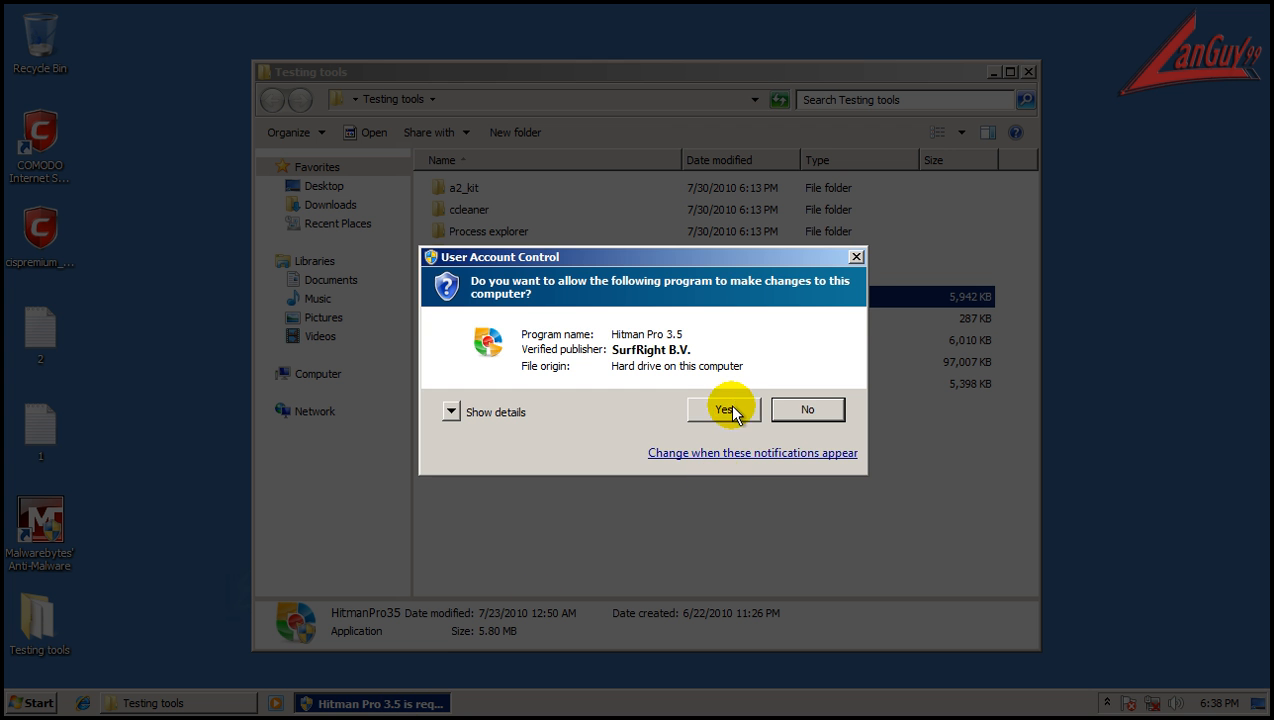
pyautogui.click(724, 409)
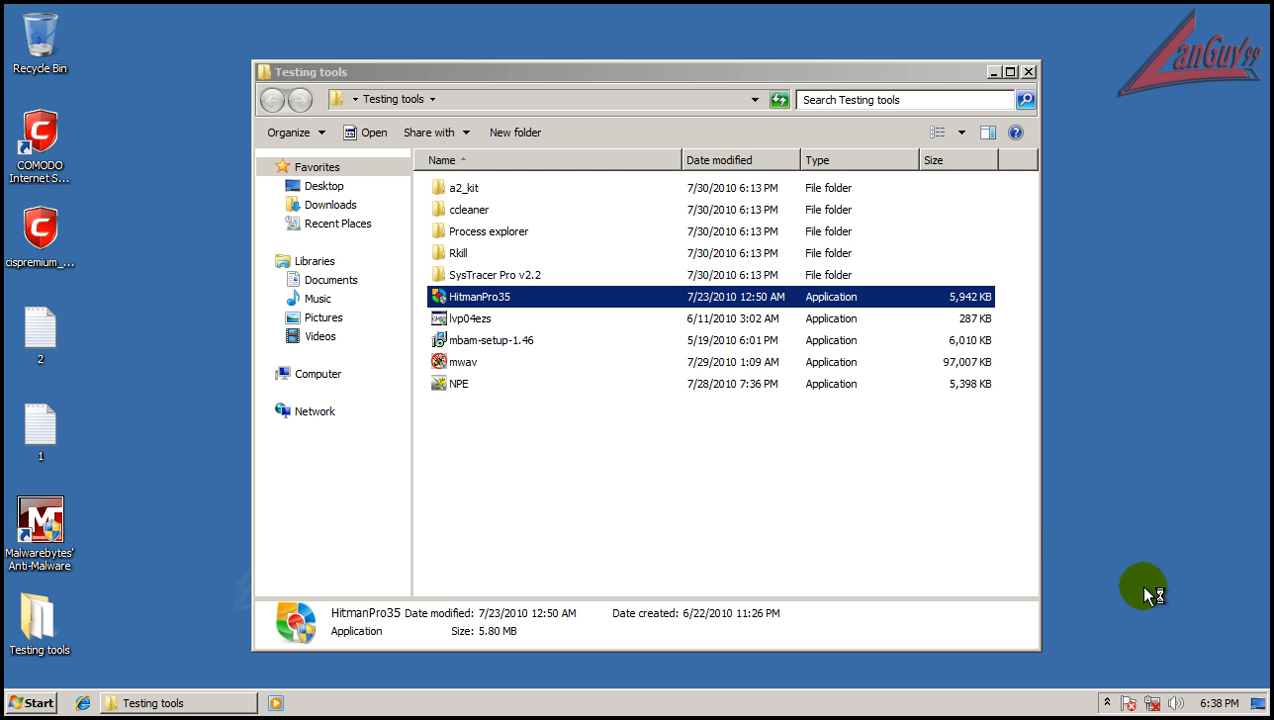
# Run the Hitman Pro scan: no threats among 5,050 scanned files.
pyautogui.doubleClick(481, 296)
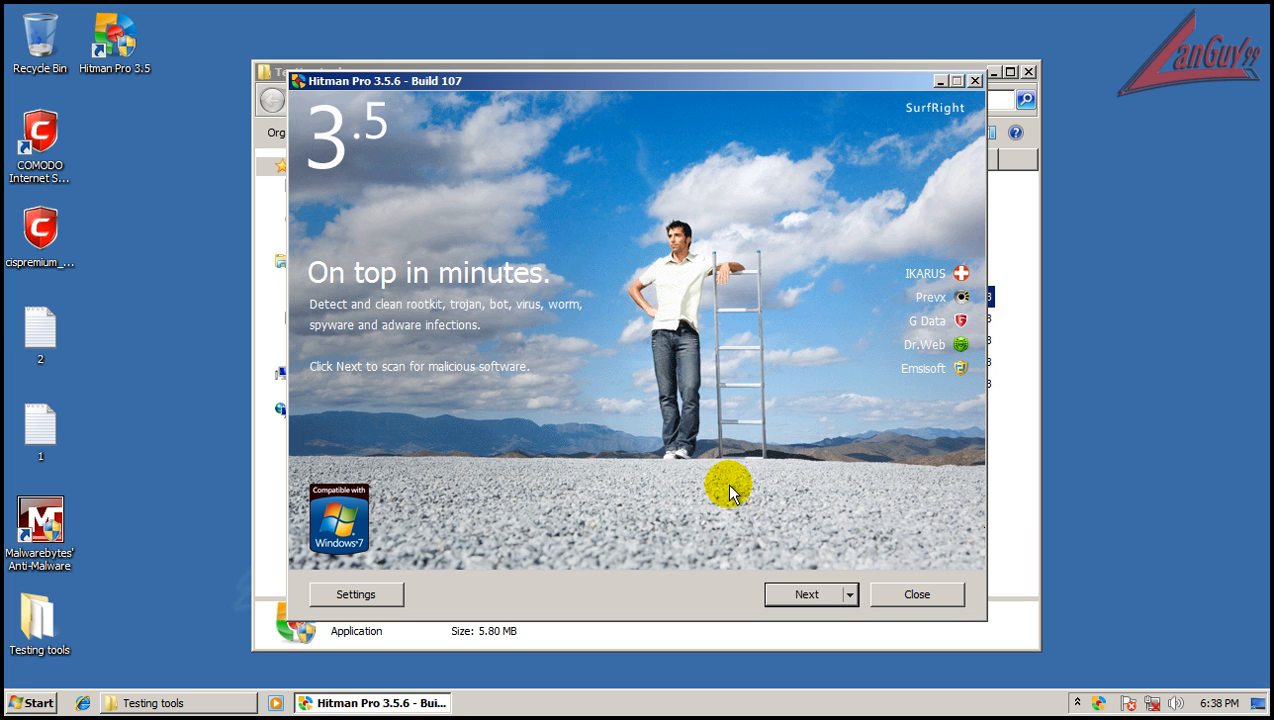
pyautogui.moveTo(888, 568)
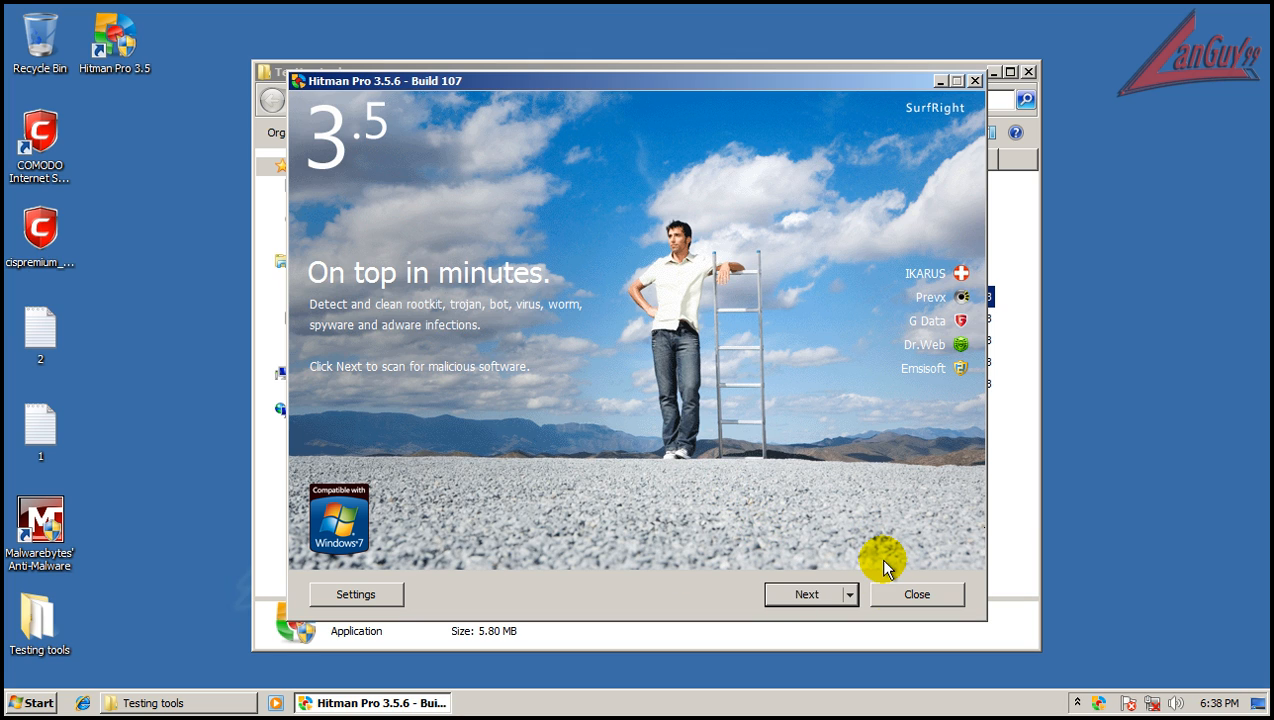
pyautogui.moveTo(1100, 702)
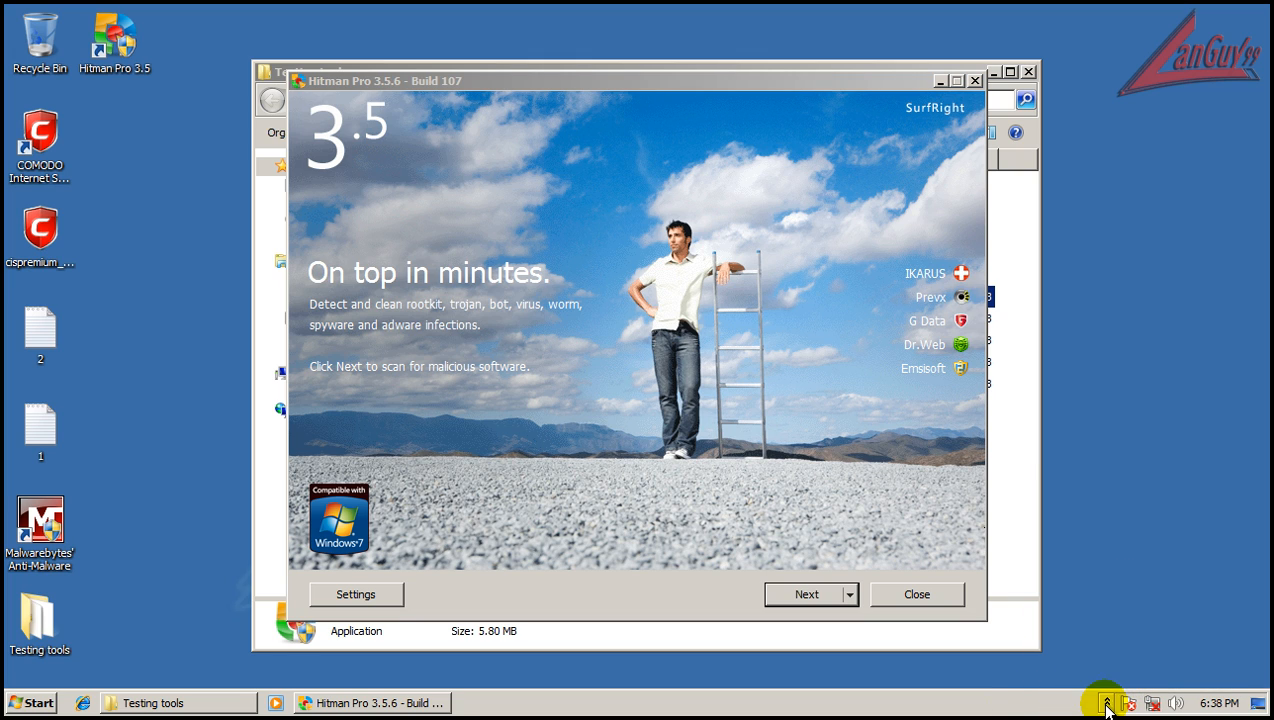
pyautogui.moveTo(1018, 565)
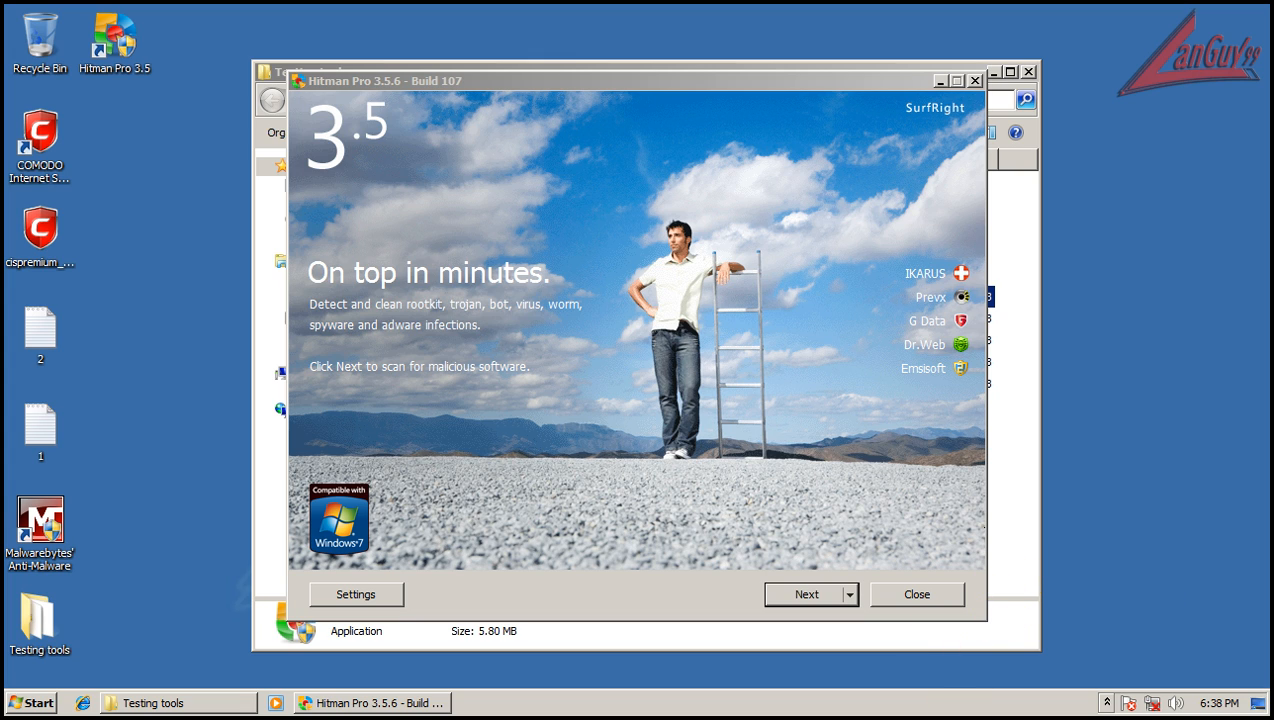
pyautogui.click(805, 594)
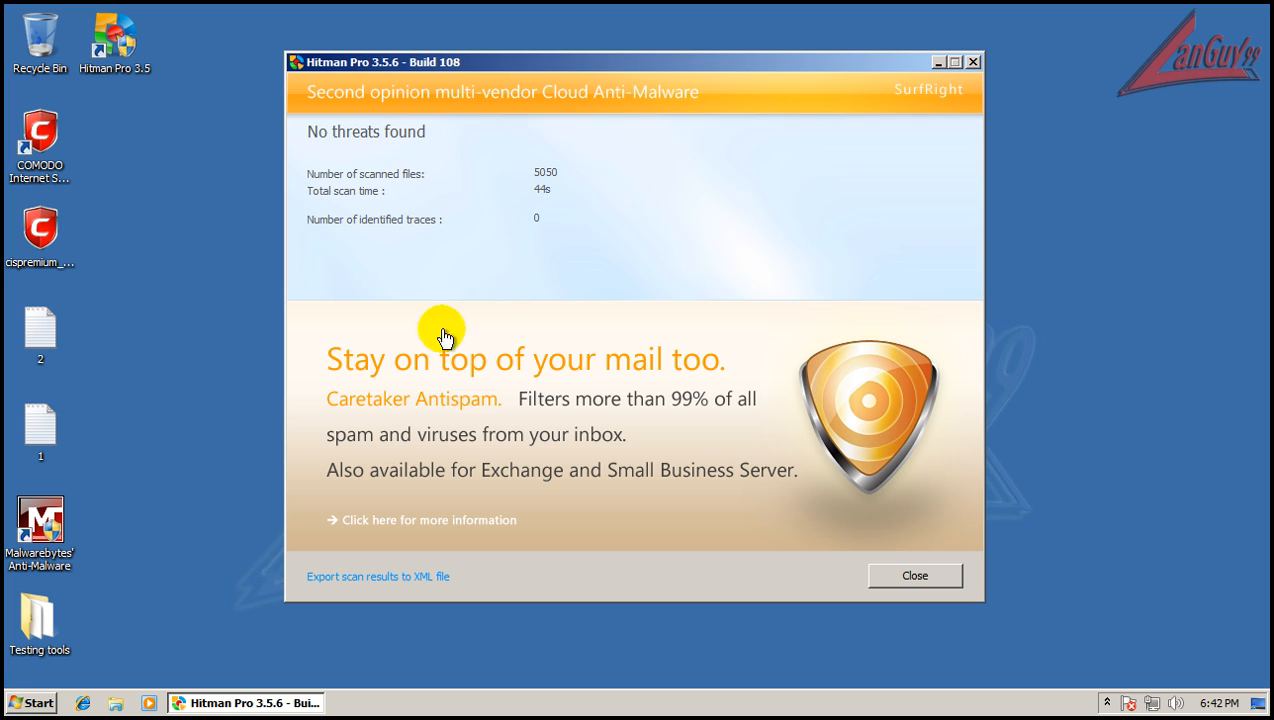
# Close Hitman Pro's results, then show and dismiss the hidden tray icons.
pyautogui.click(913, 575)
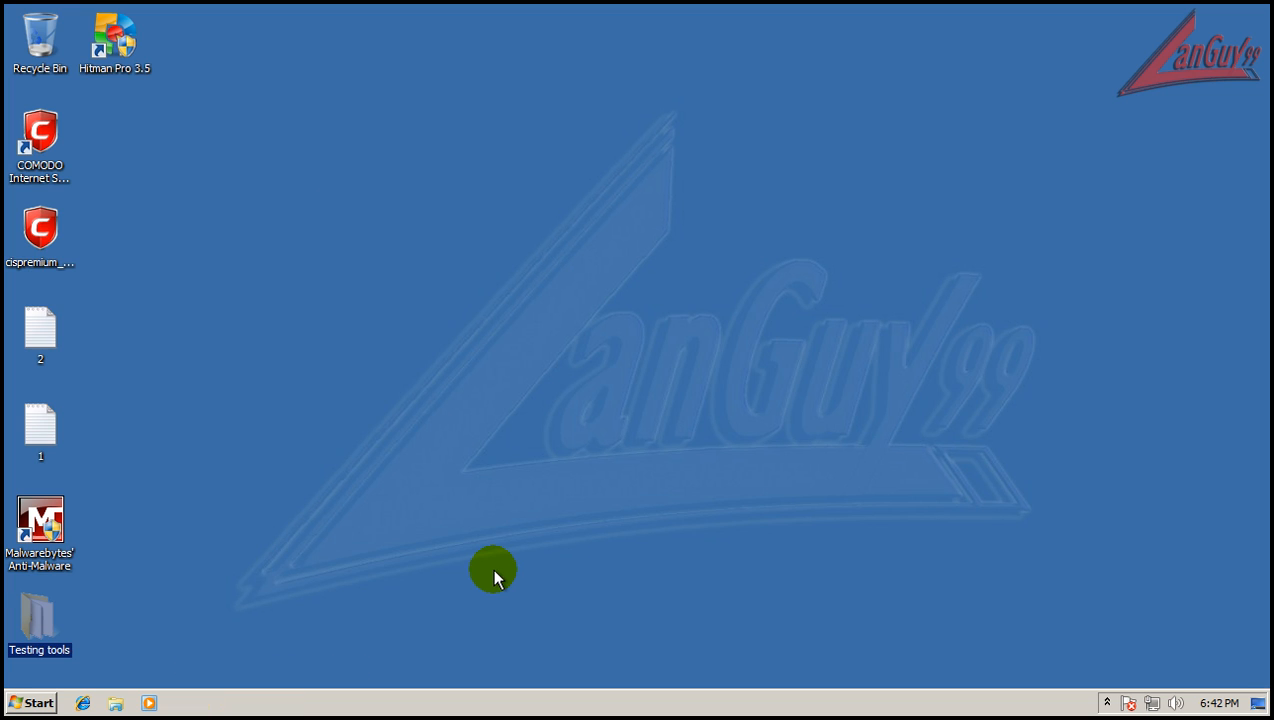
pyautogui.moveTo(1258, 625)
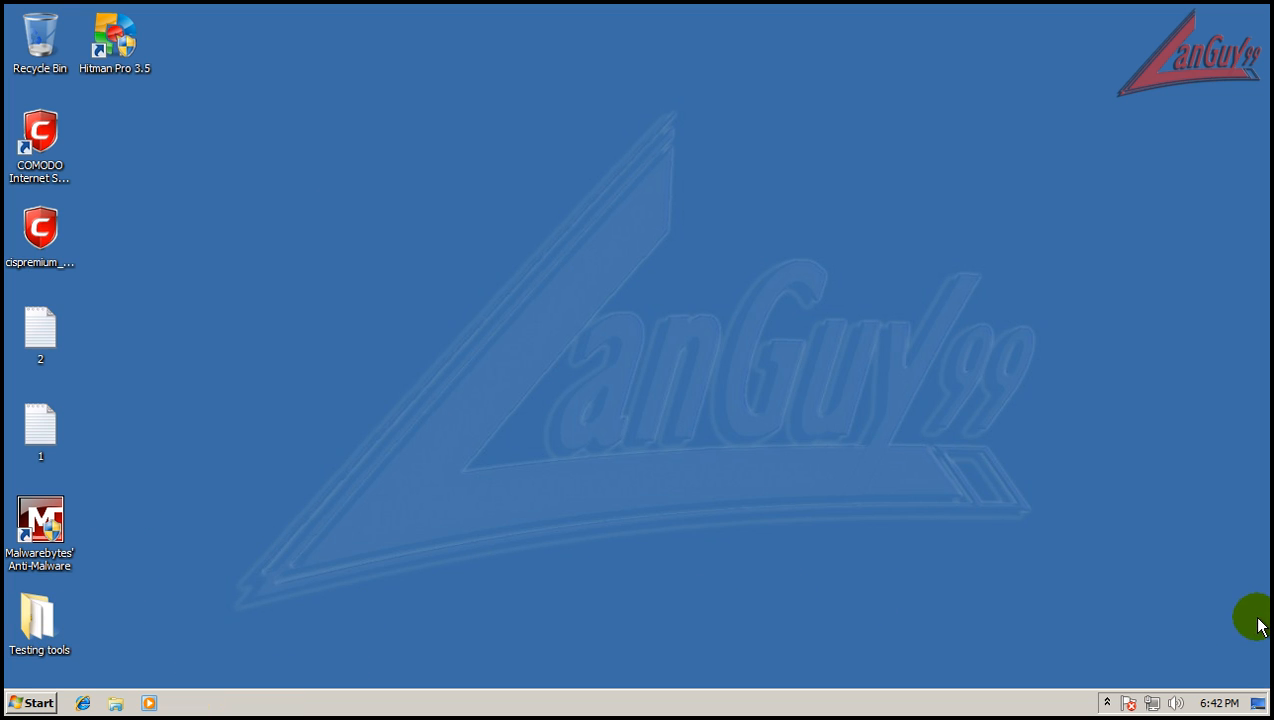
pyautogui.click(1107, 702)
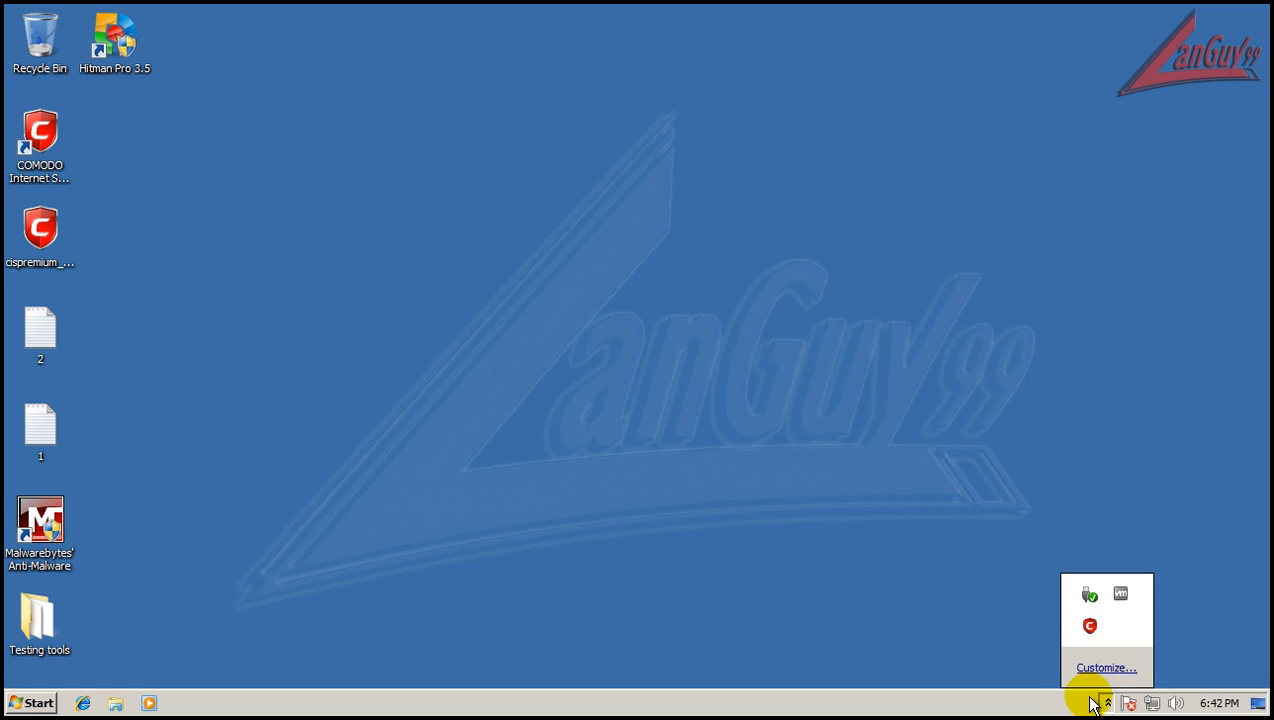
pyautogui.click(862, 554)
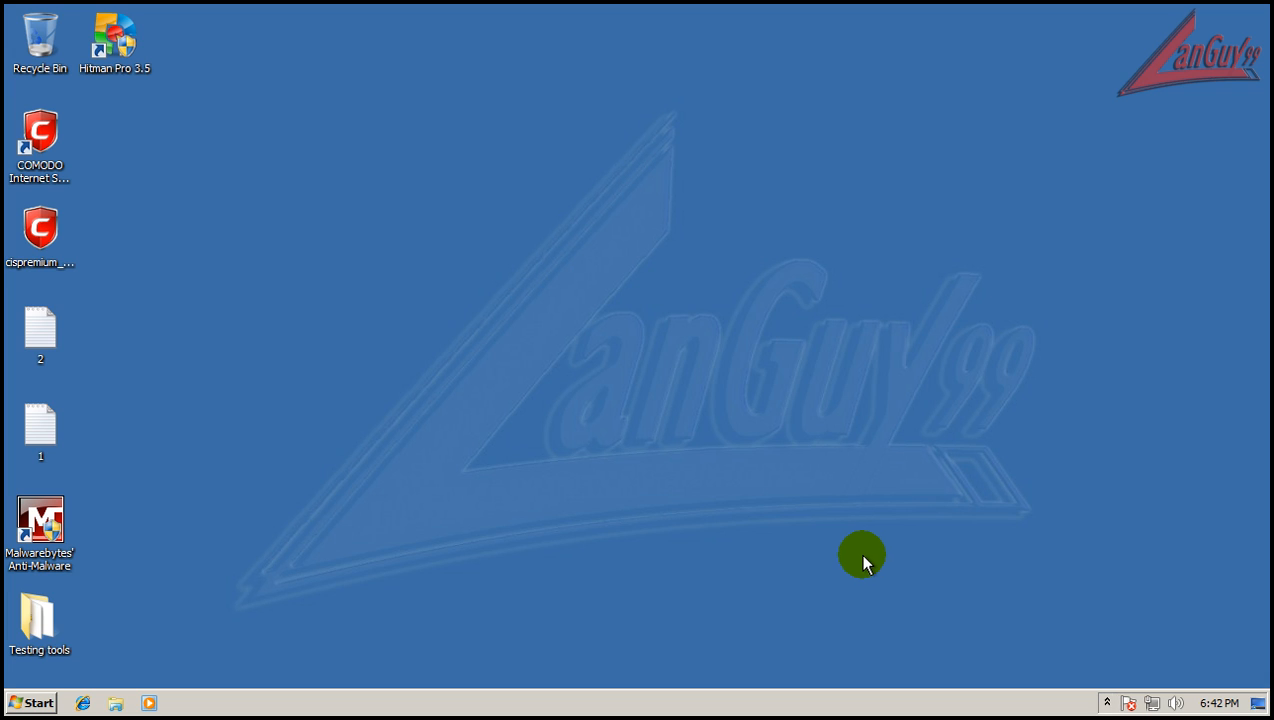
pyautogui.moveTo(1183, 648)
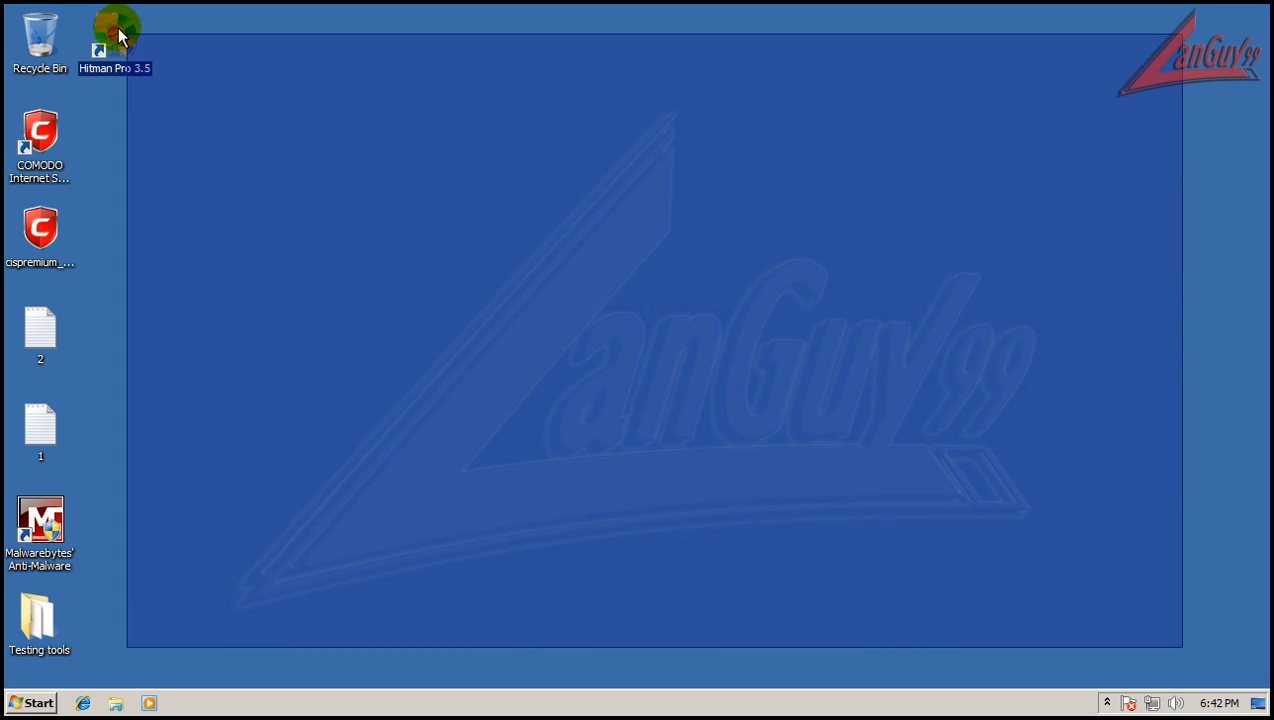
pyautogui.moveTo(962, 578)
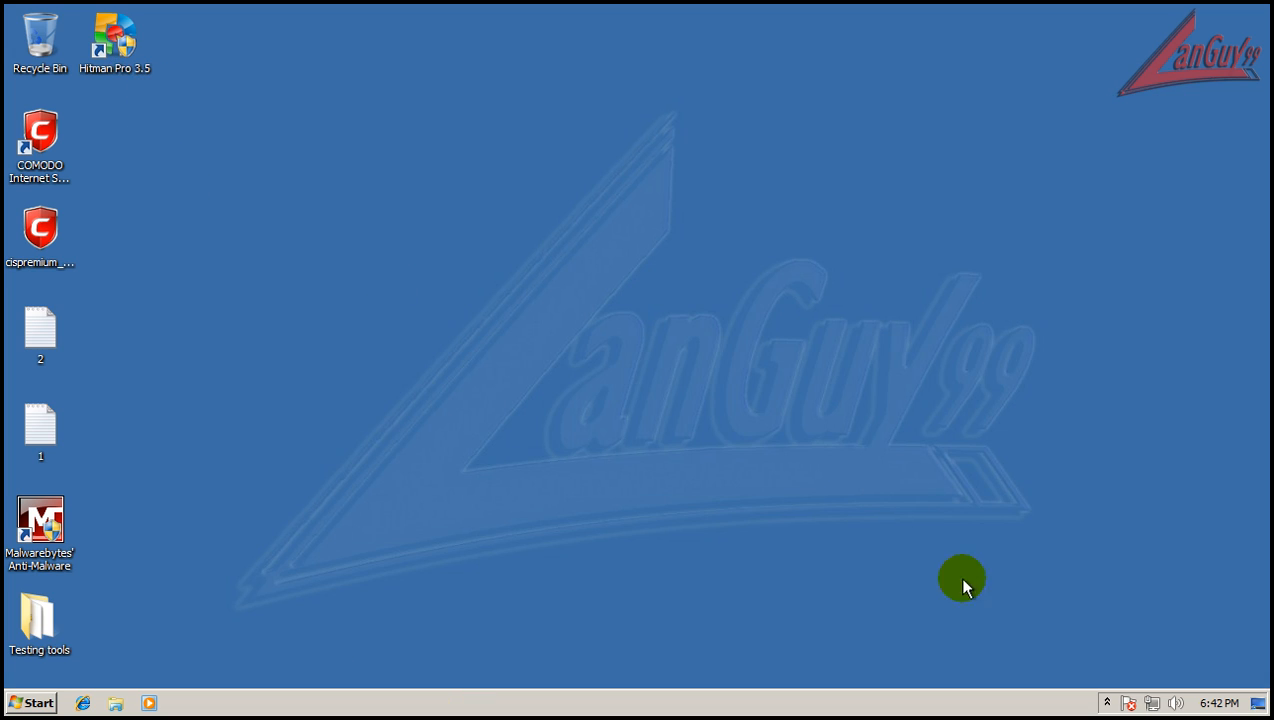
pyautogui.moveTo(678, 495)
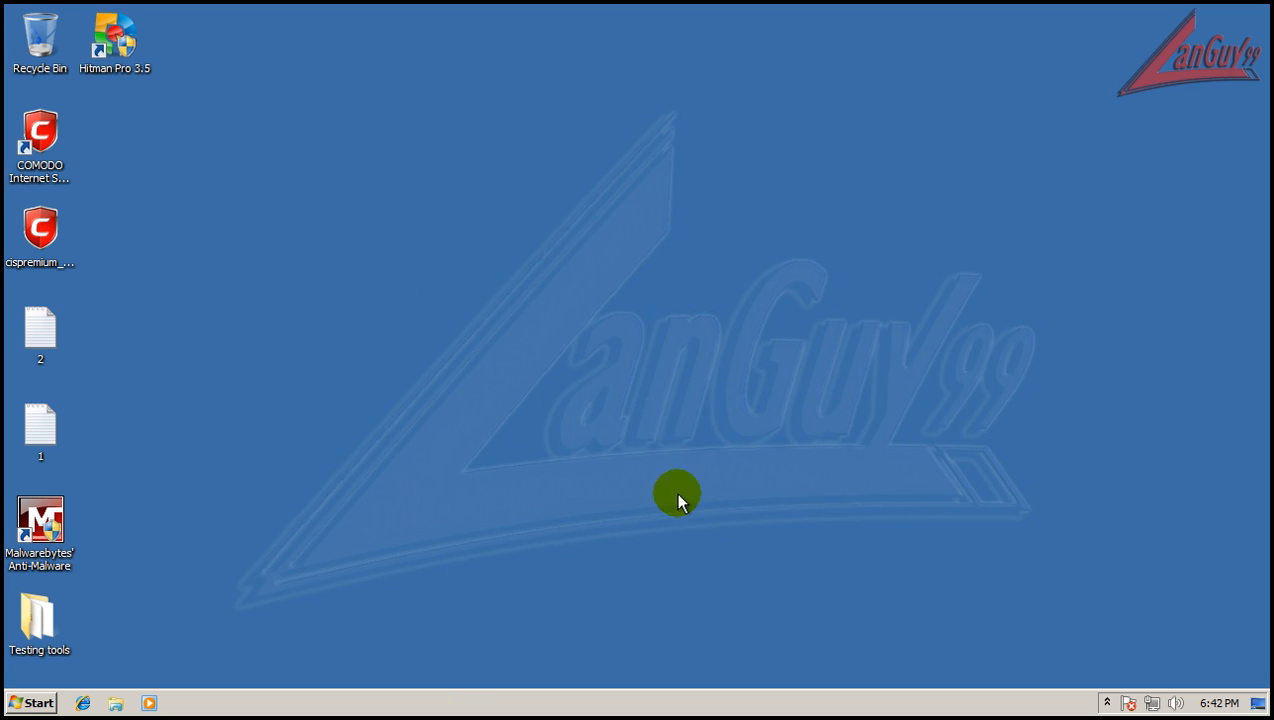